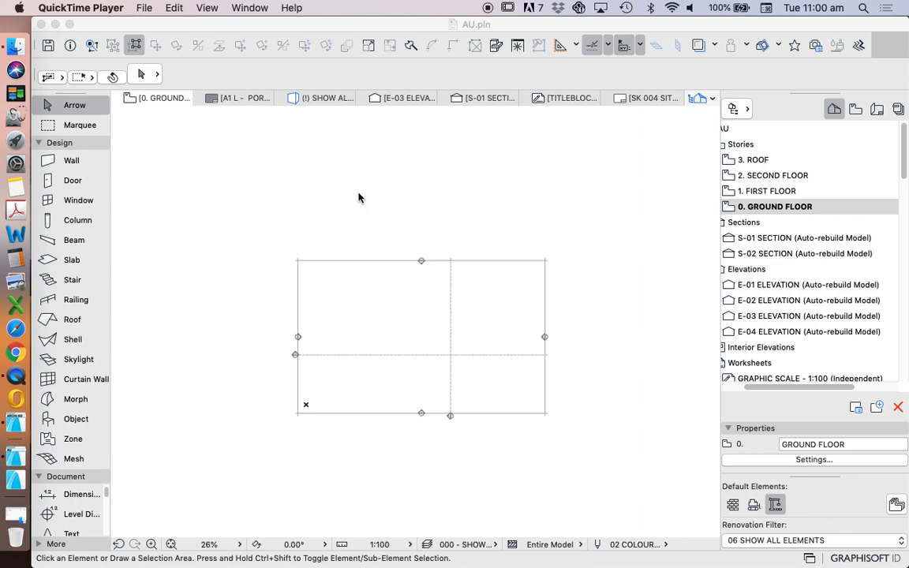
pyautogui.moveTo(708, 89)
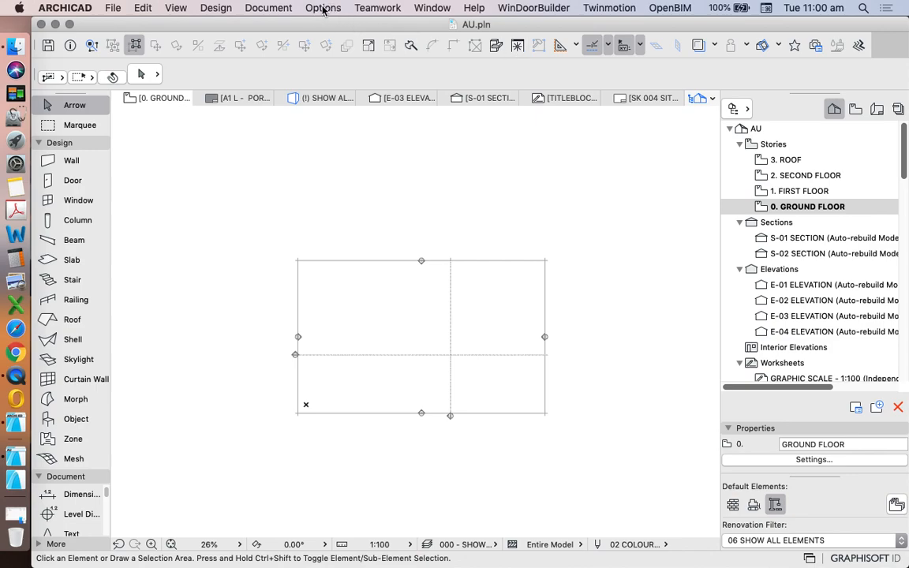
# Bring up the Options > Element Attributes submenu over the ground floor plan
pyautogui.click(322, 7)
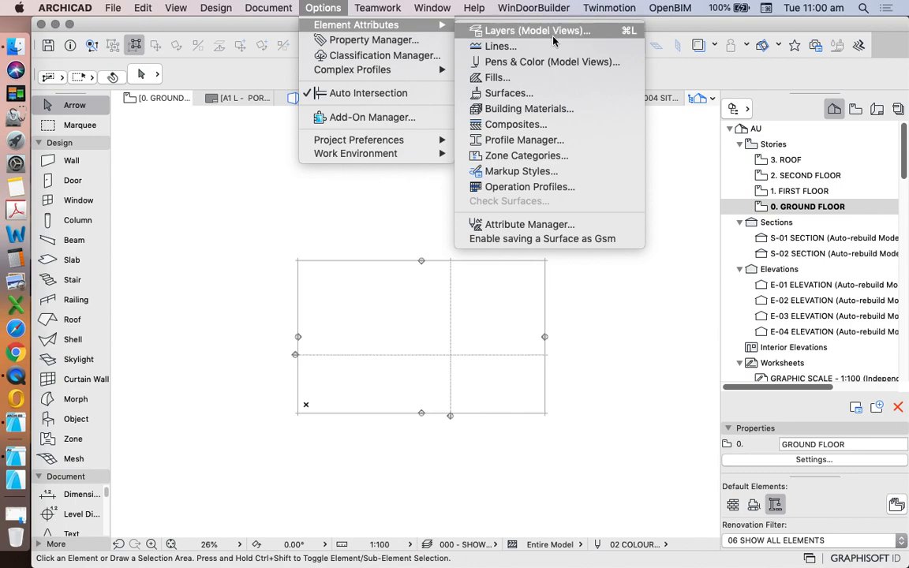
pyautogui.moveTo(524, 139)
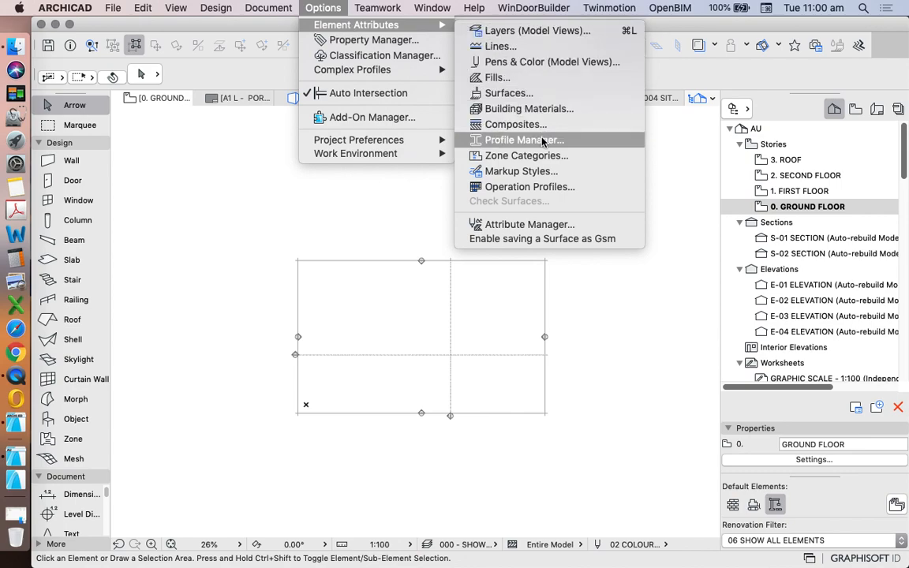
pyautogui.moveTo(552, 262)
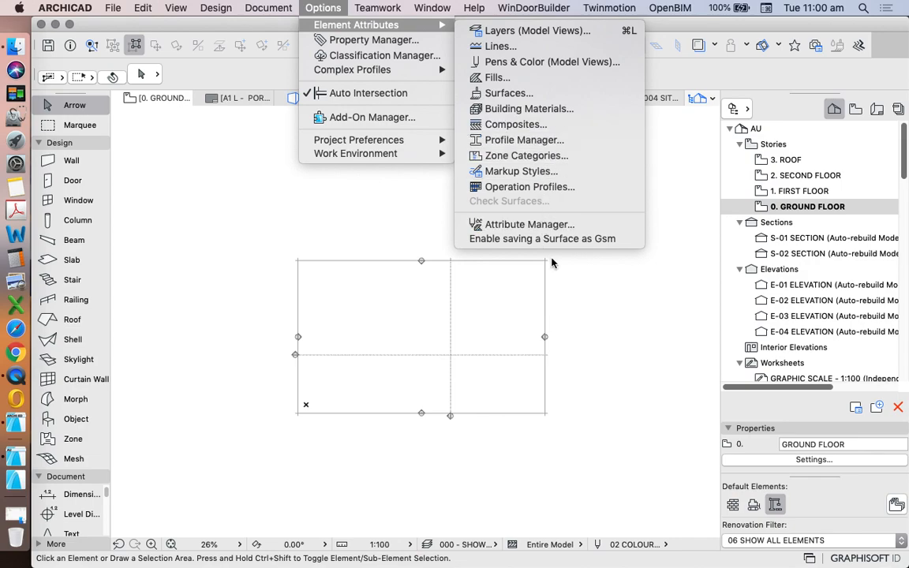
pyautogui.moveTo(537, 30)
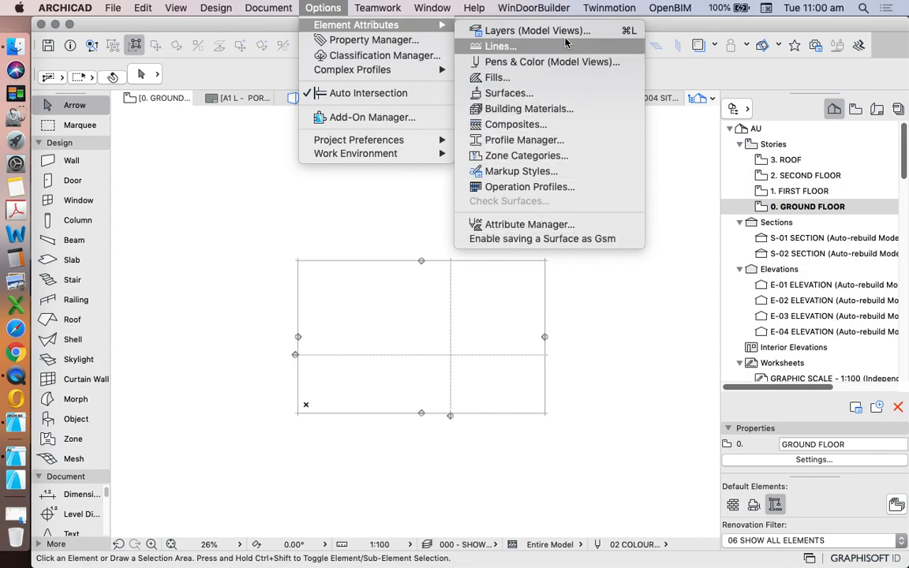
# Review the layer list and combinations, then apply the 120 - PLAN - SET OUT combination
pyautogui.click(377, 6)
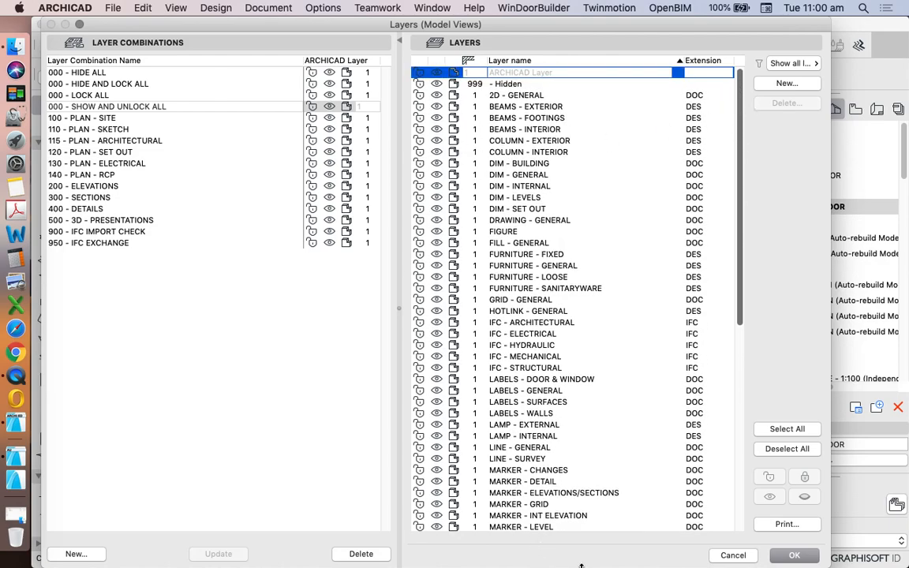
pyautogui.moveTo(577, 249)
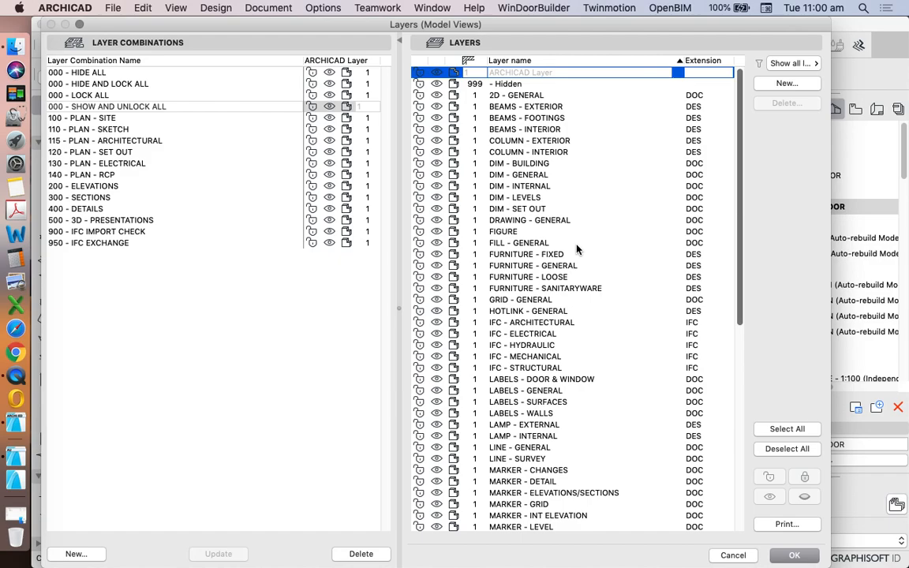
pyautogui.moveTo(524, 184)
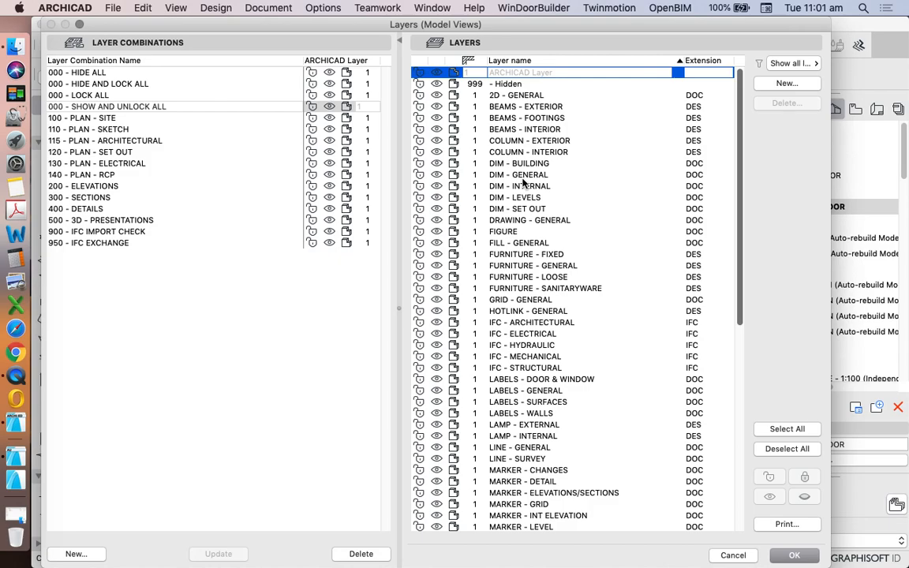
pyautogui.moveTo(534, 173)
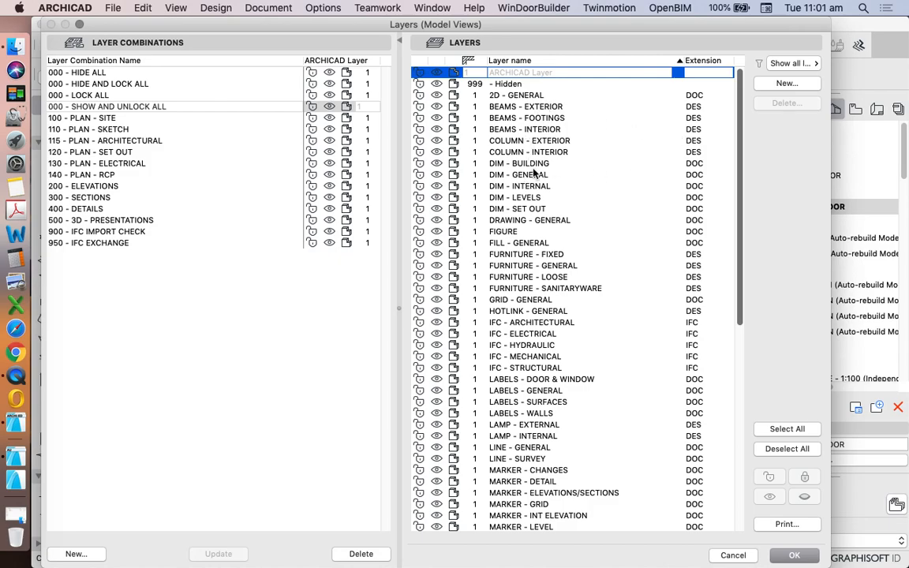
pyautogui.moveTo(552, 253)
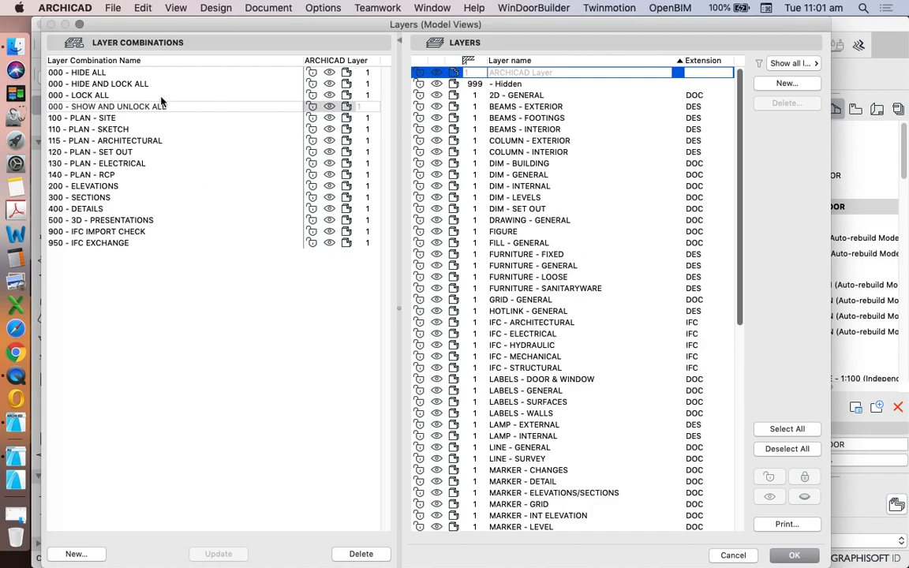
pyautogui.moveTo(88, 269)
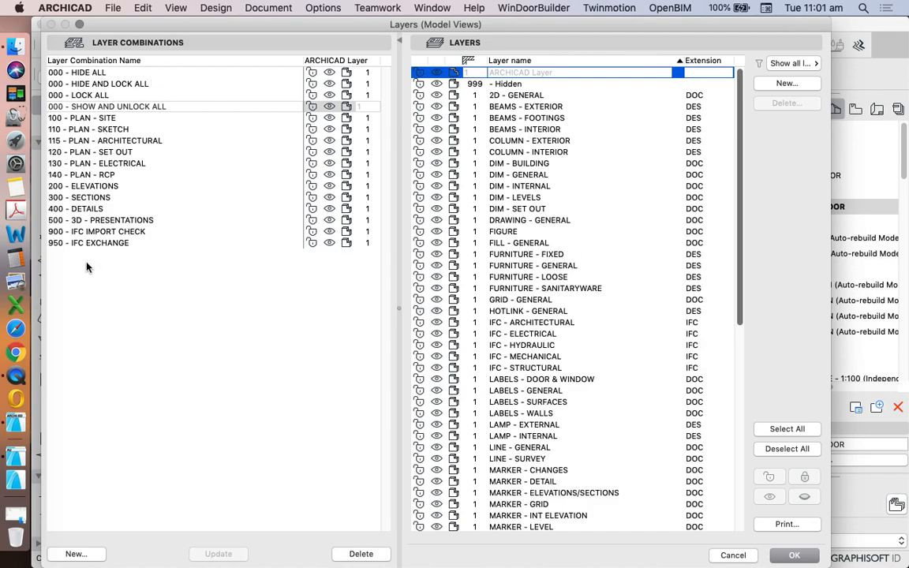
pyautogui.moveTo(432, 187)
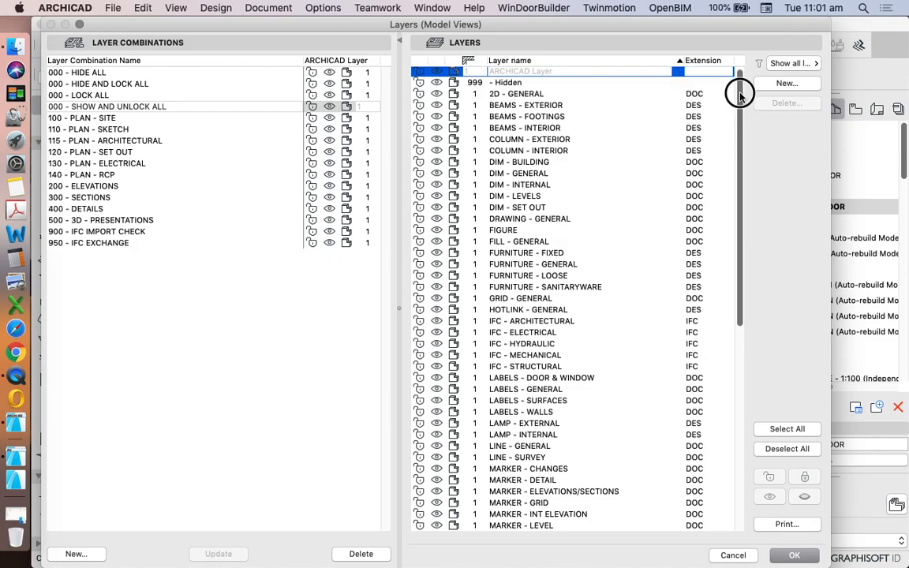
pyautogui.moveTo(740, 93); pyautogui.dragTo(740, 308)
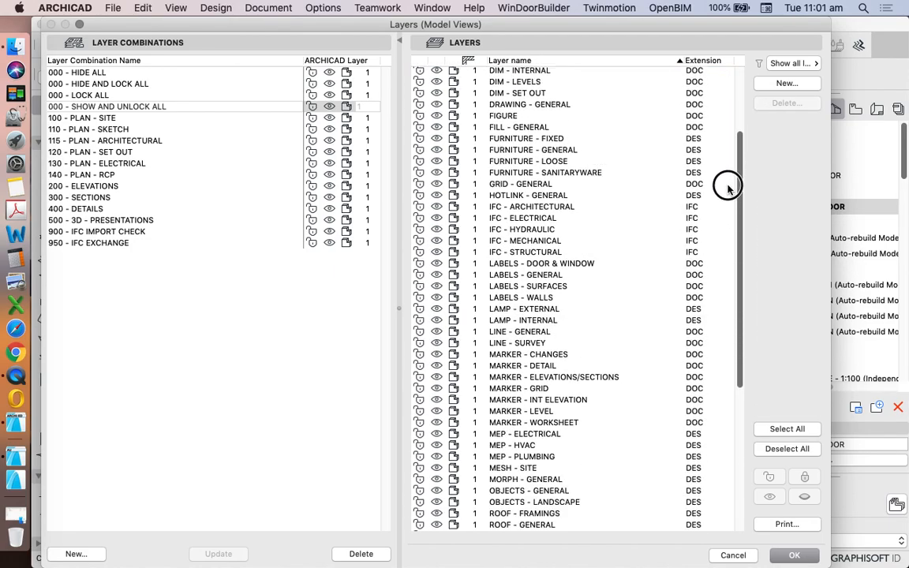
pyautogui.scroll(-3)
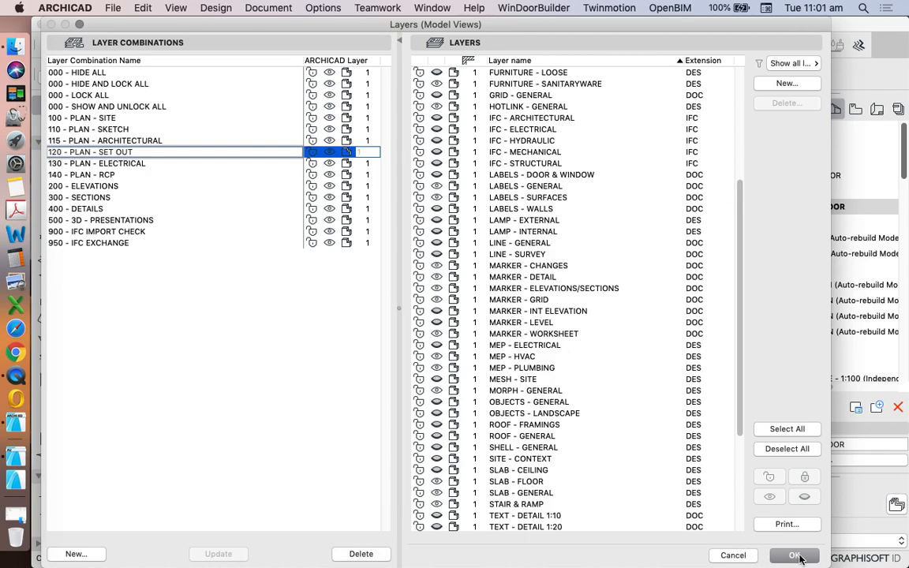
pyautogui.click(796, 556)
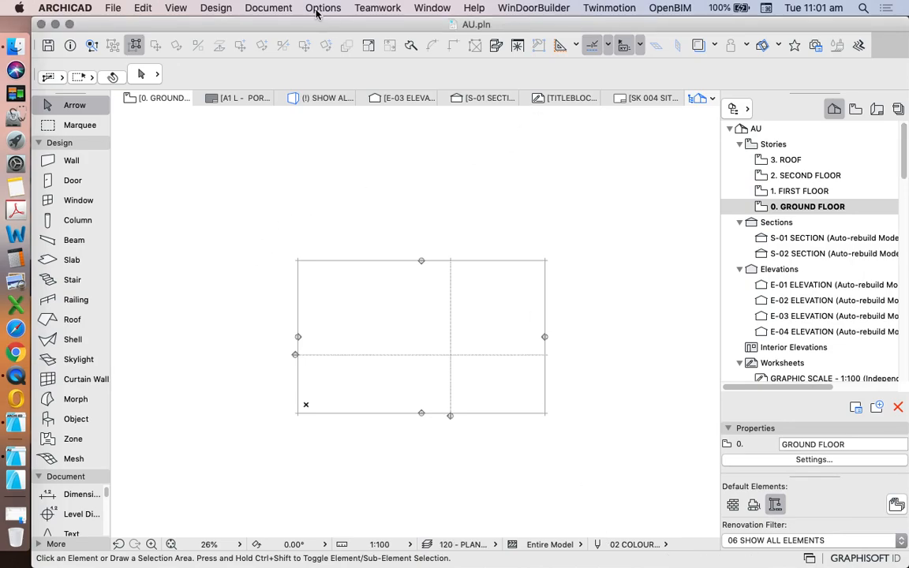
# Preview the Green (Side), Circles and Wave line types and keep Wave
pyautogui.click(322, 8)
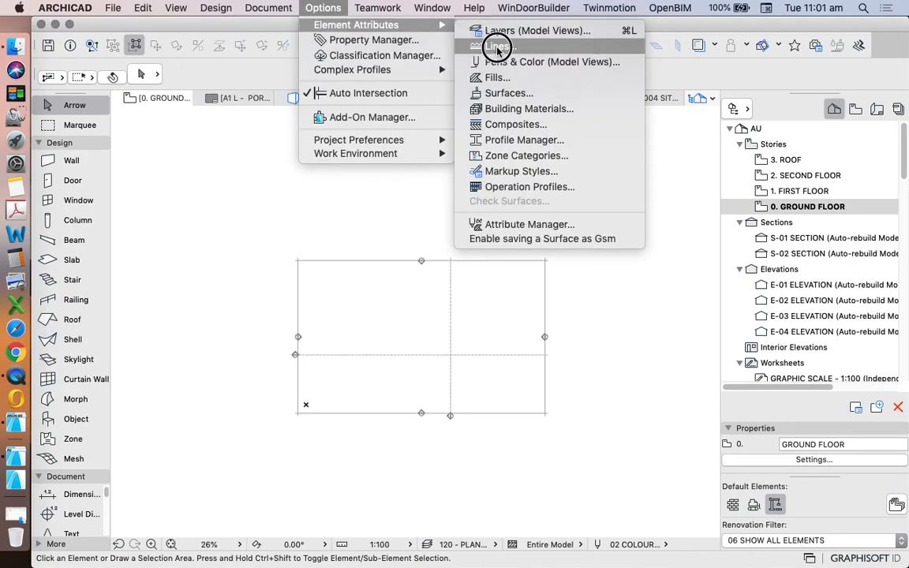
pyautogui.click(496, 46)
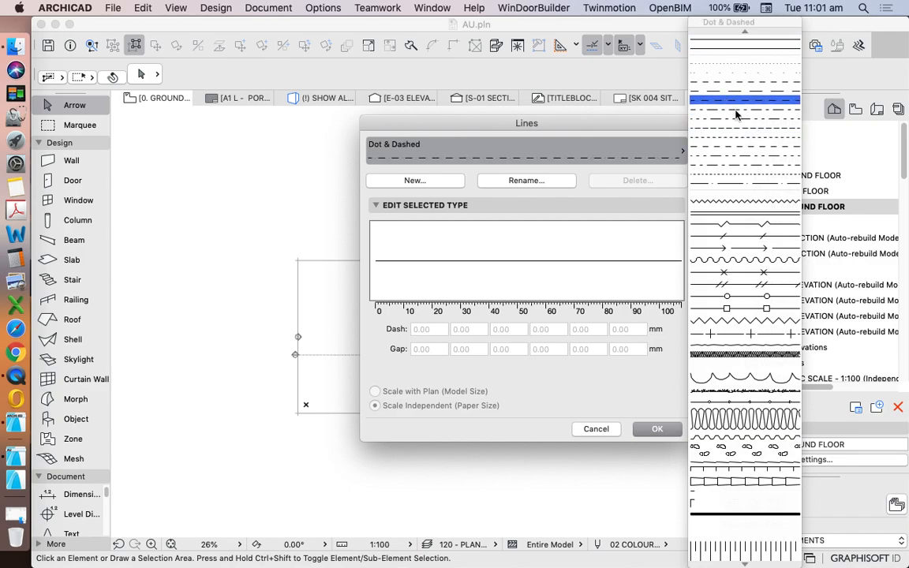
pyautogui.click(745, 474)
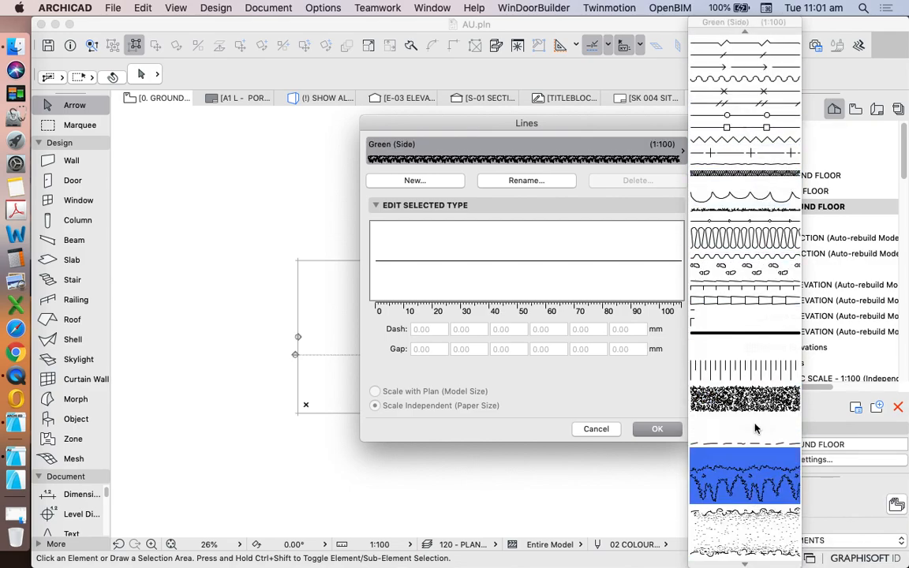
pyautogui.click(746, 208)
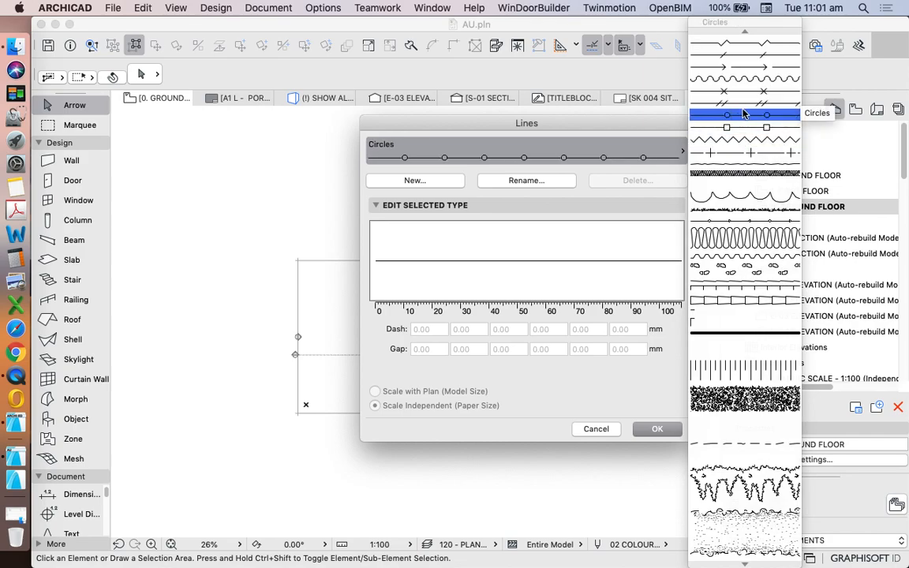
pyautogui.click(745, 77)
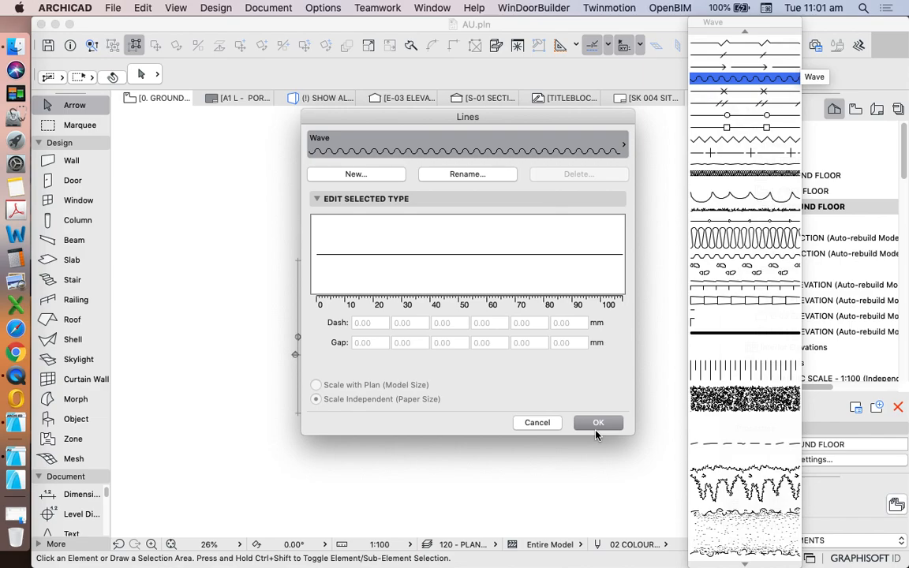
pyautogui.click(599, 423)
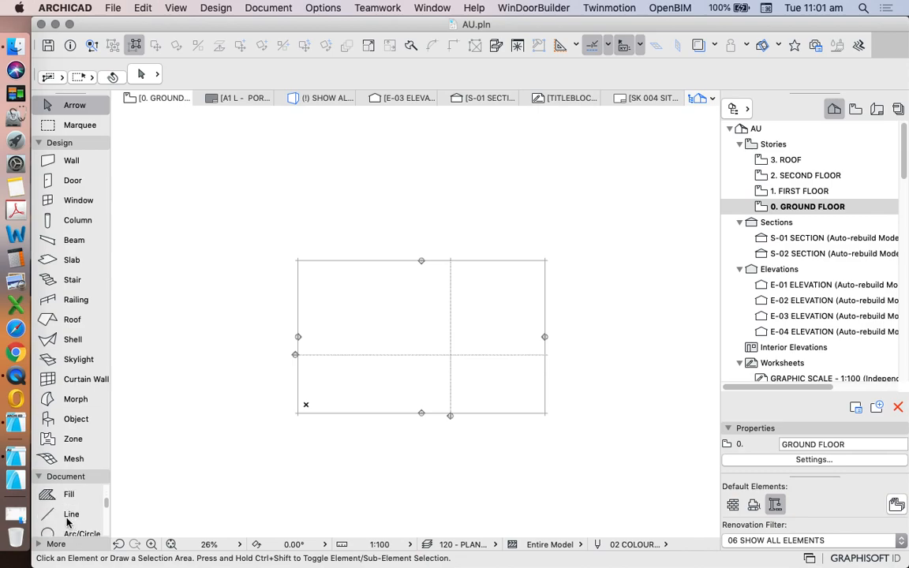
# Place a slab and give its uncut outline the scalloped Wave line type
pyautogui.click(71, 515)
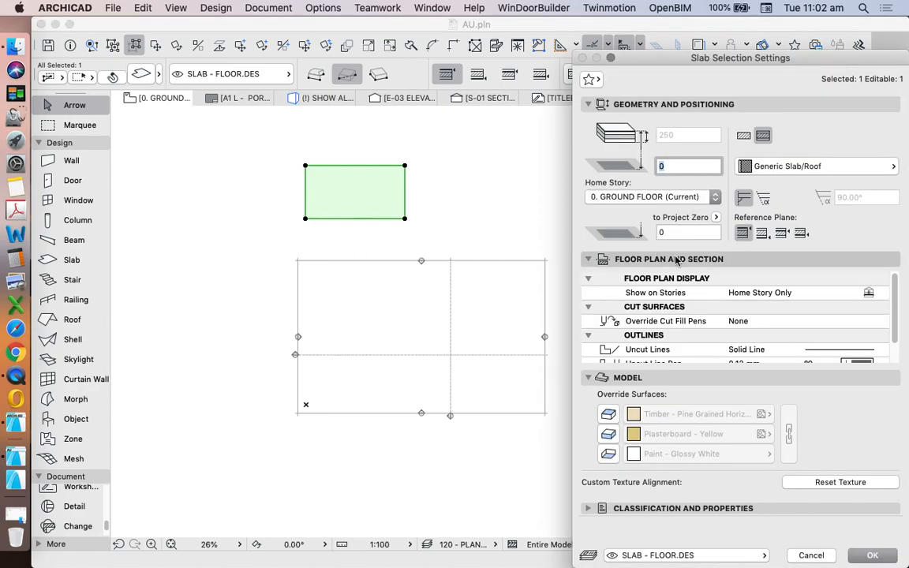
pyautogui.scroll(-3)
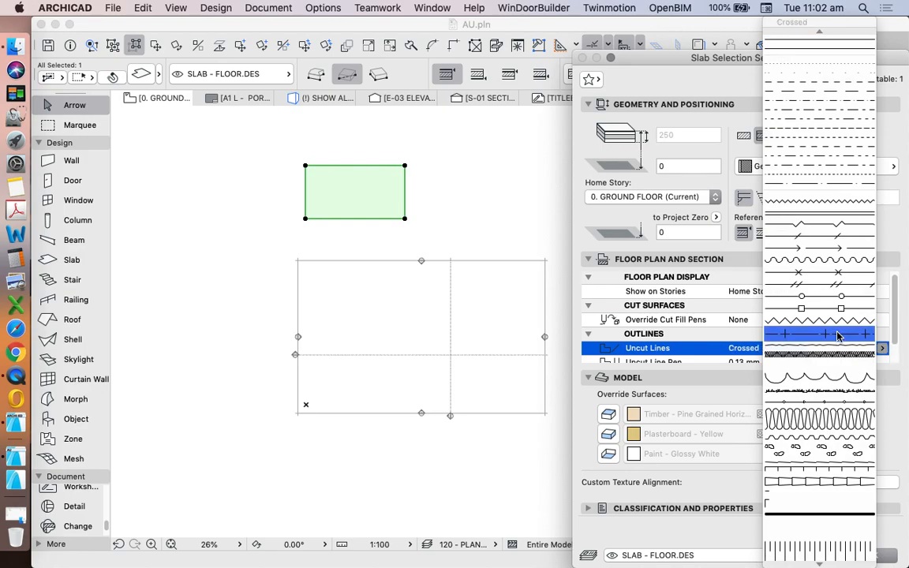
pyautogui.click(819, 349)
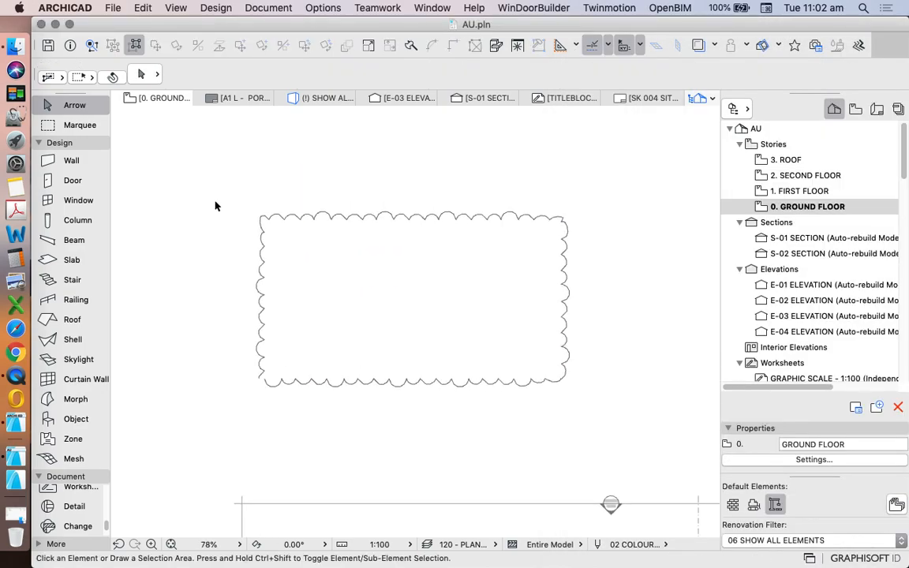
pyautogui.moveTo(244, 192)
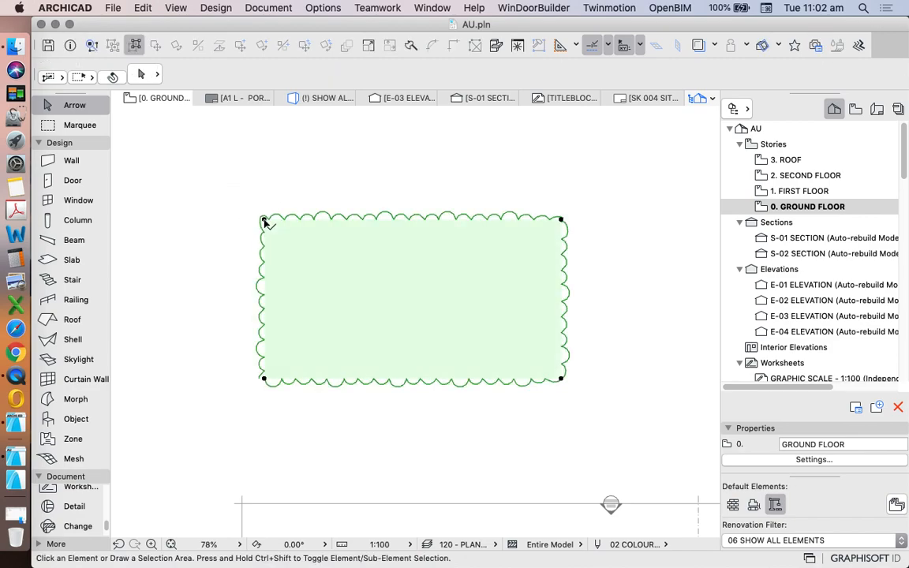
pyautogui.click(266, 221)
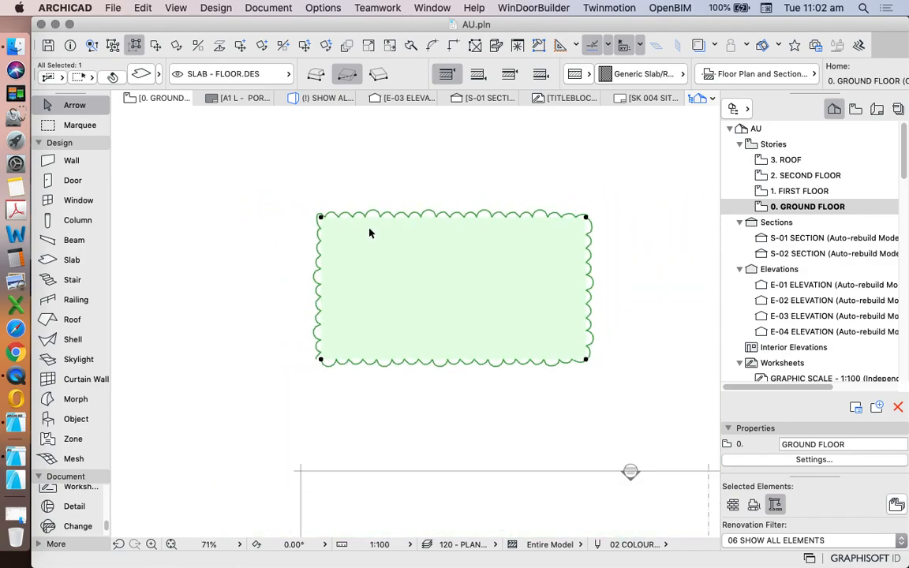
pyautogui.rightClick(371, 234)
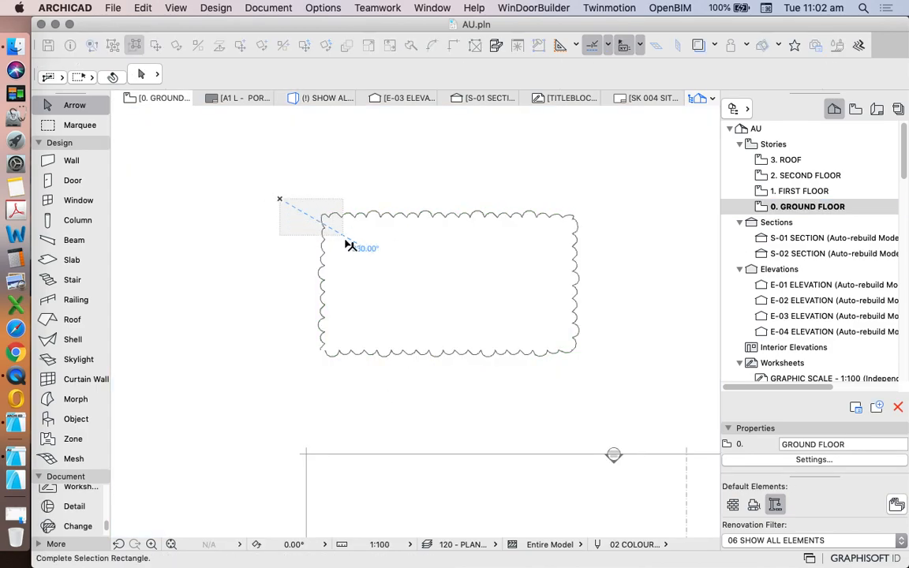
# Set the floor plan scale to 1:500 so the slab edge draws as a zigzag
pyautogui.click(448, 281)
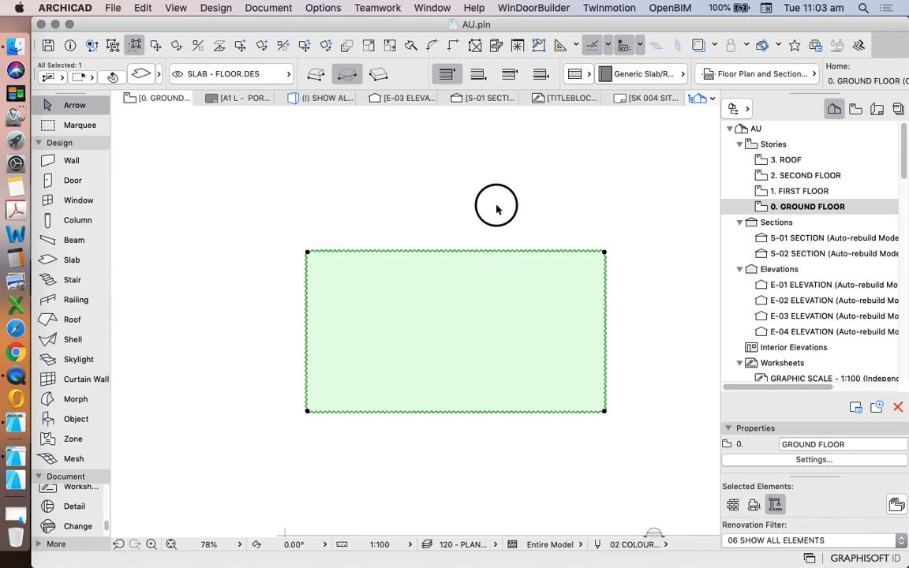
pyautogui.click(379, 543)
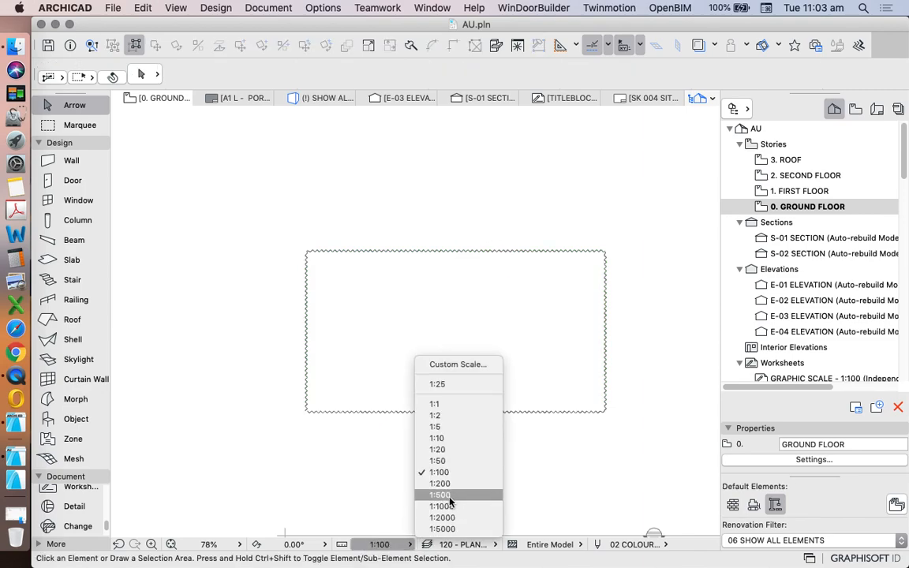
pyautogui.click(439, 495)
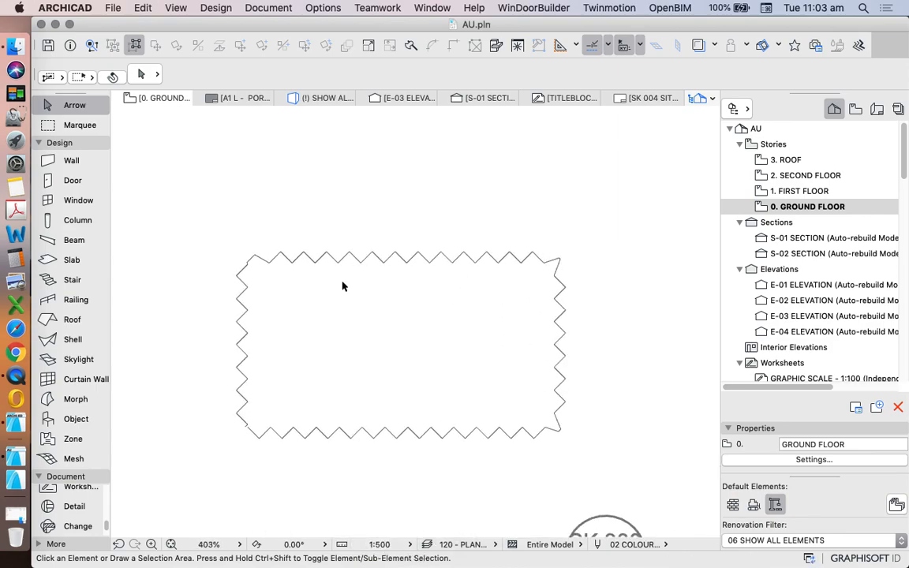
pyautogui.moveTo(454, 272)
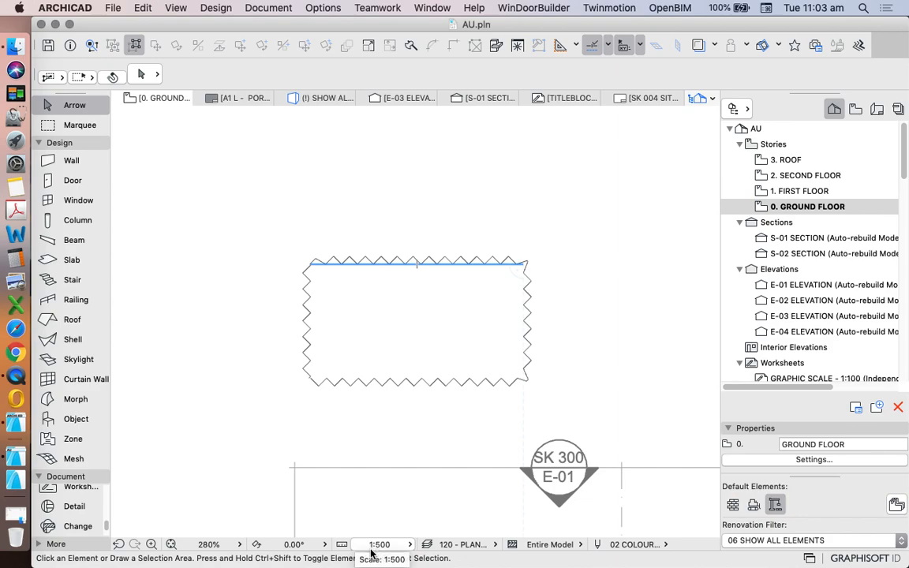
pyautogui.moveTo(461, 355)
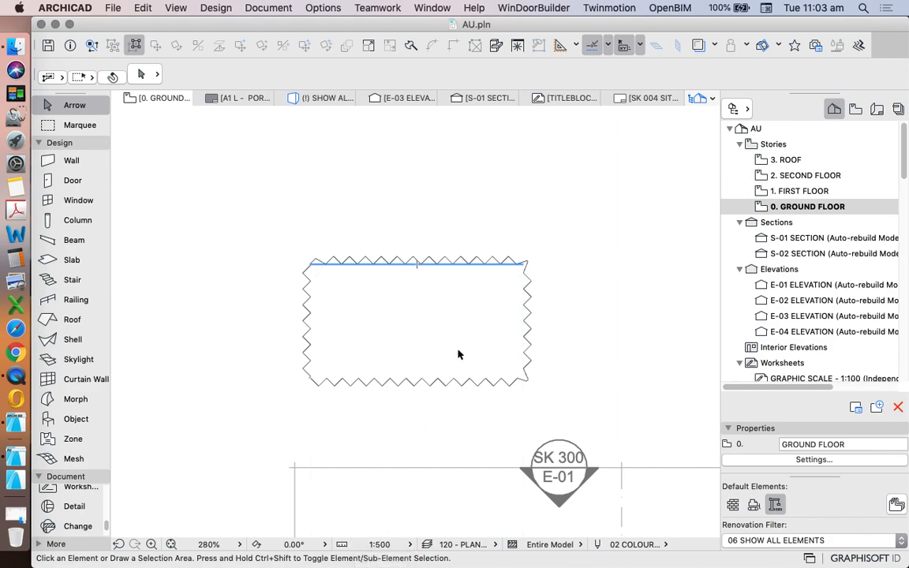
pyautogui.moveTo(460, 331)
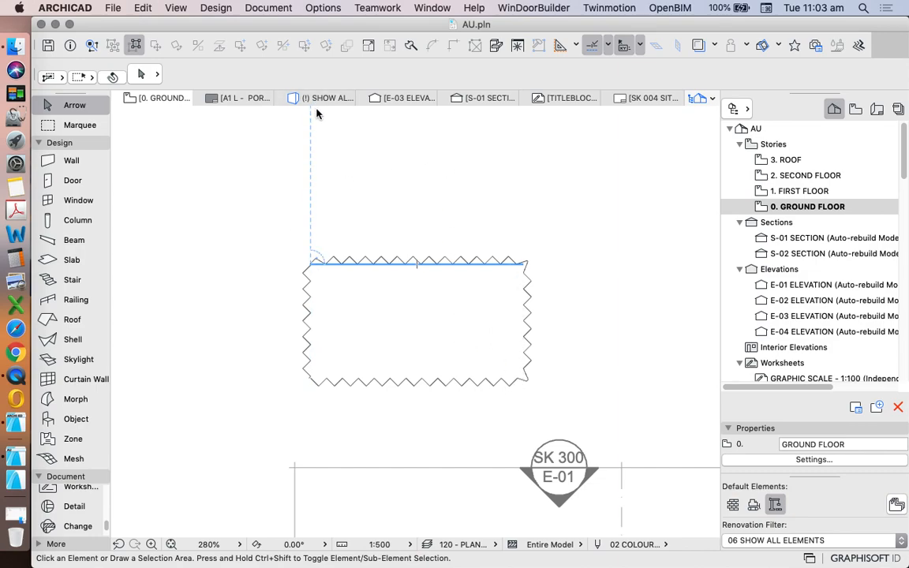
# Bring up the model-view pen sets beside the selected slab
pyautogui.click(322, 8)
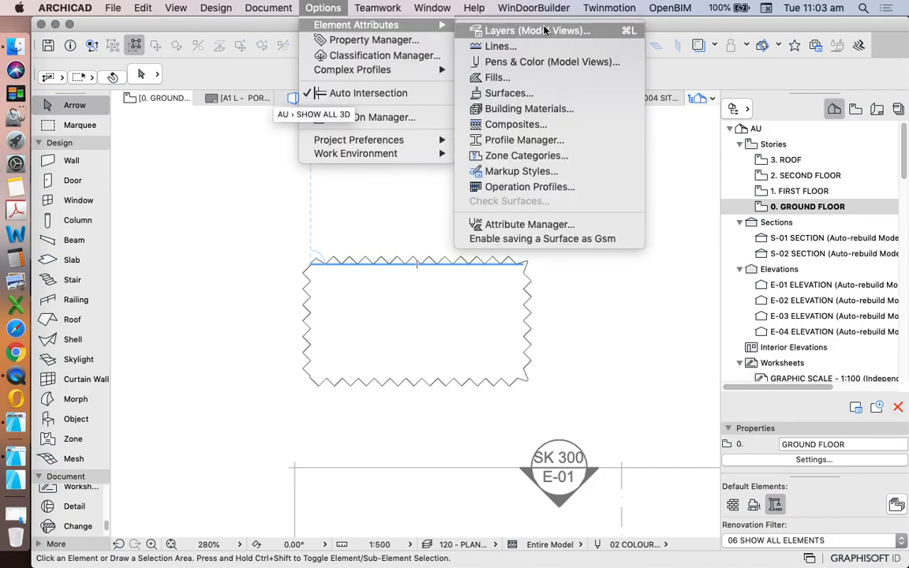
pyautogui.click(553, 62)
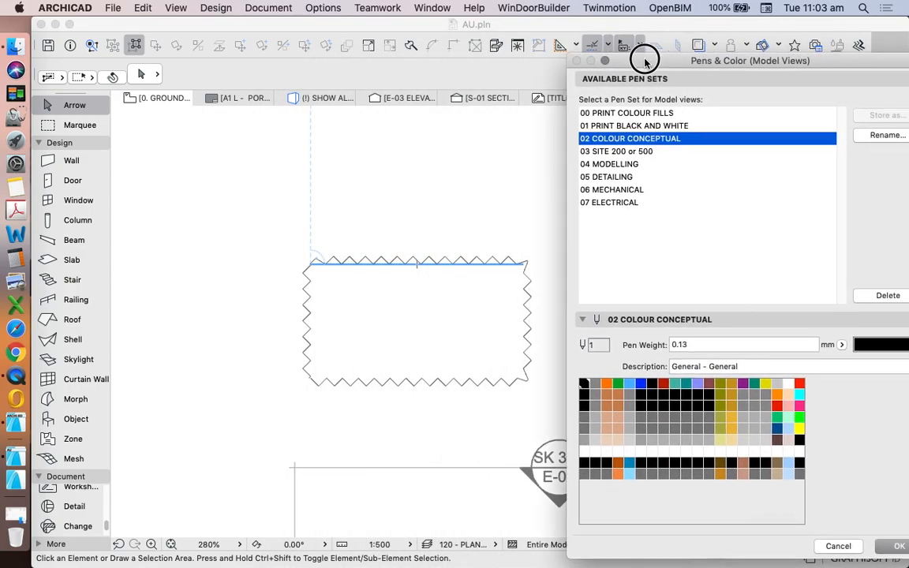
pyautogui.moveTo(644, 60); pyautogui.dragTo(591, 57)
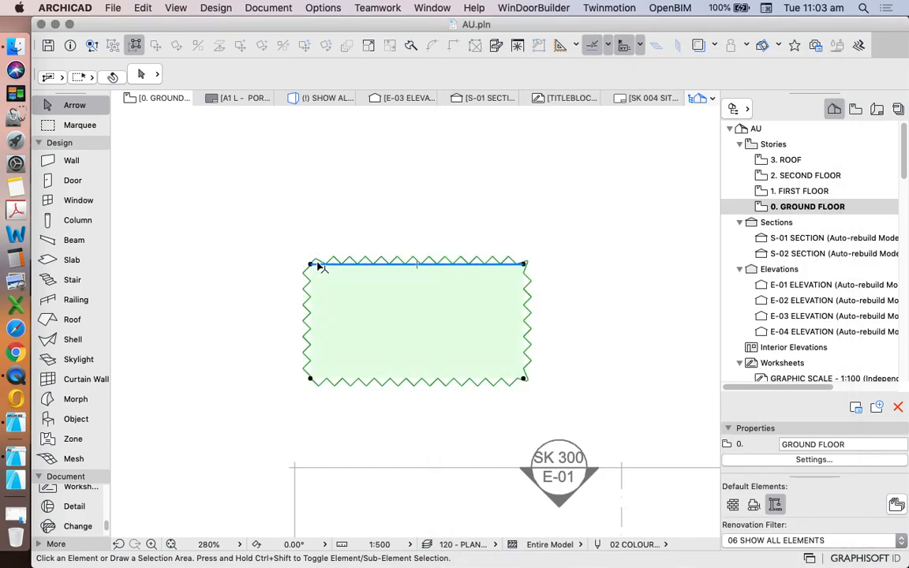
pyautogui.doubleClick(417, 319)
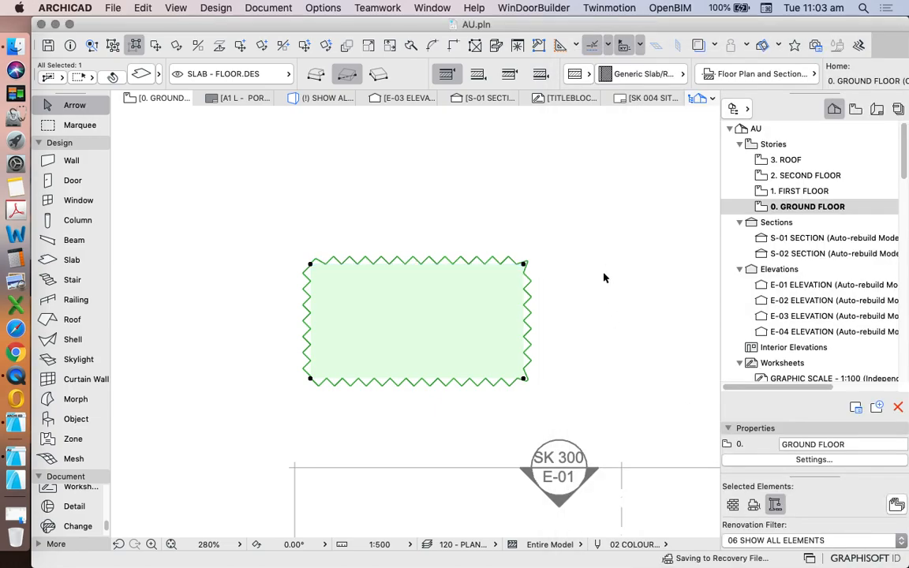
pyautogui.click(322, 8)
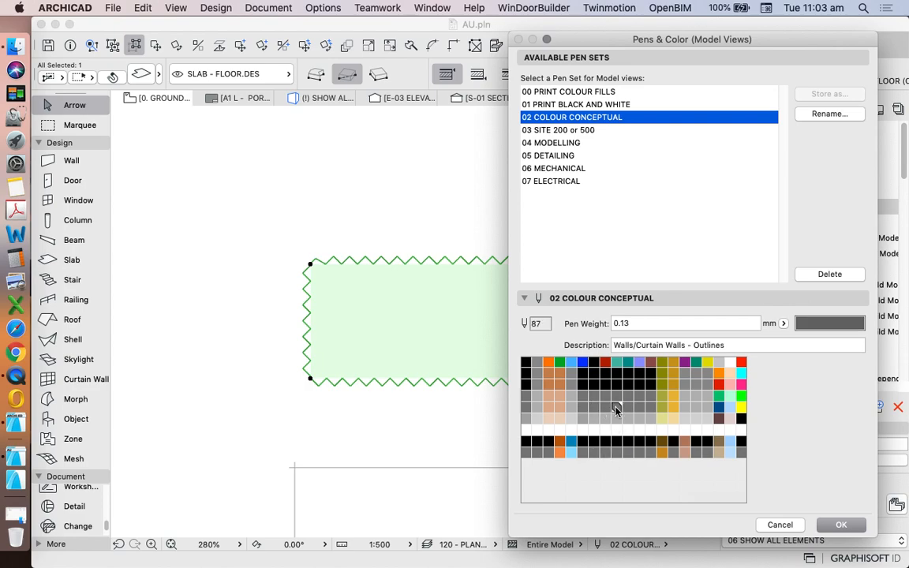
# Pick slab outline pen 89 and apply the 04 MODELLING pen set, turning it cyan
pyautogui.click(616, 406)
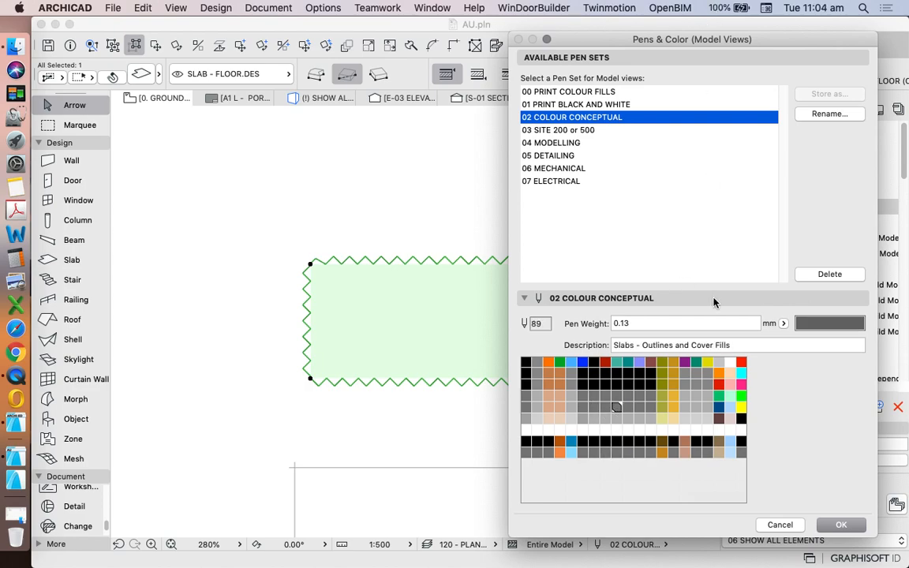
pyautogui.moveTo(382, 274)
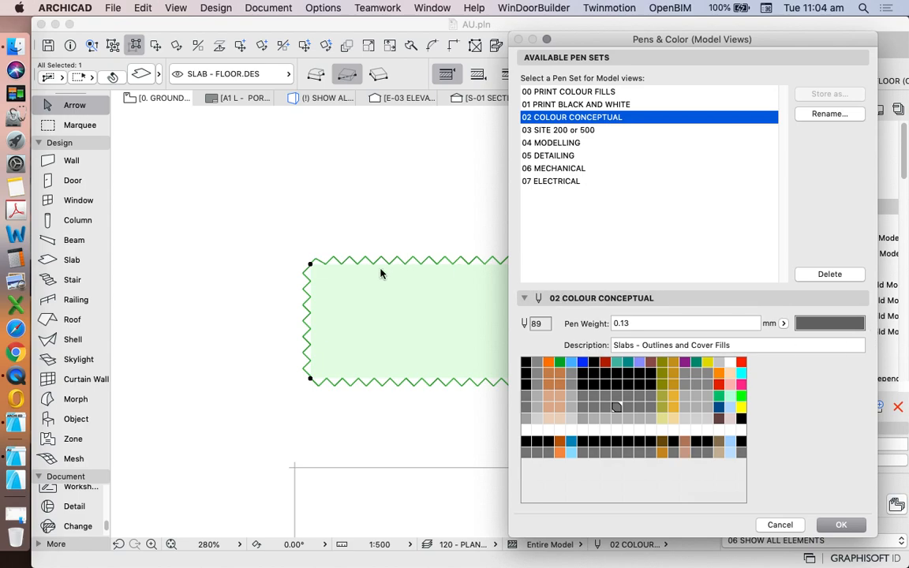
pyautogui.click(551, 142)
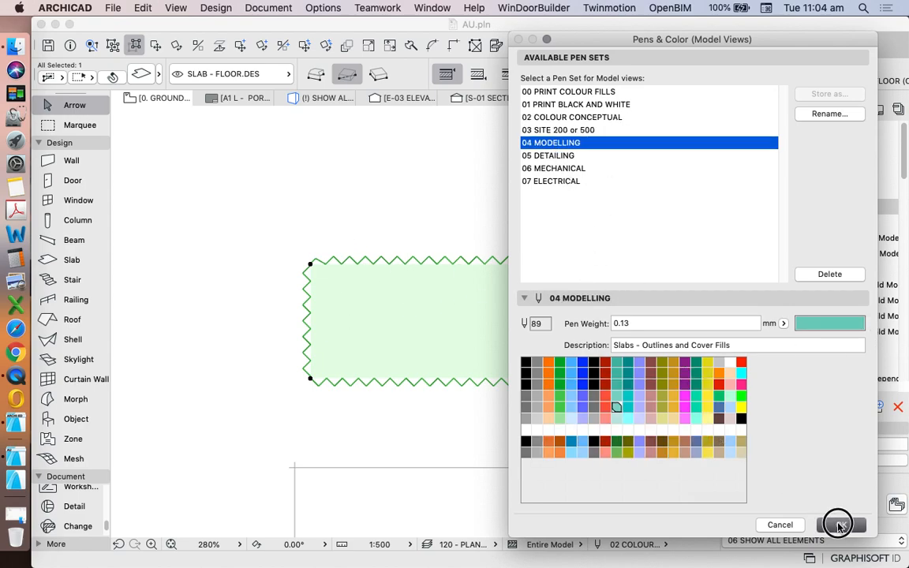
pyautogui.click(840, 524)
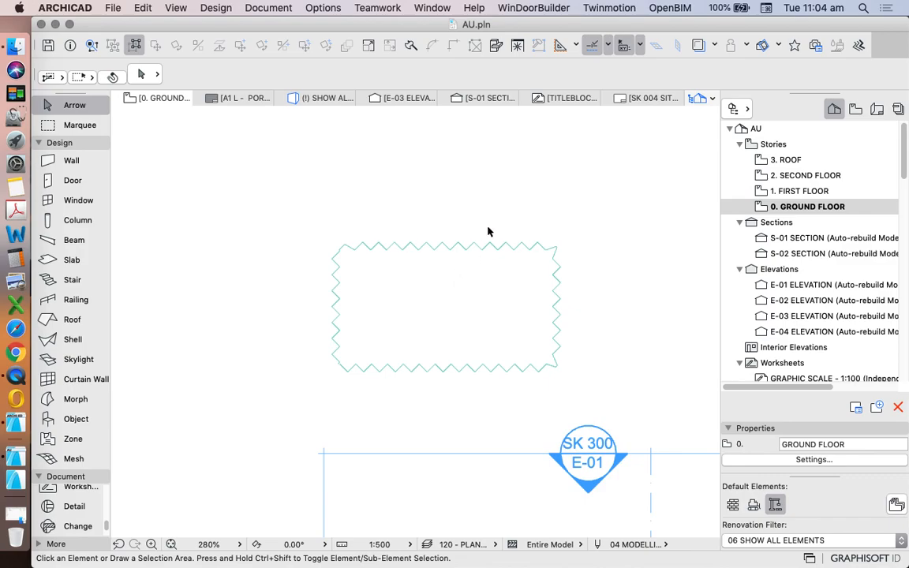
pyautogui.click(322, 7)
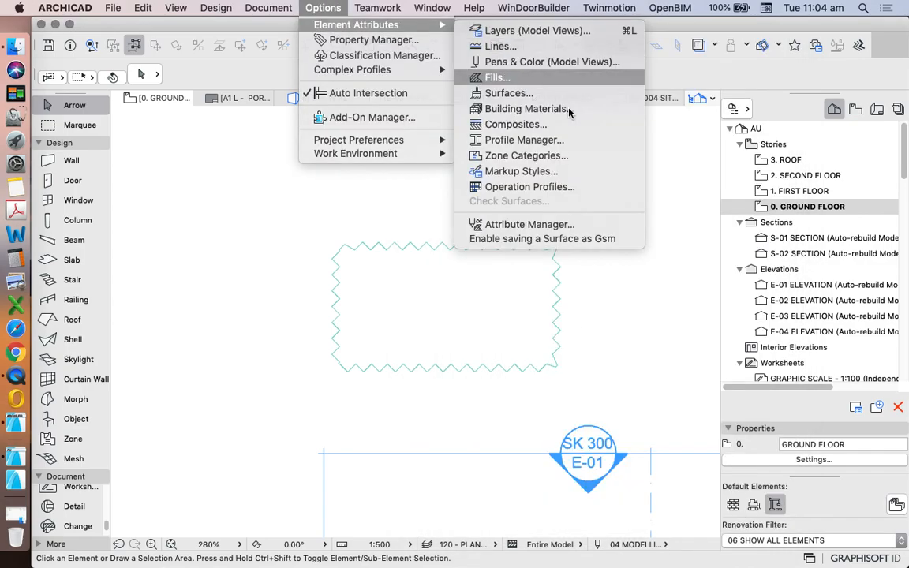
pyautogui.click(496, 77)
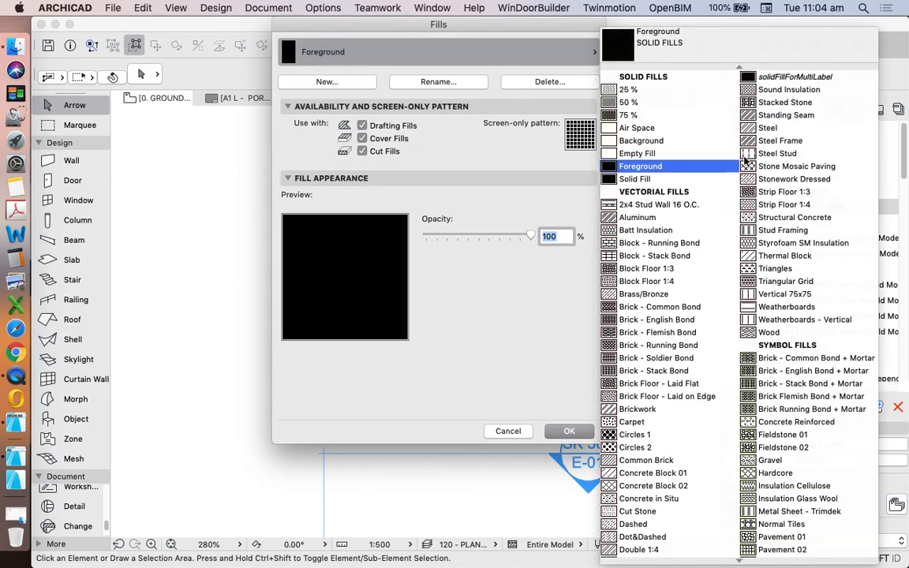
pyautogui.click(771, 221)
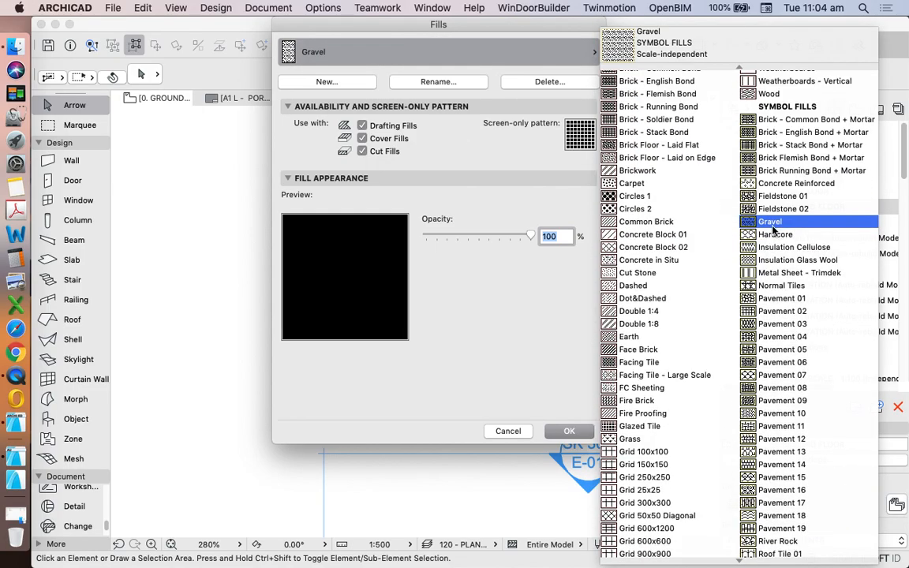
pyautogui.click(636, 284)
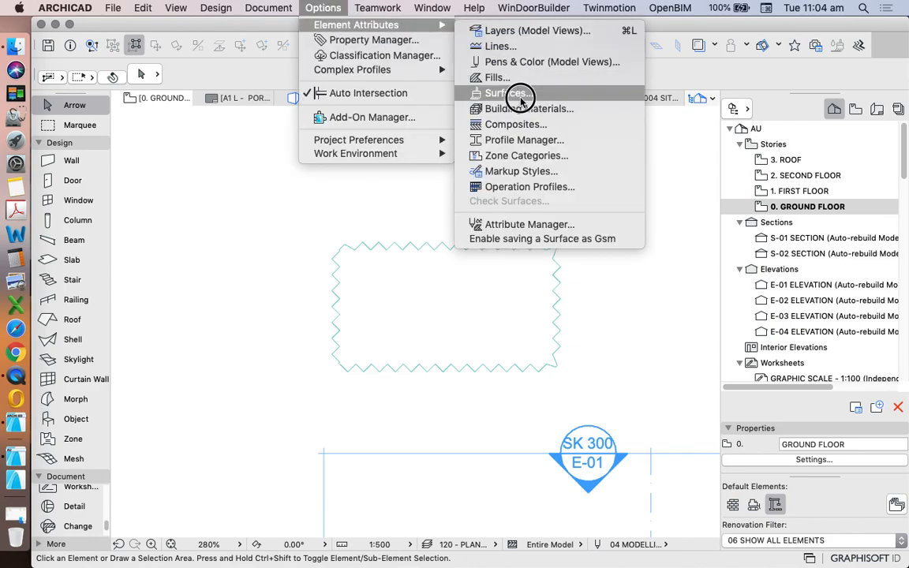
# Review the Paint - Titanium White surface with the CineRender engine settings
pyautogui.click(507, 93)
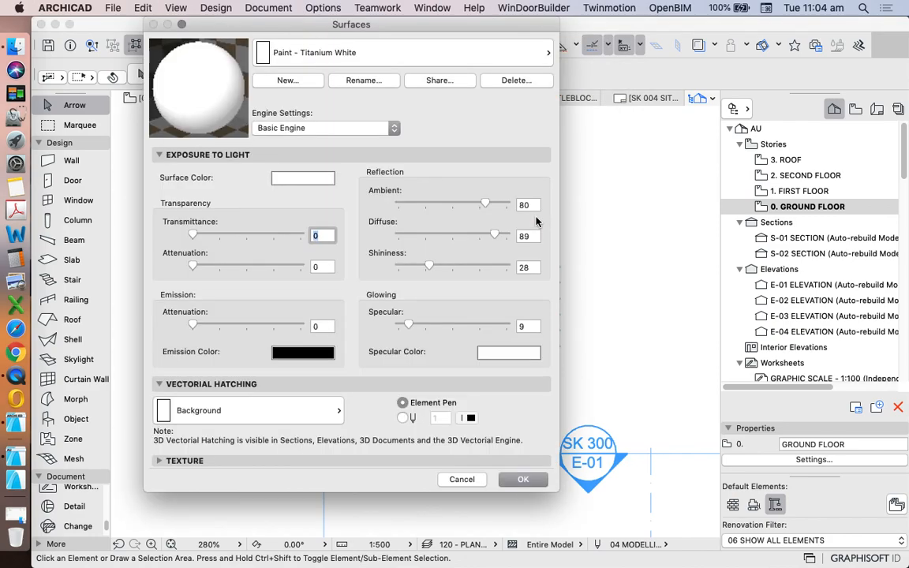
pyautogui.moveTo(394, 205)
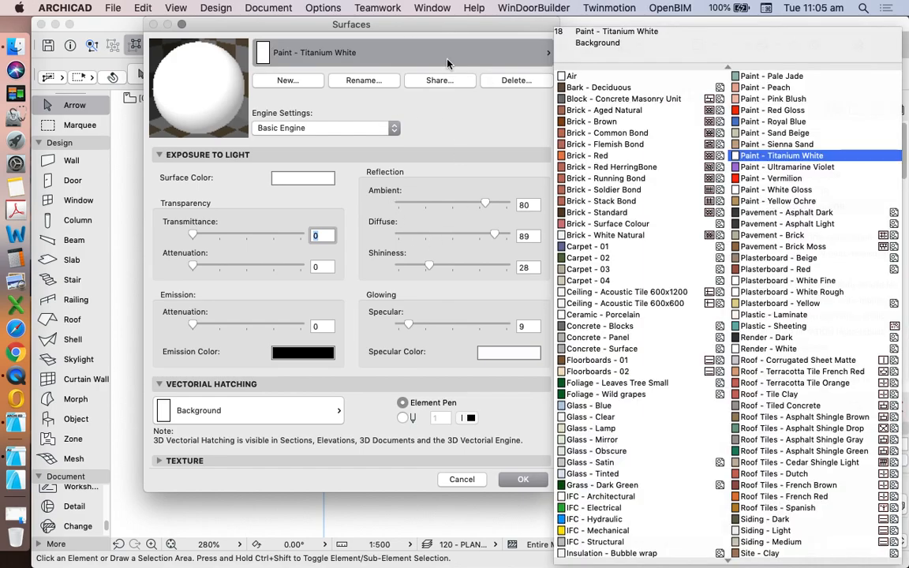
pyautogui.click(606, 145)
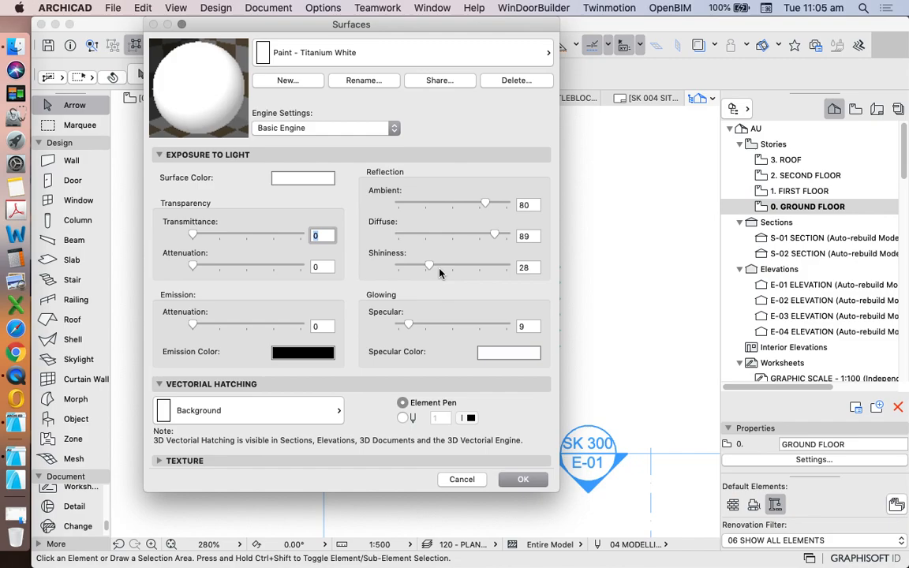
pyautogui.moveTo(442, 278)
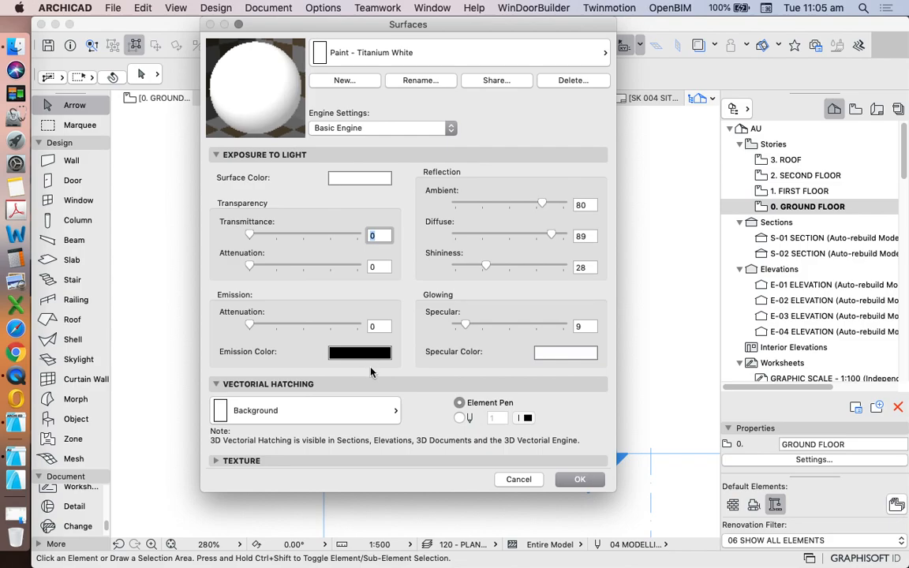
pyautogui.moveTo(532, 123)
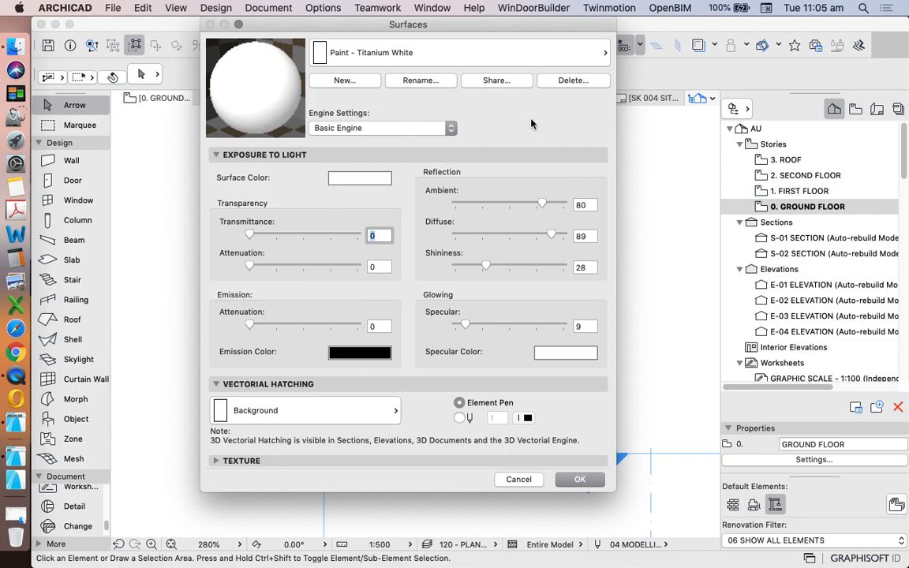
pyautogui.moveTo(515, 74)
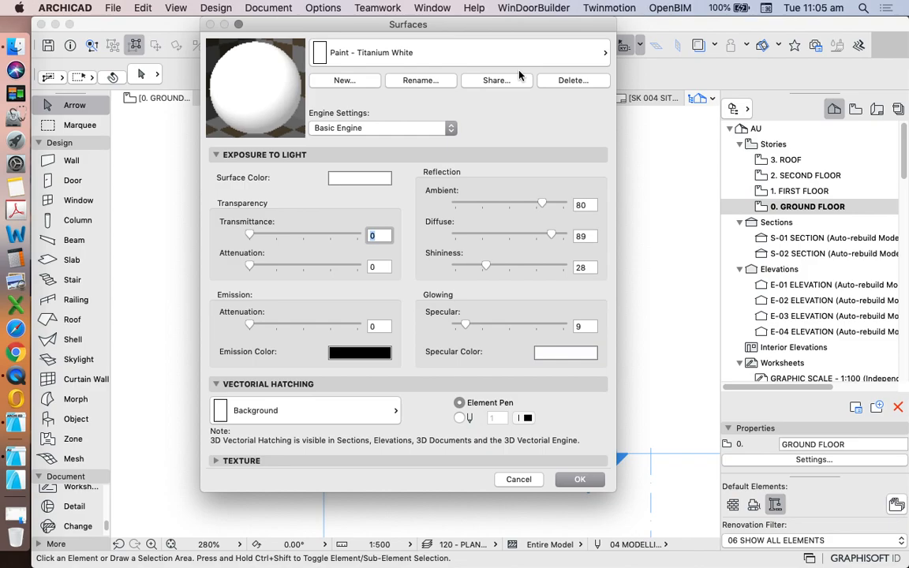
pyautogui.moveTo(343, 471)
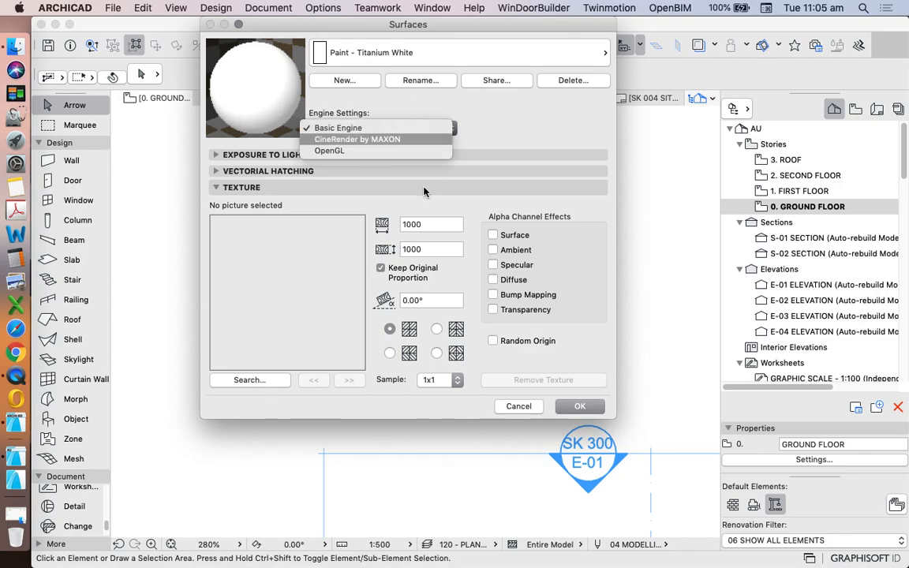
pyautogui.click(357, 139)
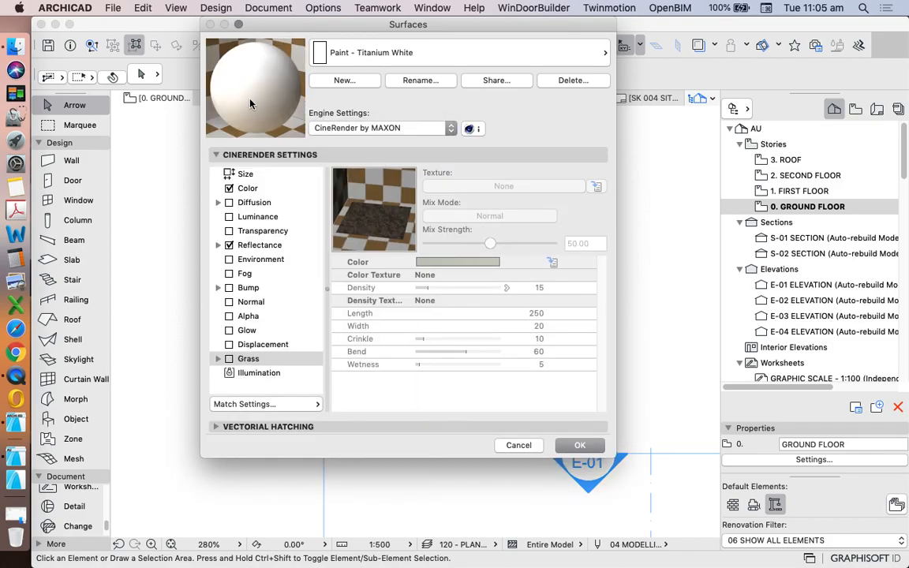
pyautogui.moveTo(288, 102)
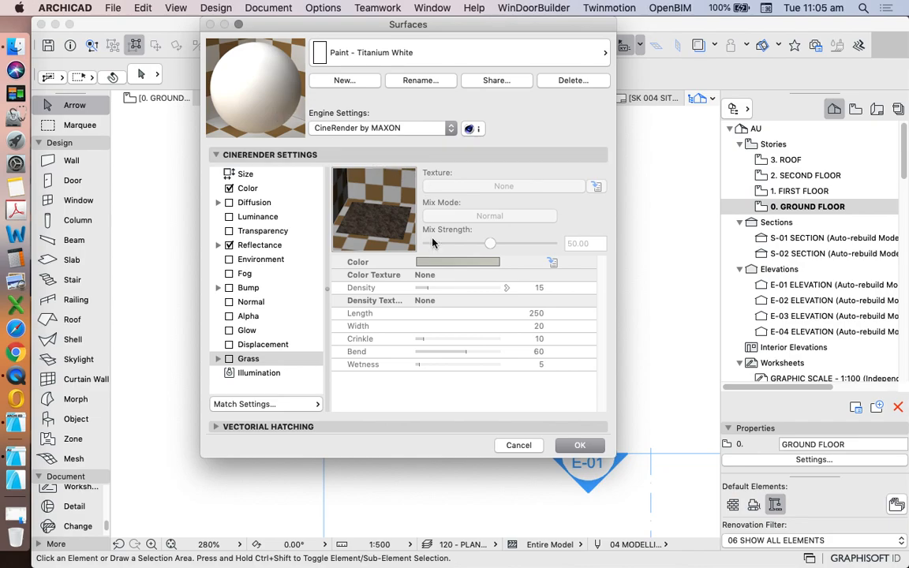
pyautogui.click(322, 6)
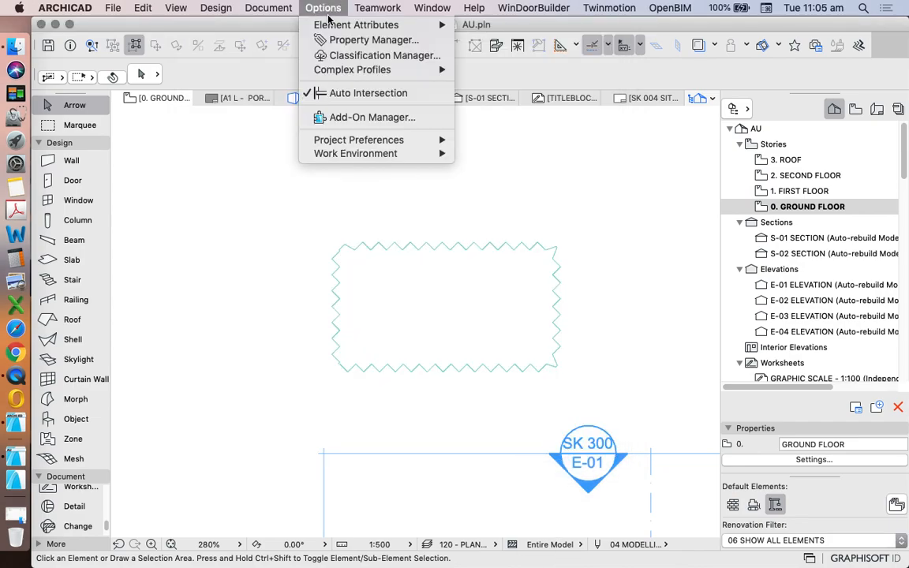
pyautogui.click(613, 192)
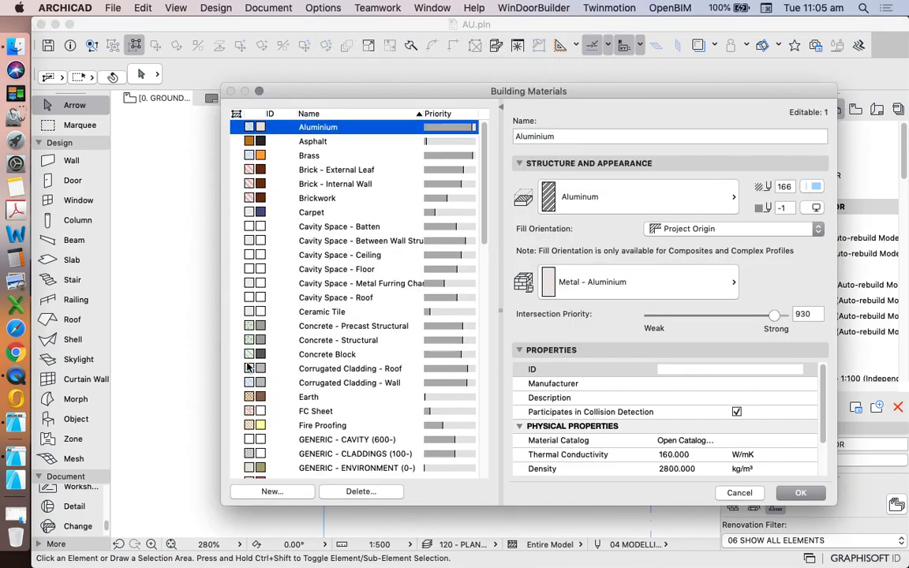
pyautogui.moveTo(319, 180)
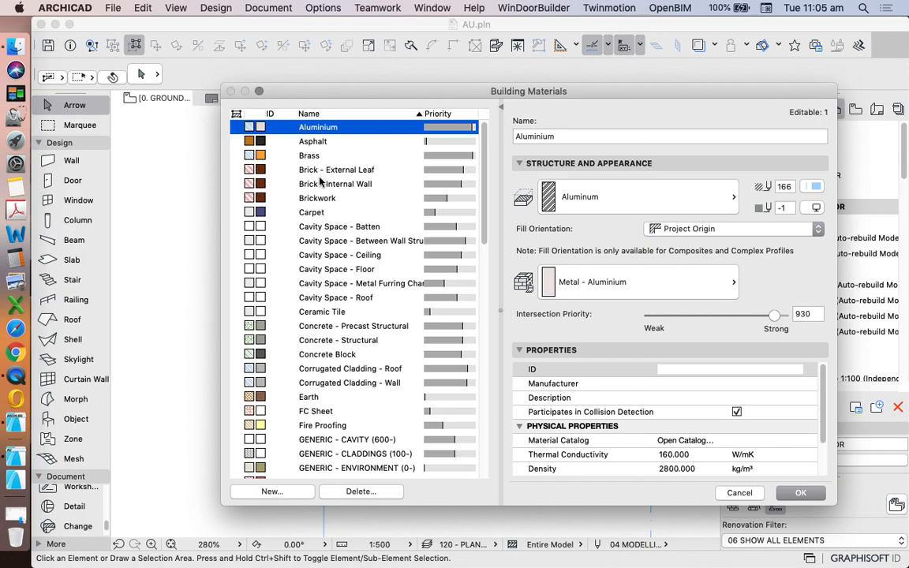
pyautogui.moveTo(322, 145)
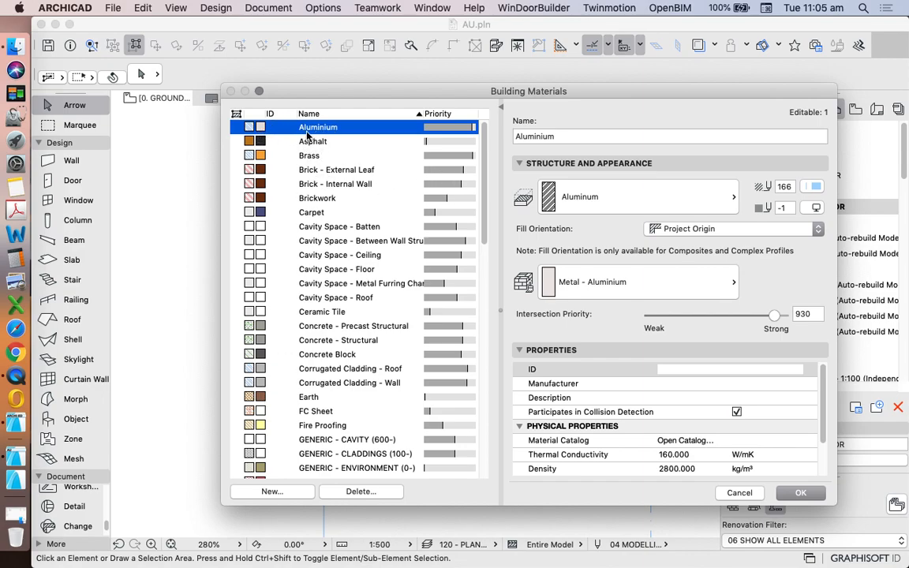
pyautogui.moveTo(528, 90); pyautogui.dragTo(511, 74)
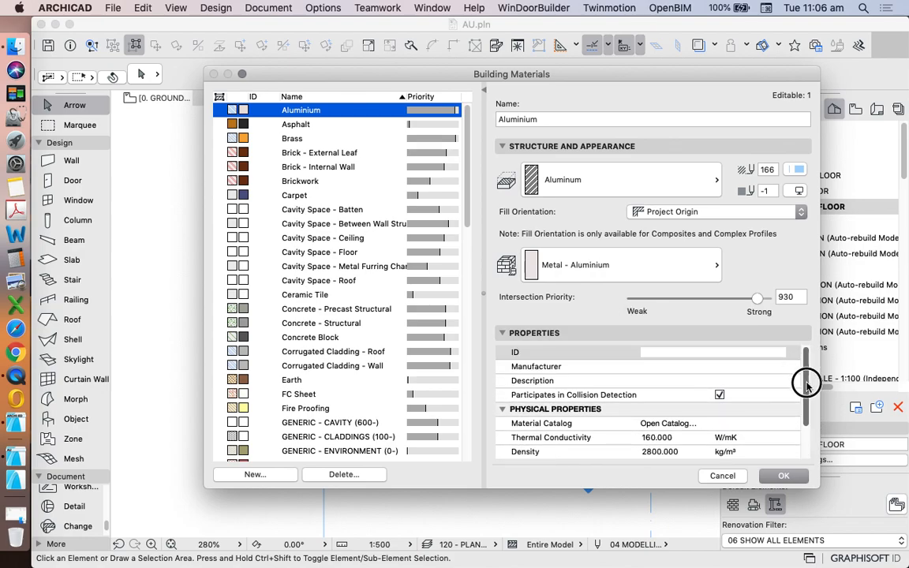
pyautogui.scroll(-3)
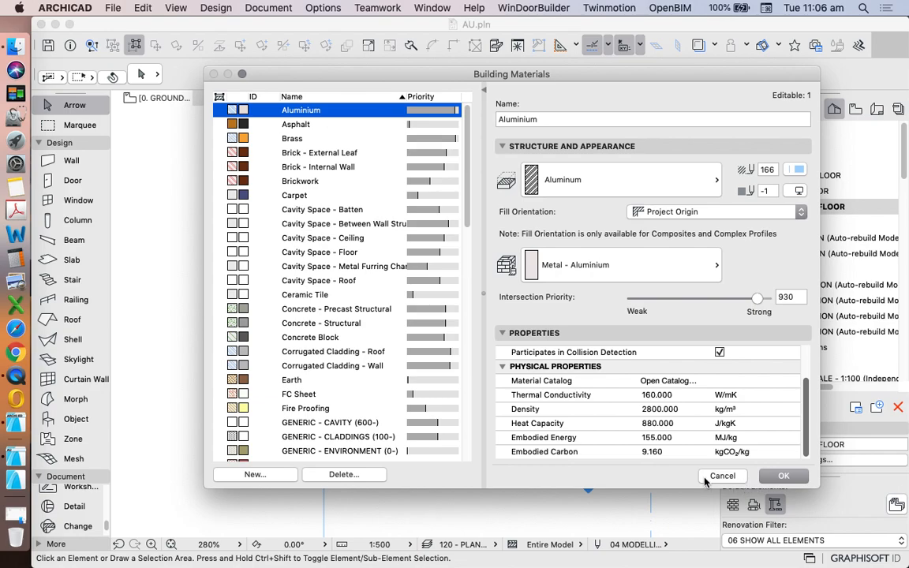
pyautogui.click(721, 477)
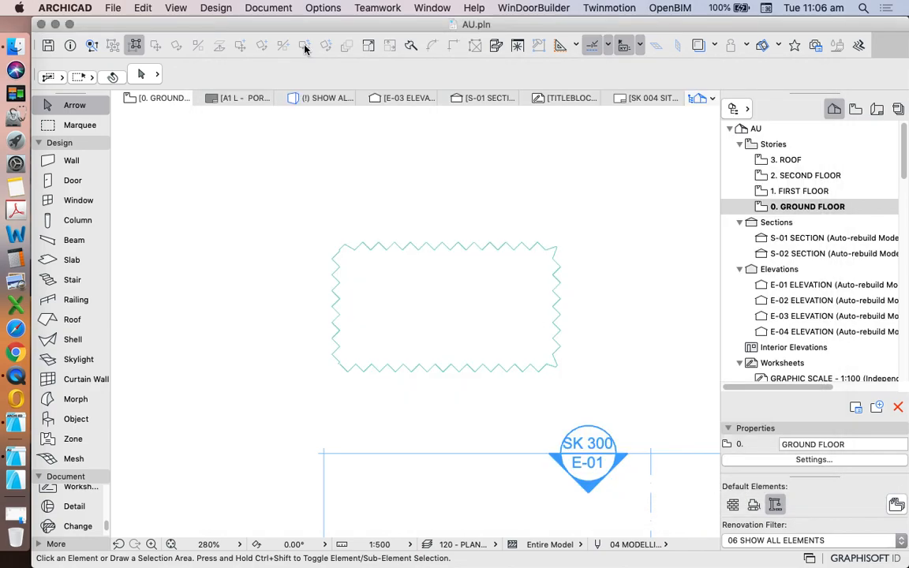
pyautogui.click(322, 8)
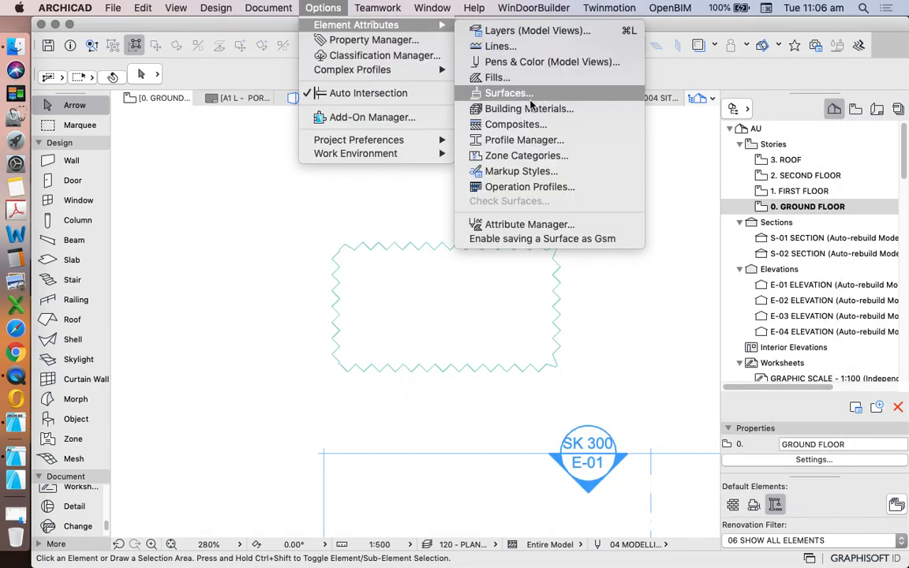
pyautogui.moveTo(515, 123)
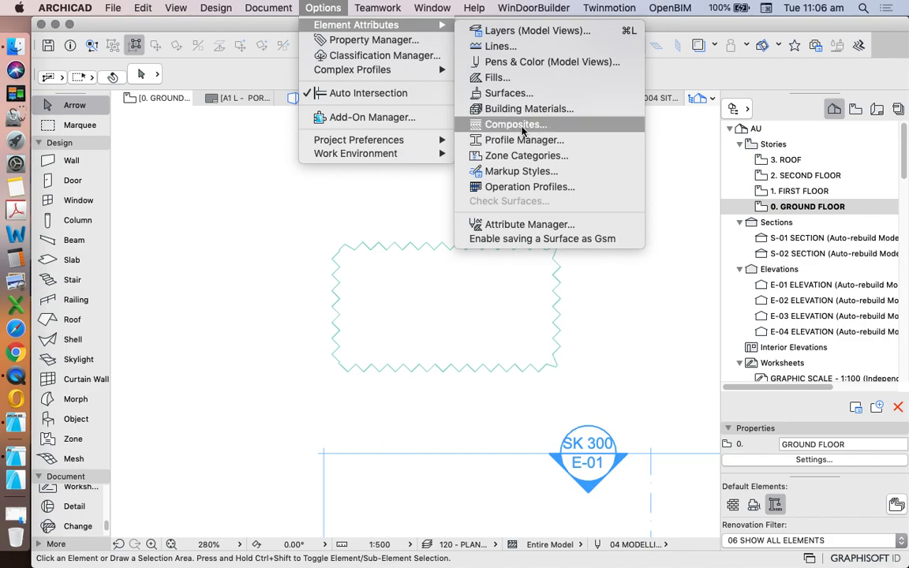
pyautogui.click(515, 124)
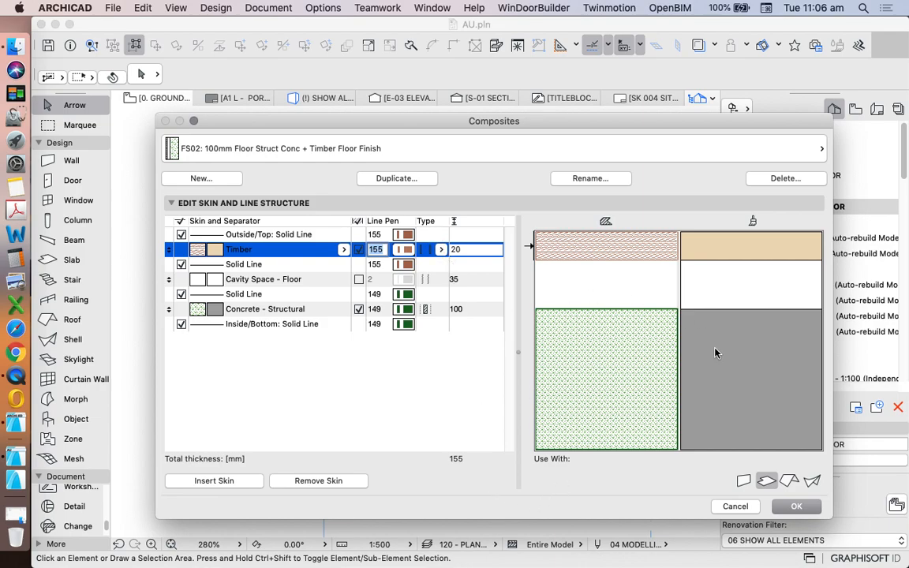
pyautogui.moveTo(770, 555)
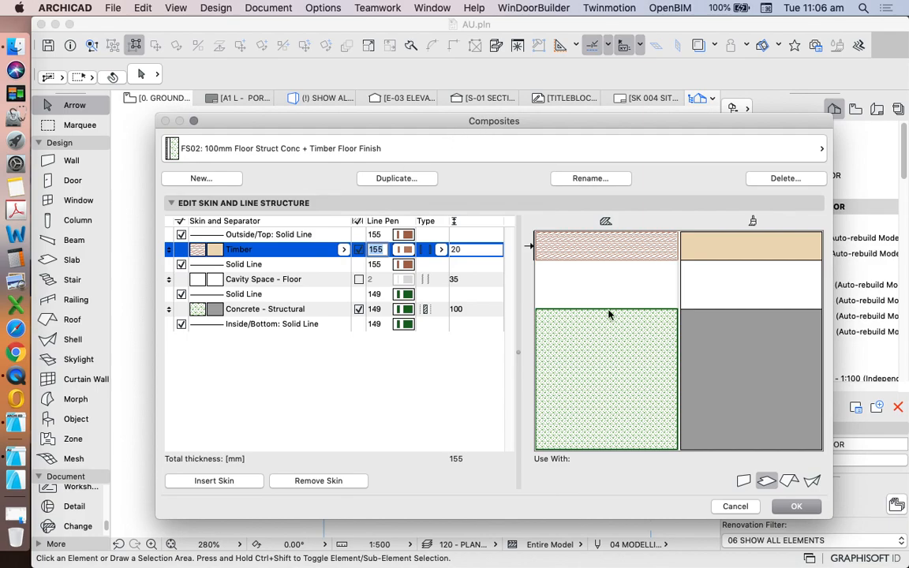
pyautogui.moveTo(742, 479)
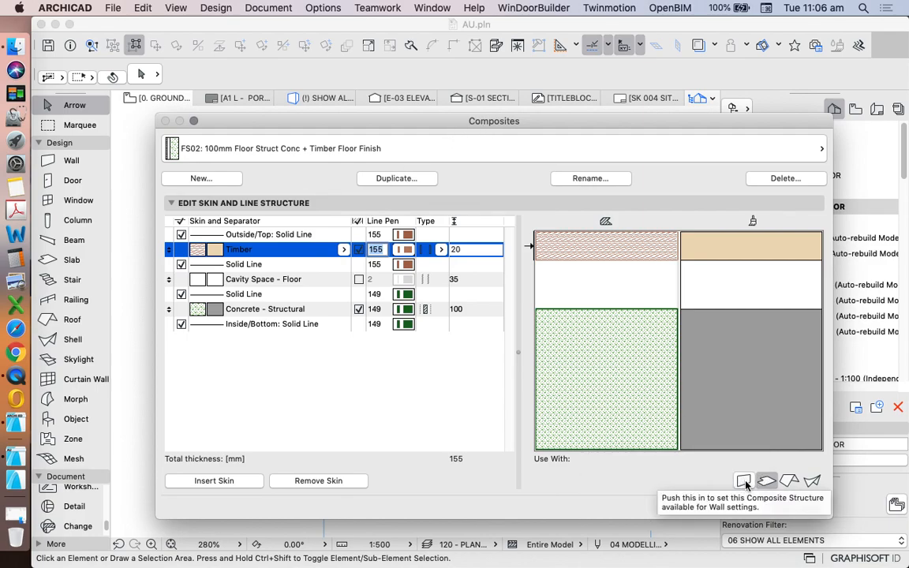
pyautogui.moveTo(767, 480)
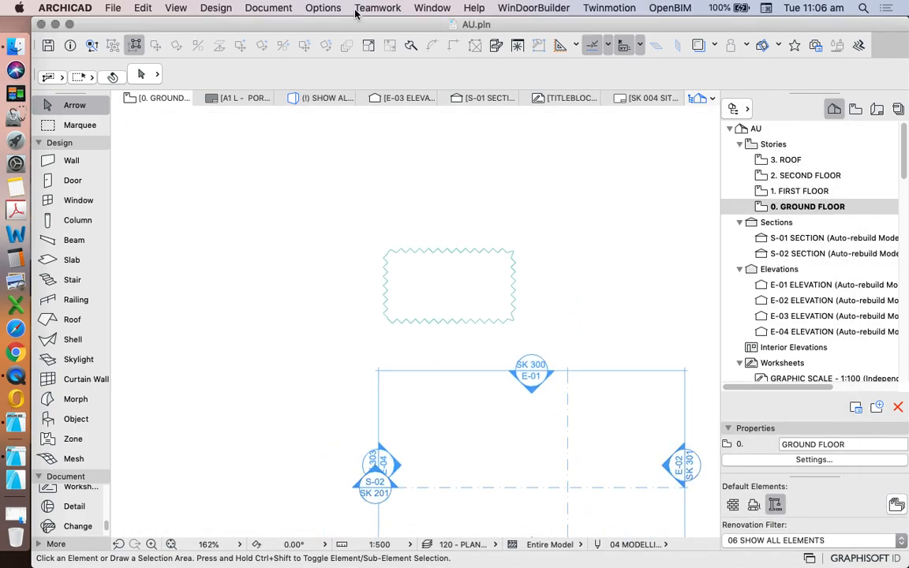
# Bring up the Options menu commands again over the project window
pyautogui.click(322, 8)
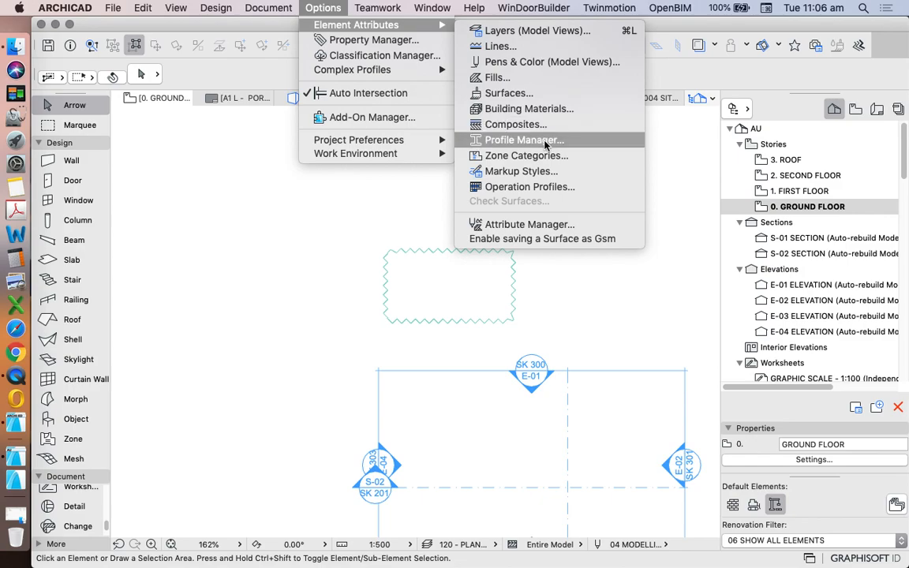
pyautogui.moveTo(667, 207)
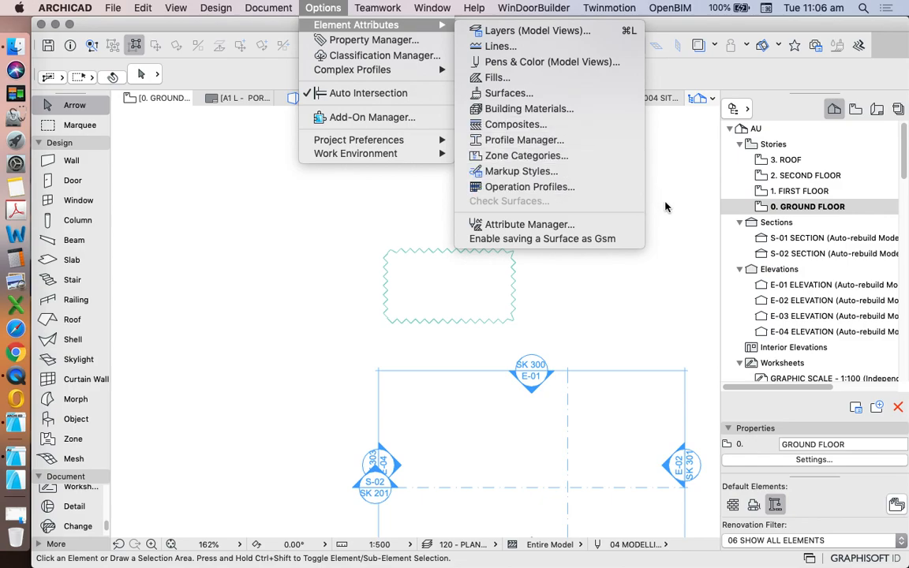
pyautogui.moveTo(679, 296)
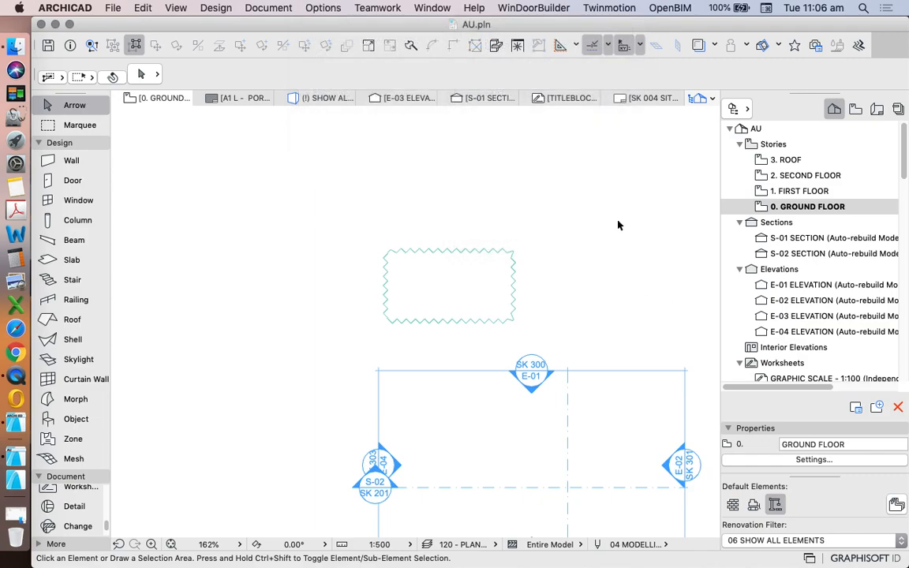
pyautogui.moveTo(451, 223)
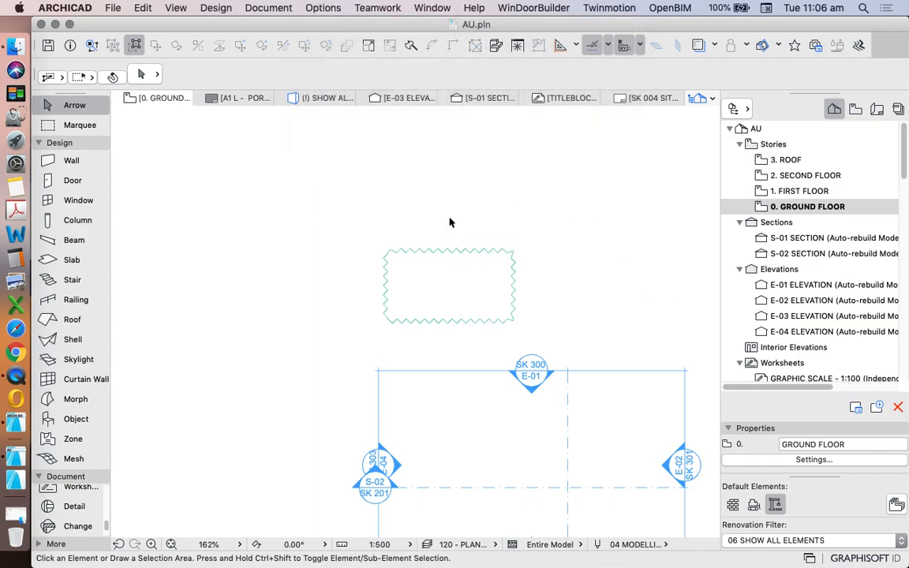
pyautogui.moveTo(185, 314)
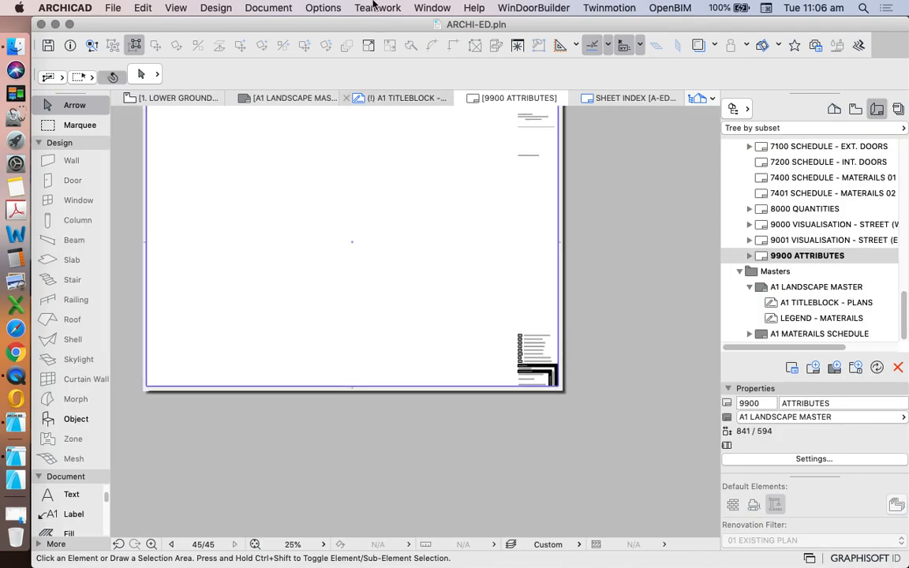
pyautogui.click(322, 8)
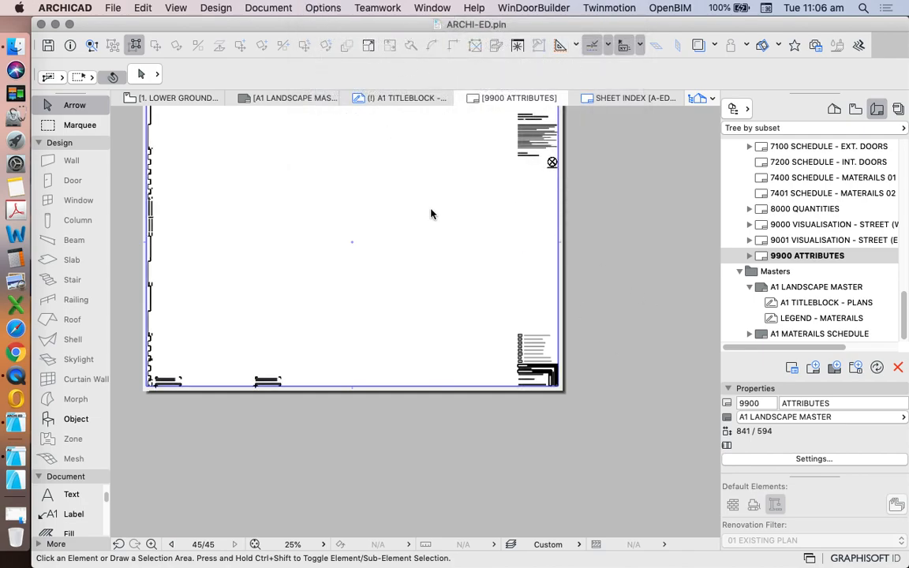
pyautogui.click(322, 7)
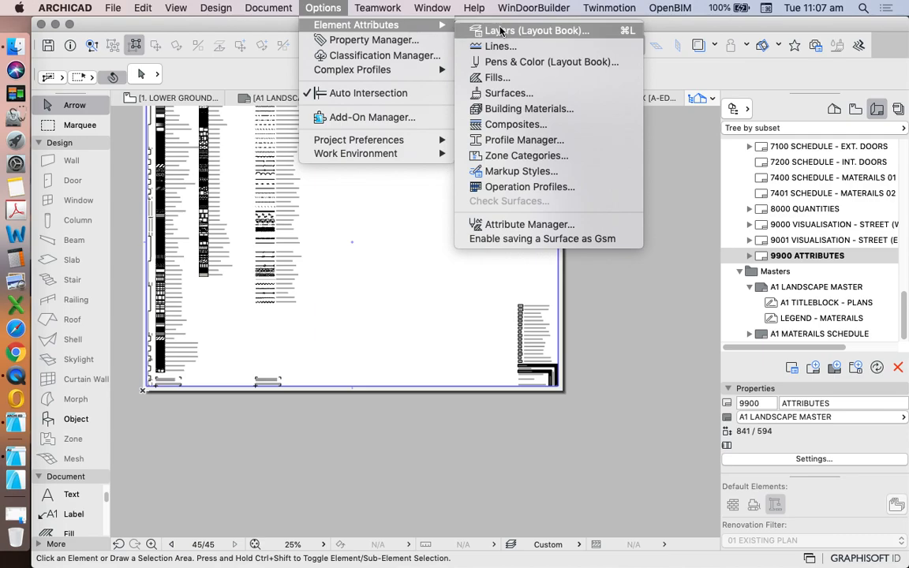
pyautogui.click(537, 30)
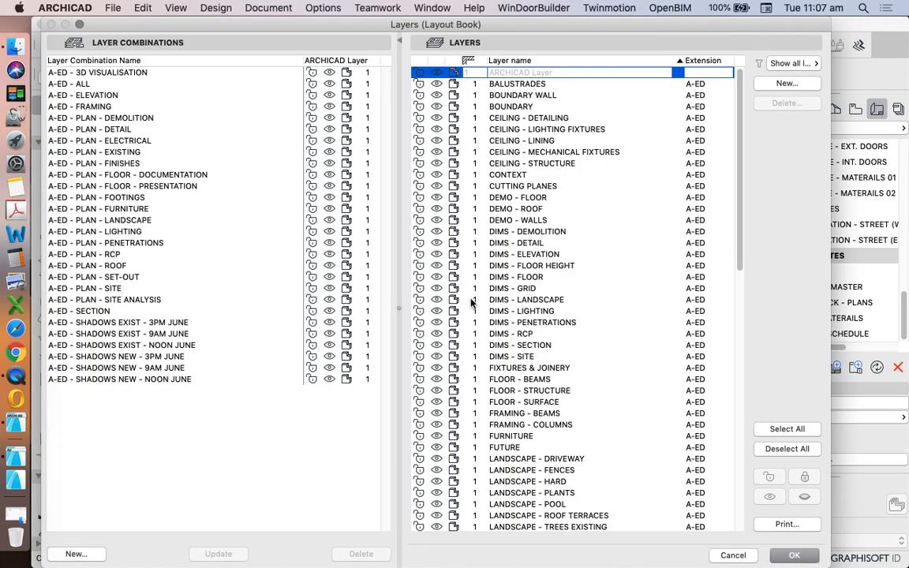
pyautogui.moveTo(89, 383)
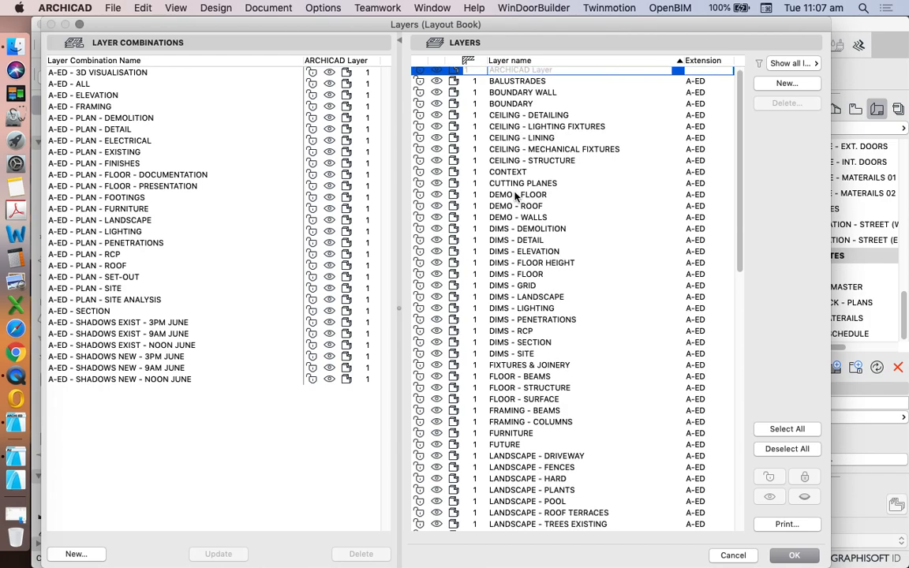
pyautogui.click(98, 209)
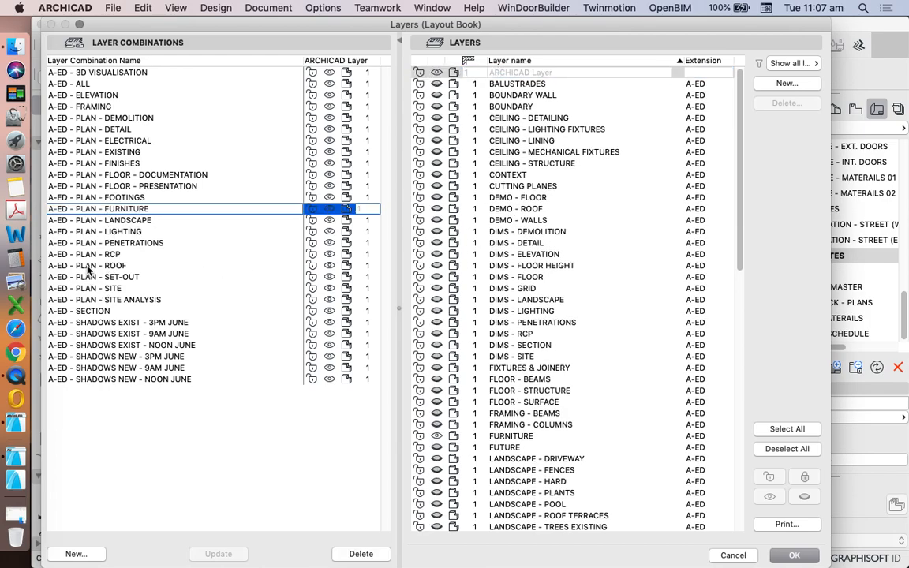
pyautogui.click(87, 266)
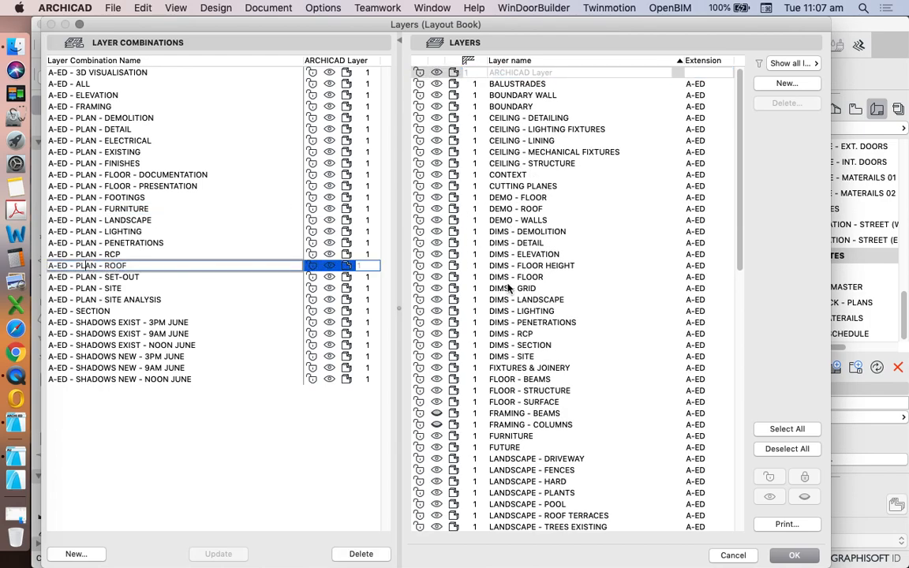
pyautogui.scroll(-3)
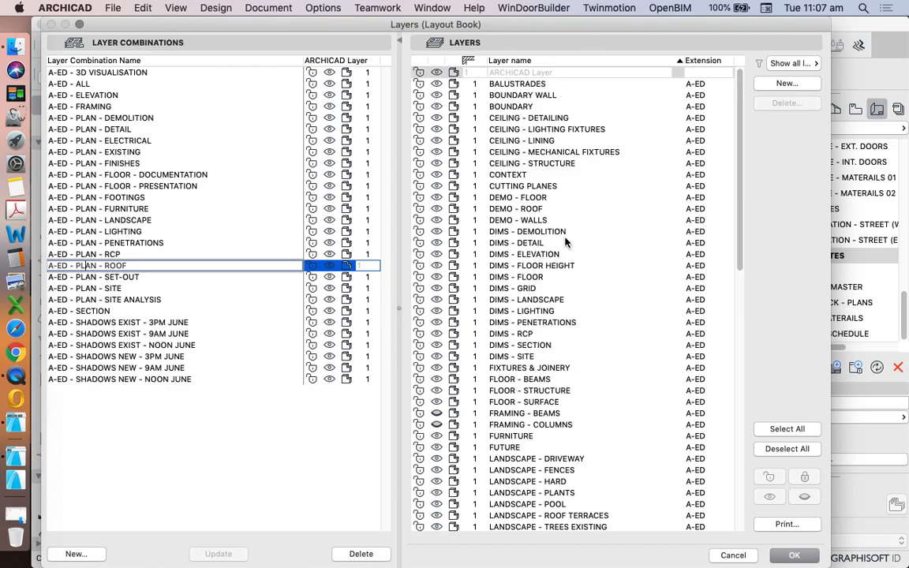
pyautogui.moveTo(629, 244)
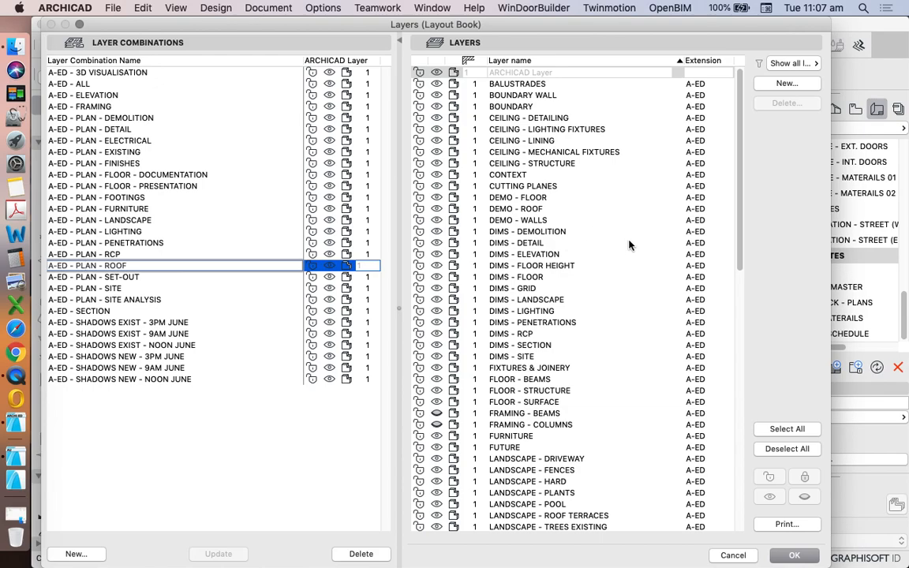
pyautogui.moveTo(631, 303)
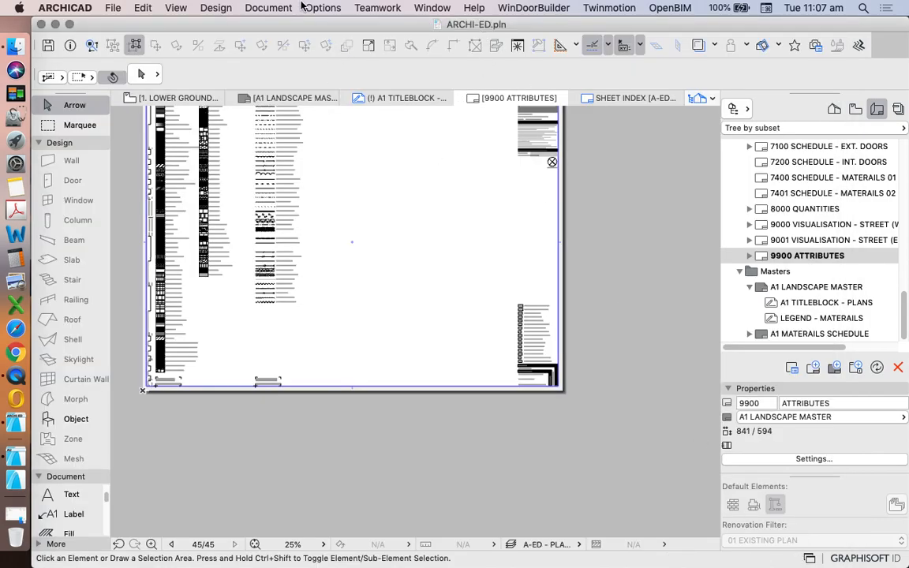
pyautogui.click(322, 8)
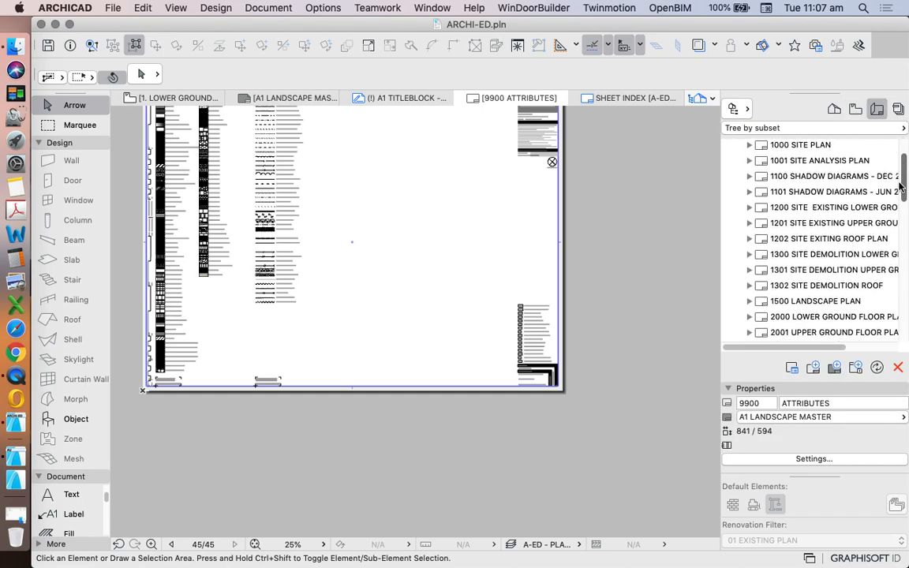
pyautogui.scroll(-3)
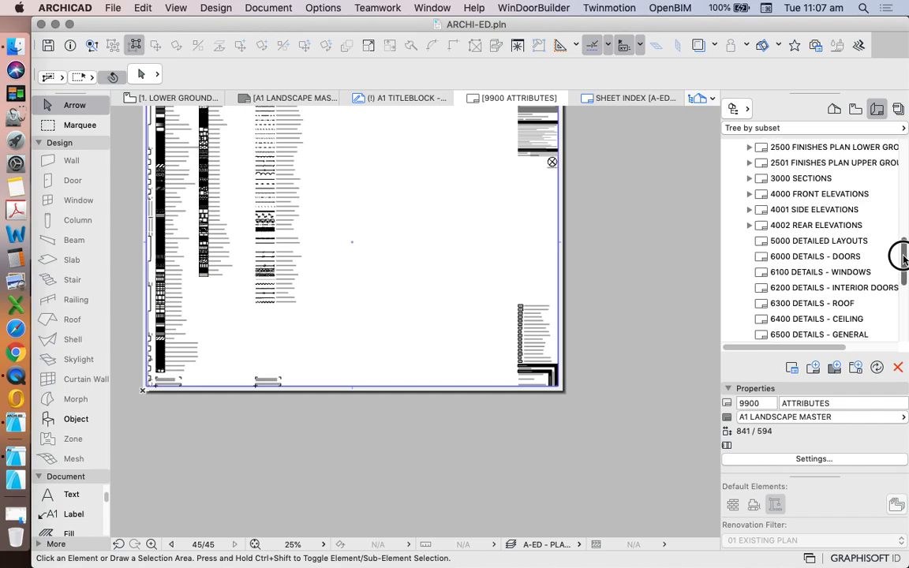
pyautogui.click(323, 7)
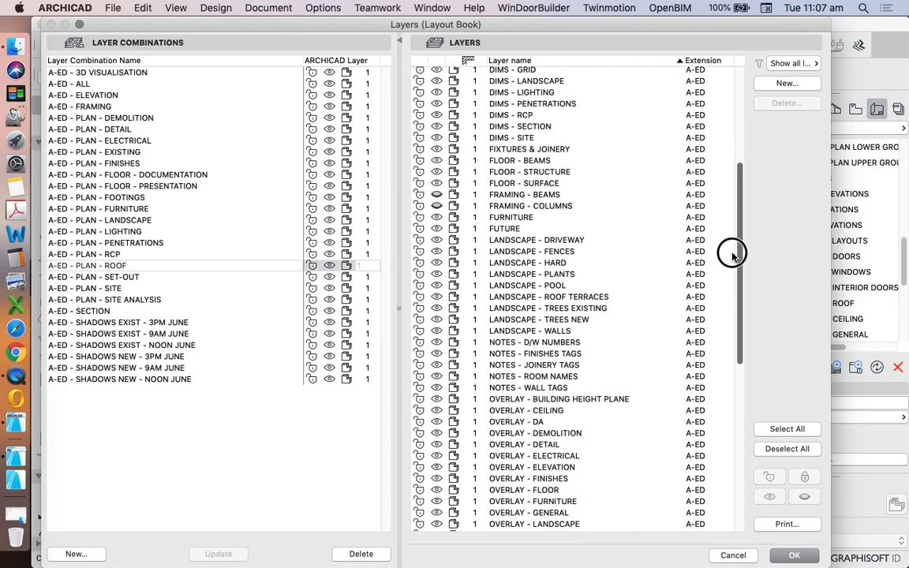
pyautogui.scroll(-3)
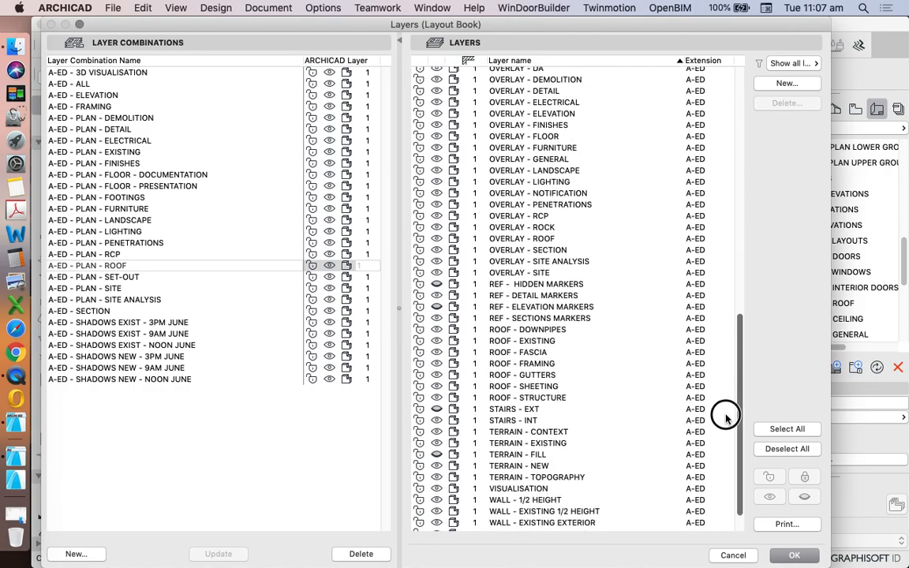
pyautogui.scroll(-3)
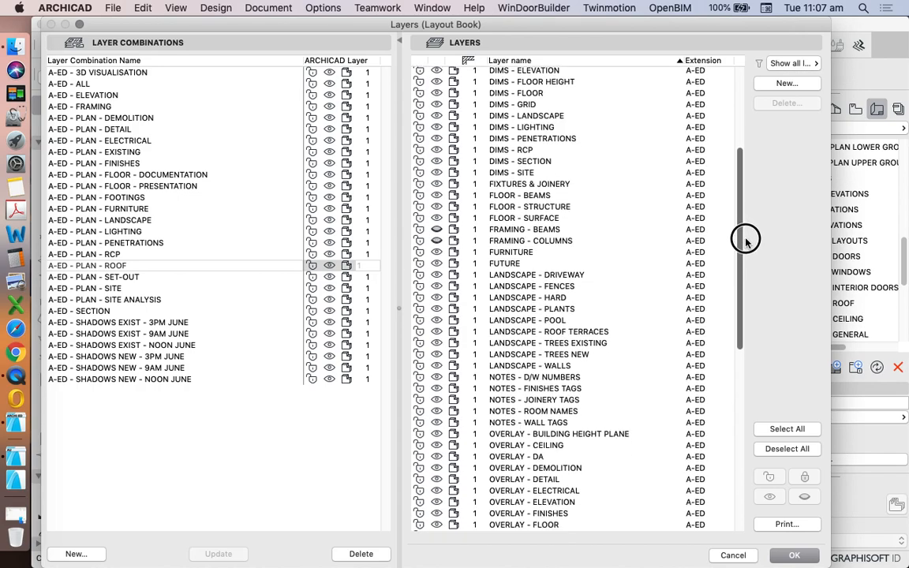
pyautogui.moveTo(781, 232)
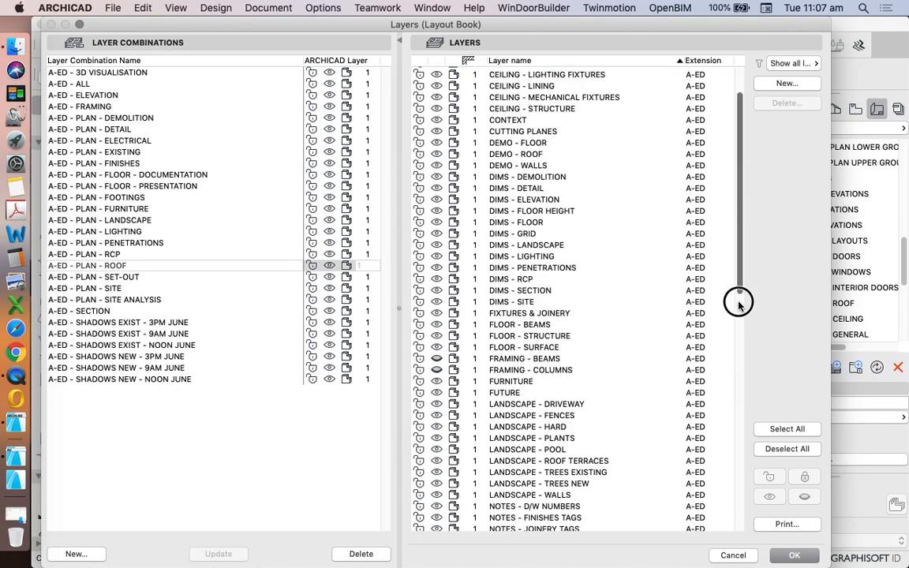
pyautogui.scroll(-3)
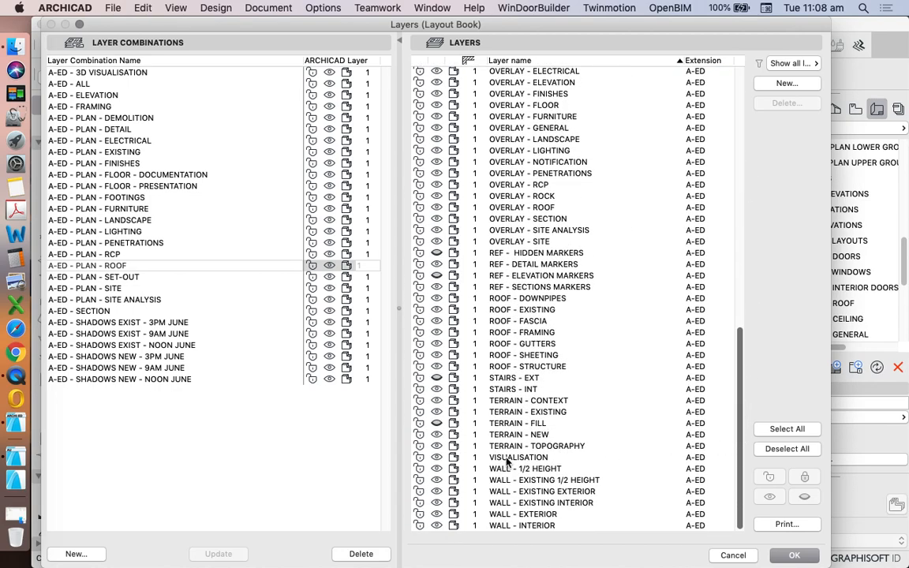
pyautogui.moveTo(754, 420)
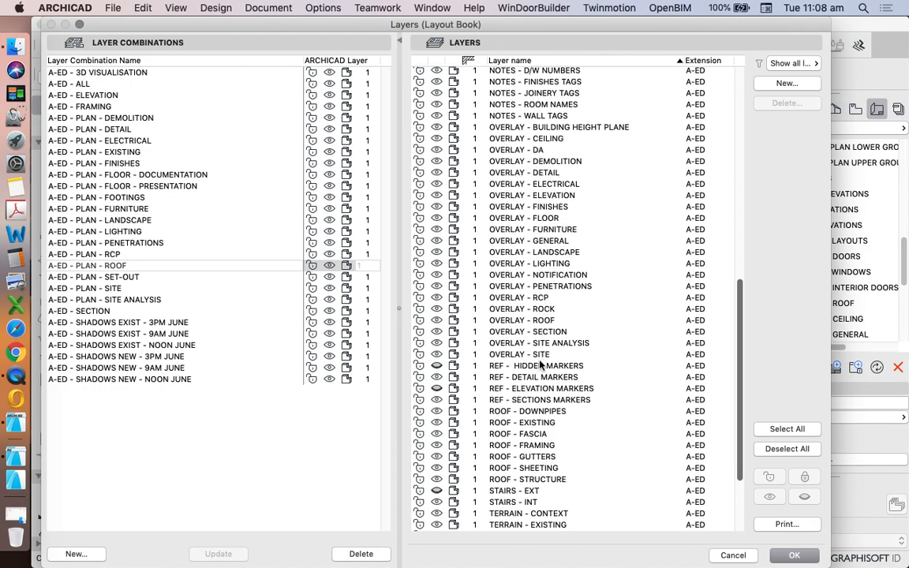
pyautogui.moveTo(513, 155)
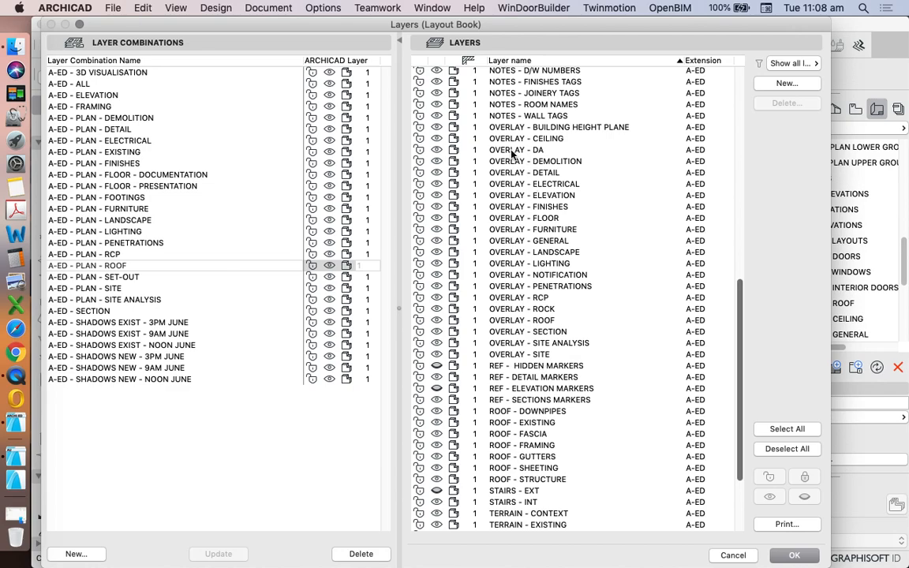
pyautogui.moveTo(511, 316)
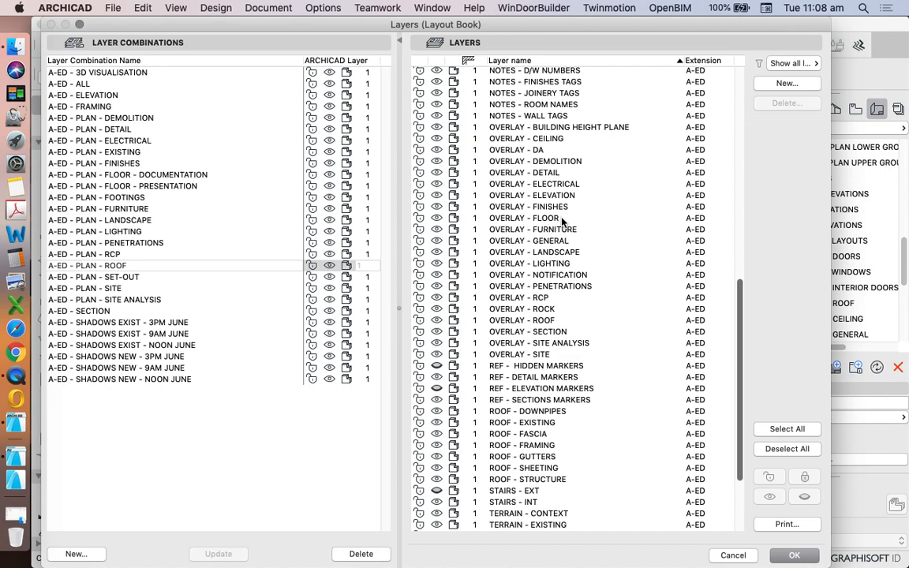
pyautogui.moveTo(512, 224)
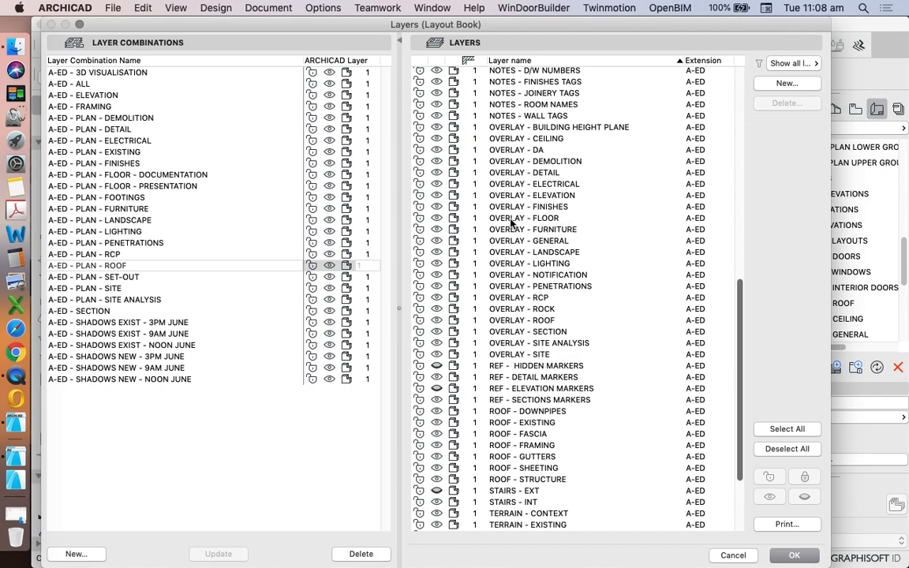
pyautogui.moveTo(542, 224)
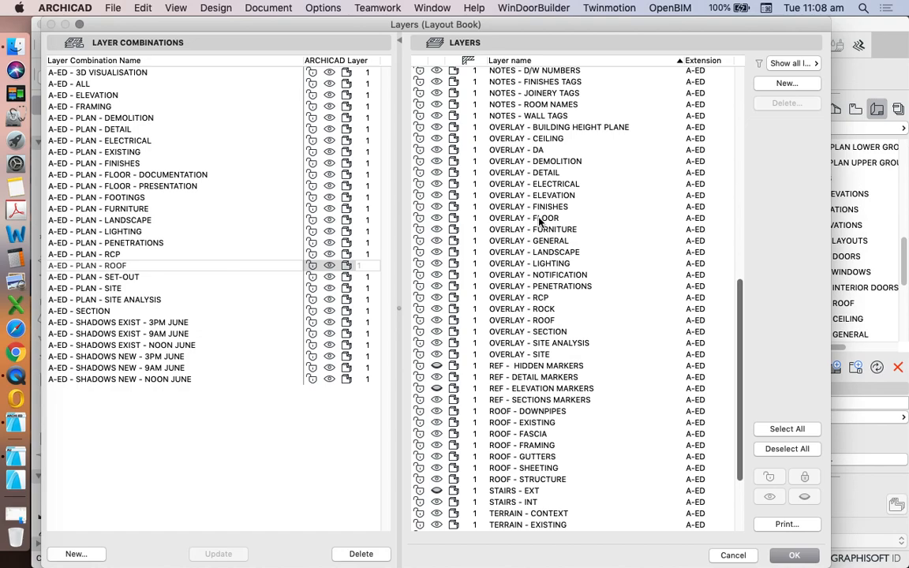
pyautogui.moveTo(543, 222)
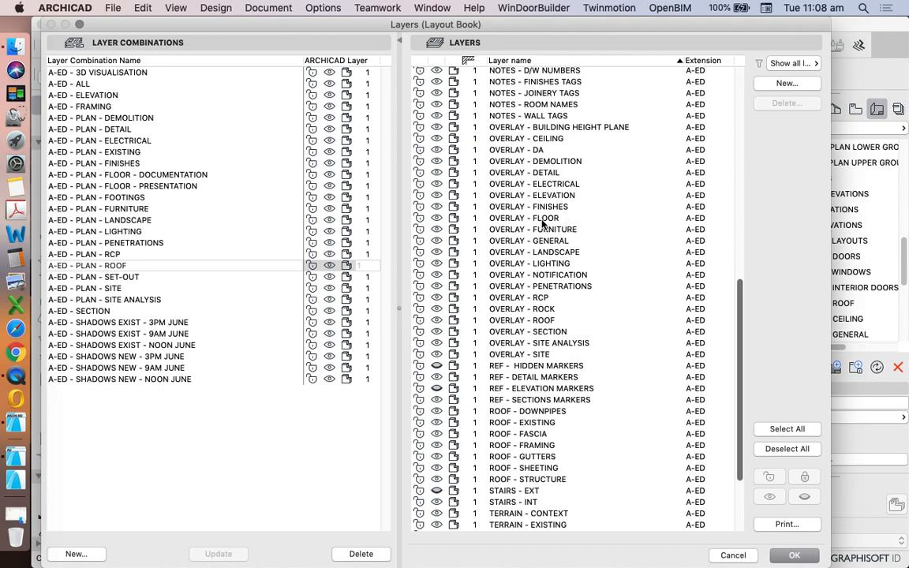
pyautogui.moveTo(521, 268)
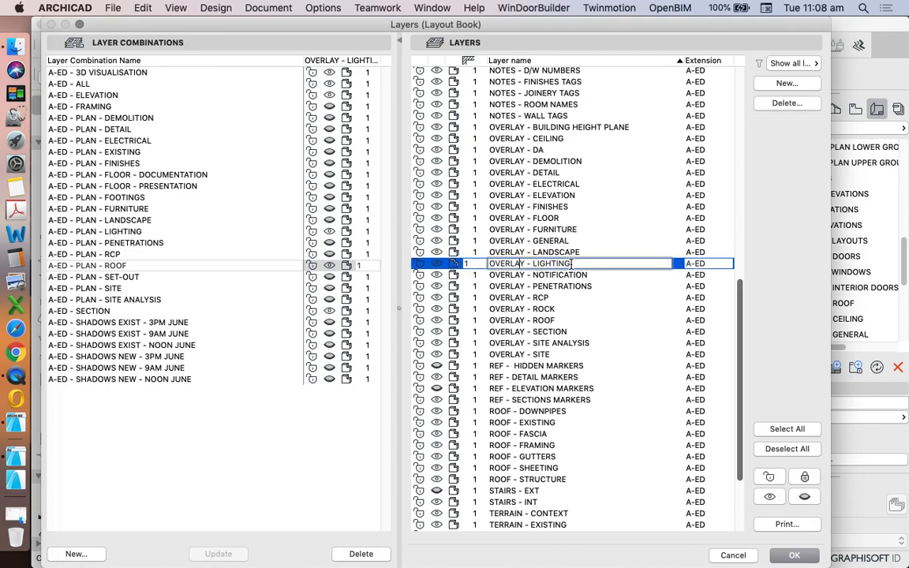
pyautogui.moveTo(578, 263)
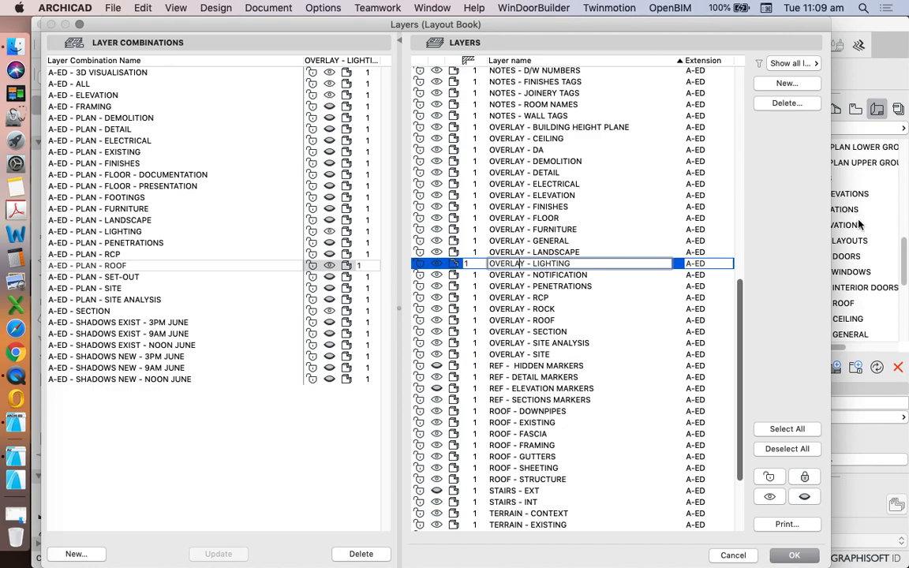
pyautogui.moveTo(784, 360)
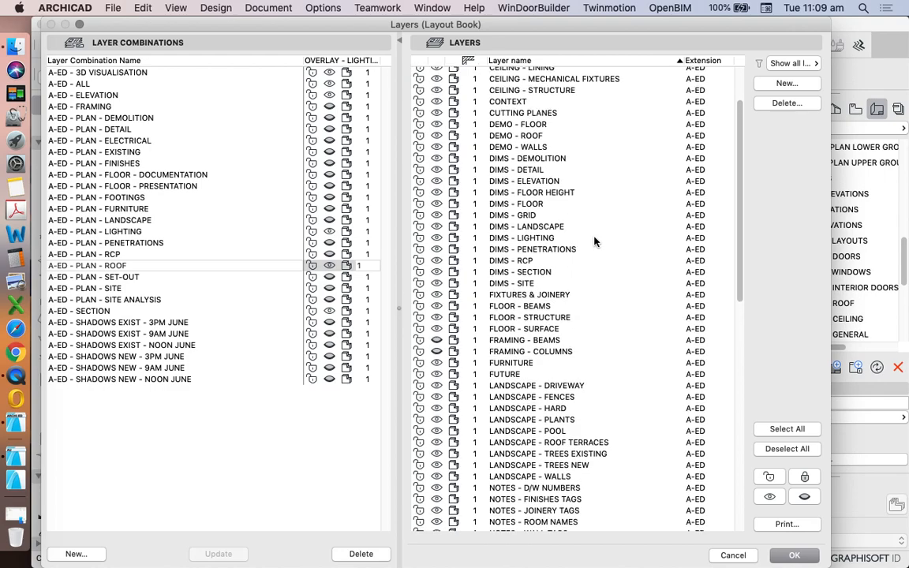
pyautogui.moveTo(635, 300)
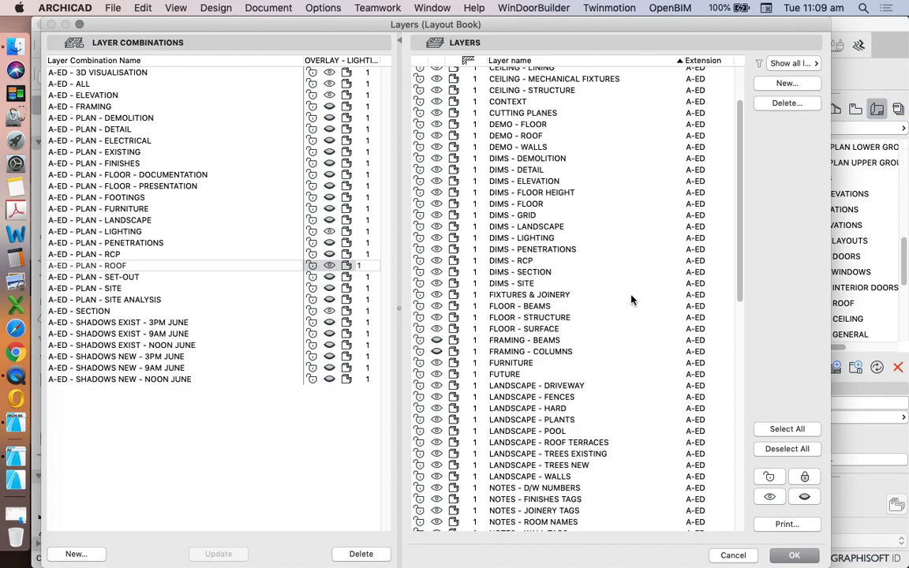
pyautogui.moveTo(552, 182)
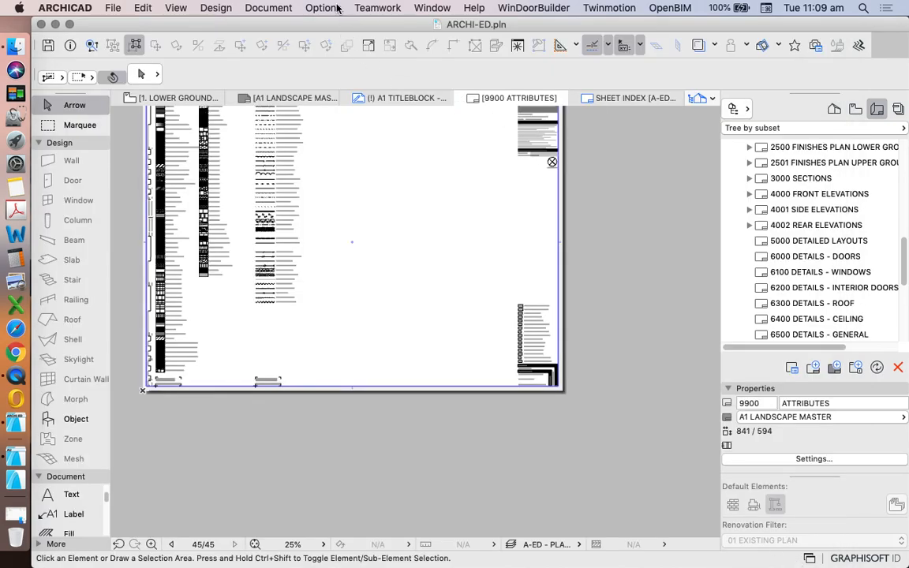
# Read the ARCHI-ED PENS weights for pens 1-5, stepping 0.10, 0.20, 0.30 mm
pyautogui.click(322, 8)
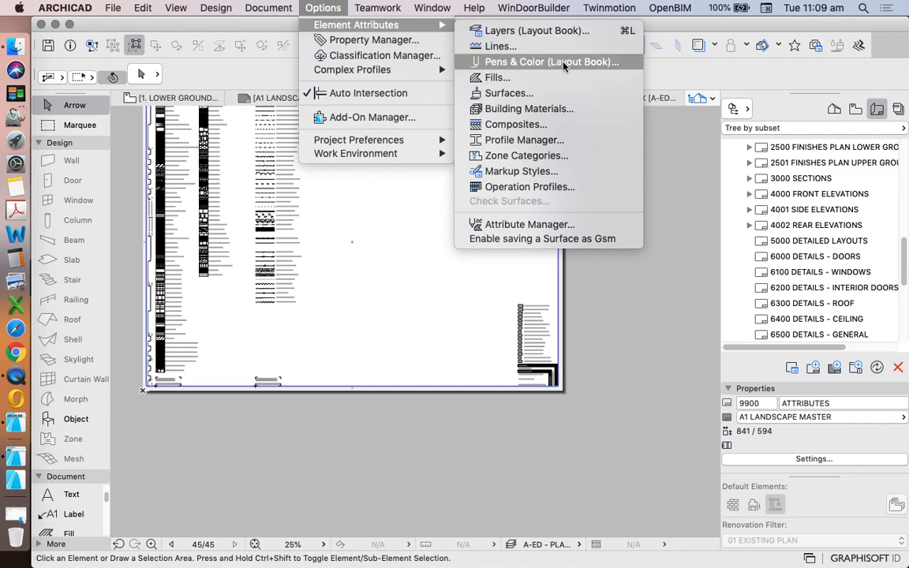
pyautogui.moveTo(501, 46)
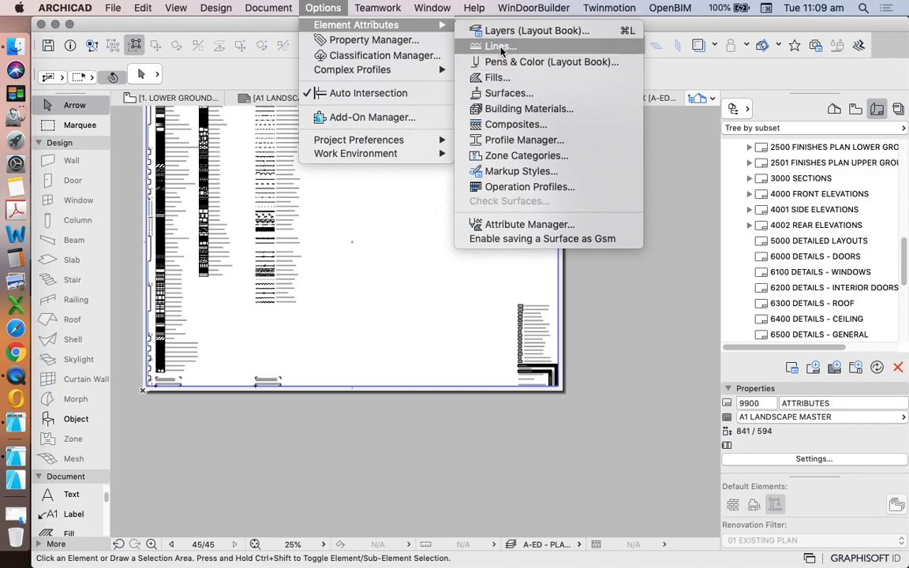
pyautogui.moveTo(519, 62)
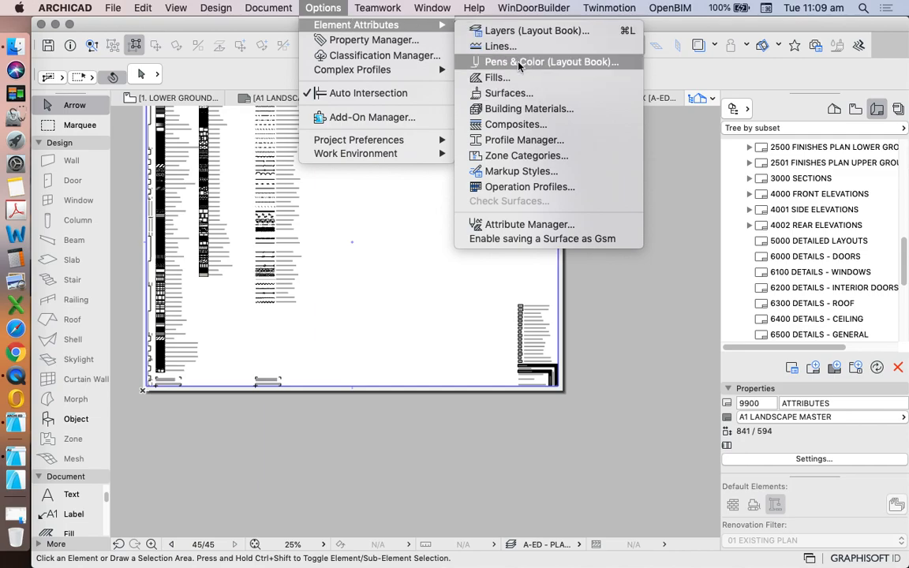
pyautogui.click(551, 61)
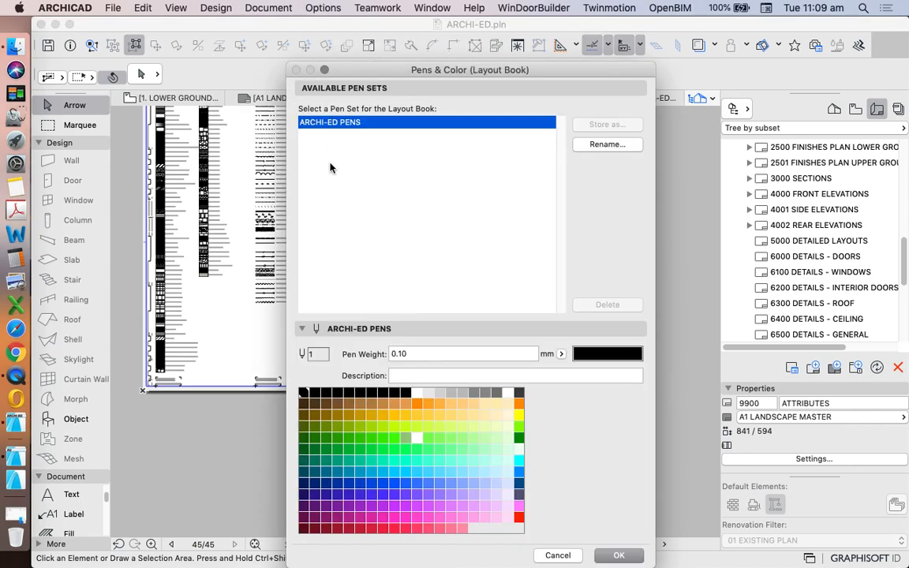
pyautogui.moveTo(438, 514)
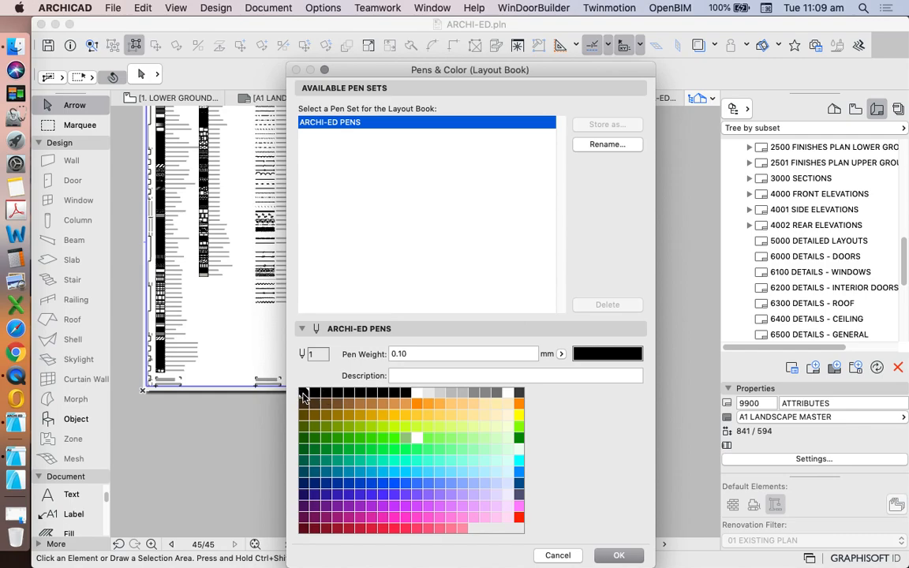
pyautogui.moveTo(426, 392)
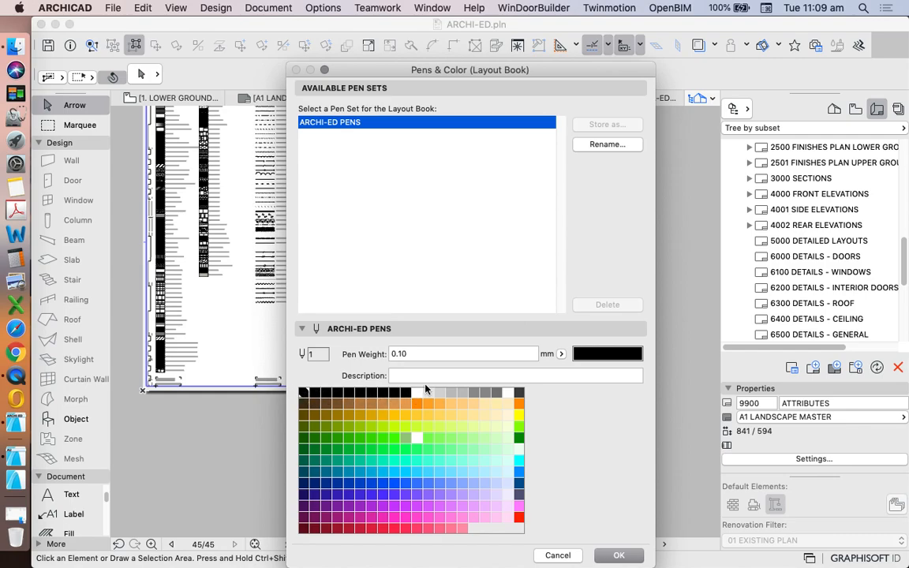
pyautogui.moveTo(410, 398)
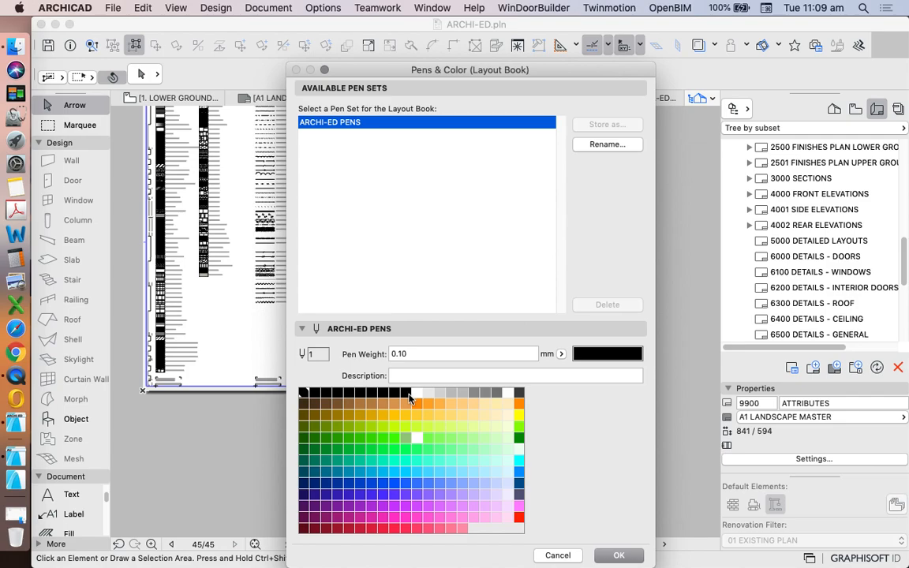
pyautogui.moveTo(490, 401)
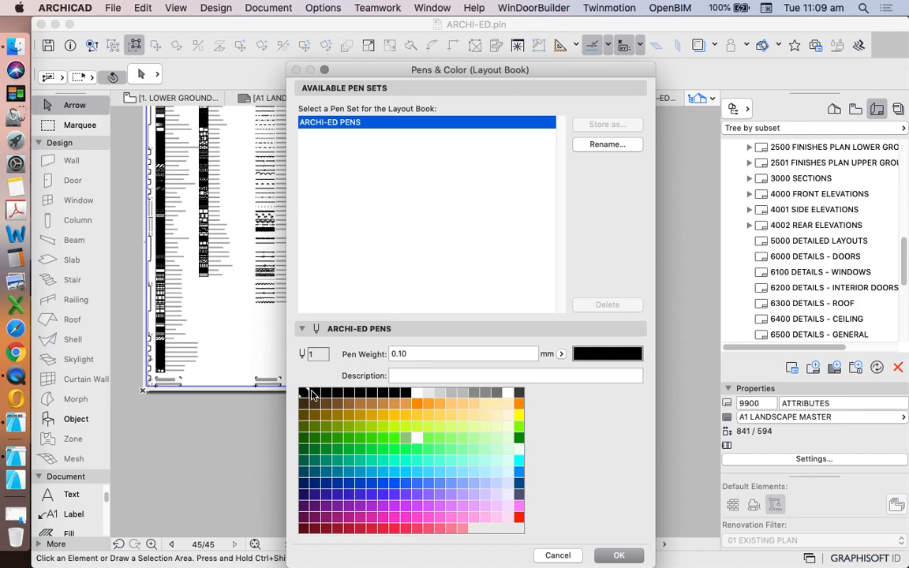
pyautogui.moveTo(404, 398)
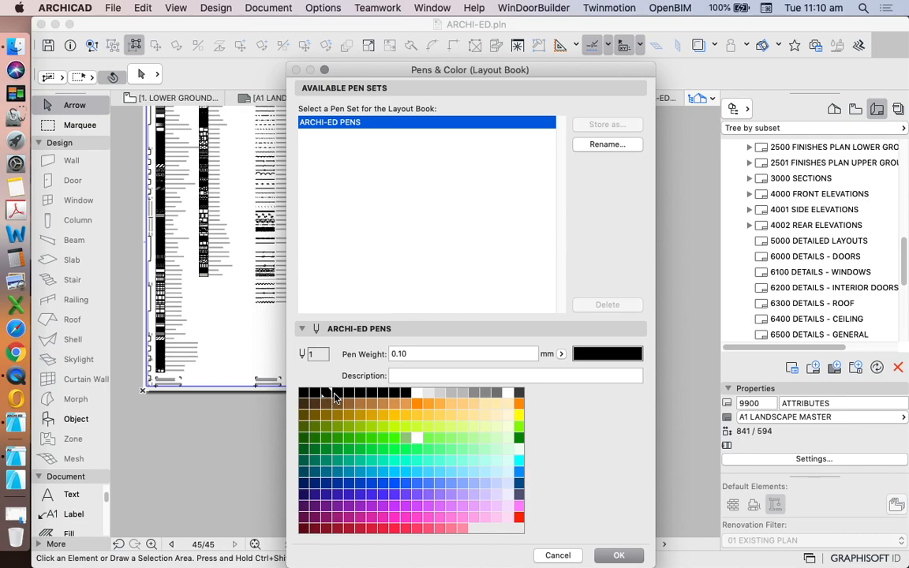
pyautogui.click(330, 398)
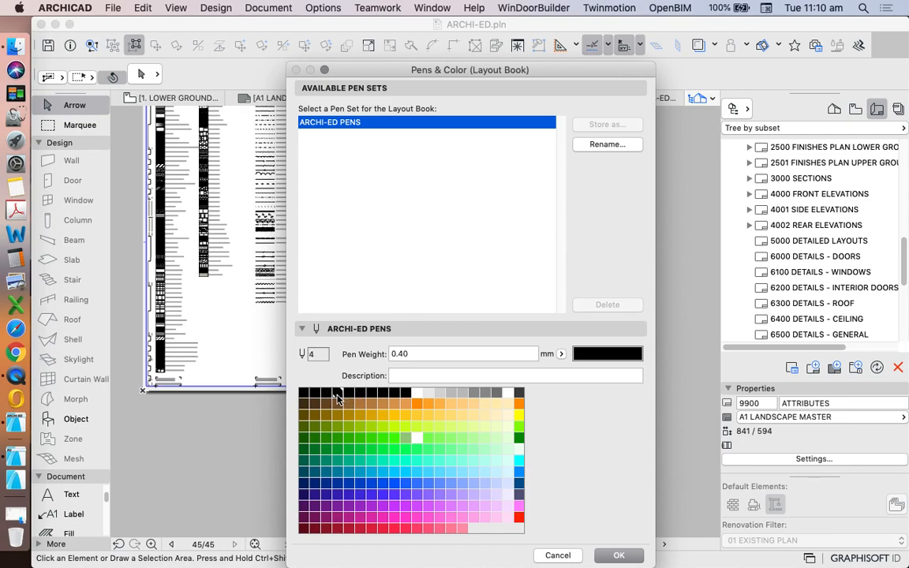
pyautogui.click(357, 395)
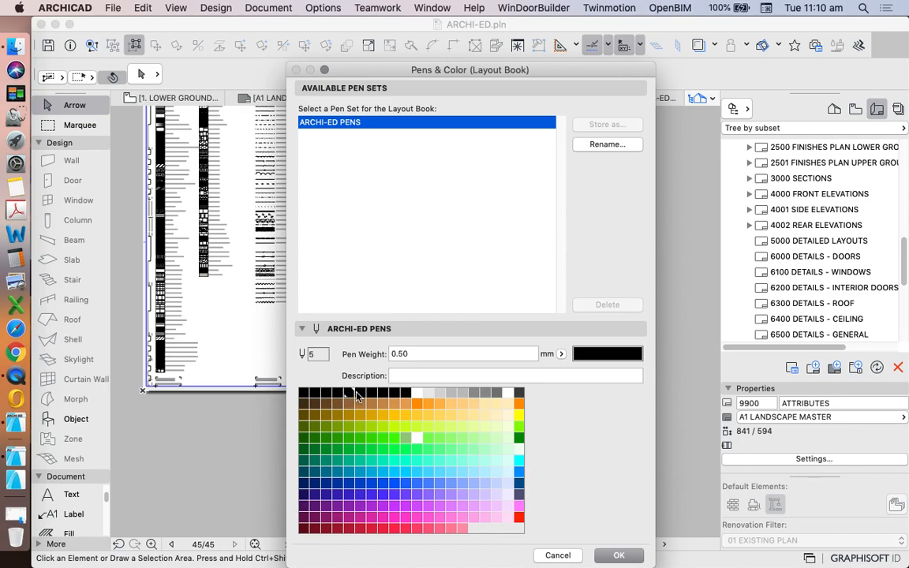
pyautogui.click(309, 403)
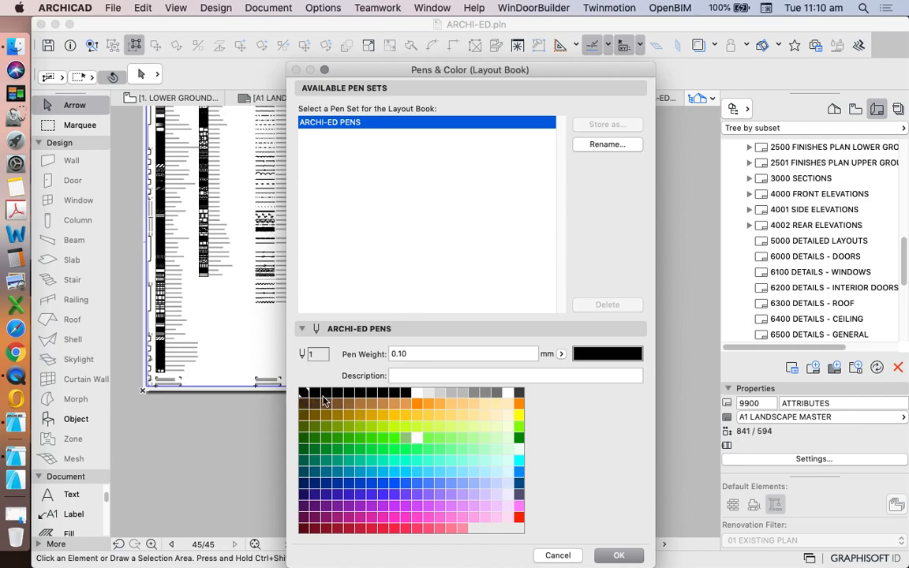
pyautogui.click(325, 396)
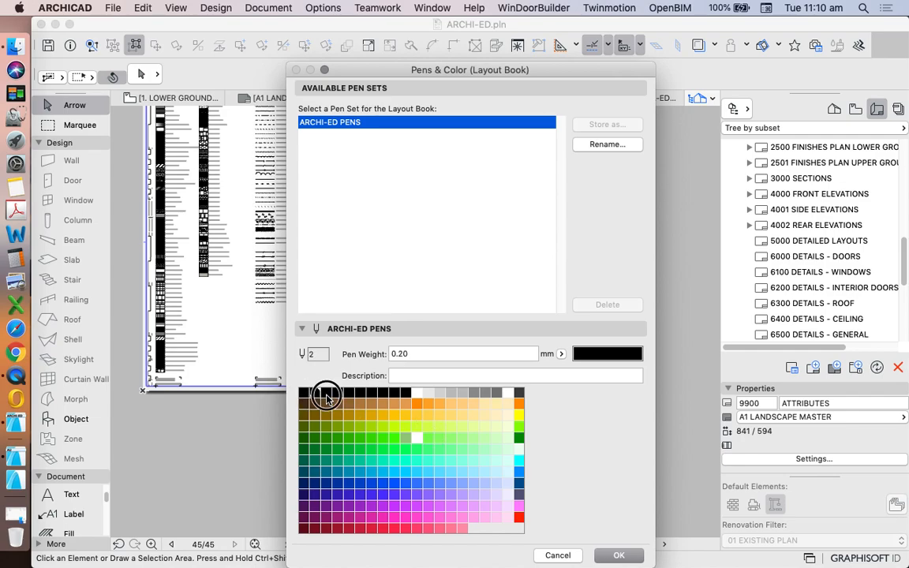
pyautogui.click(419, 404)
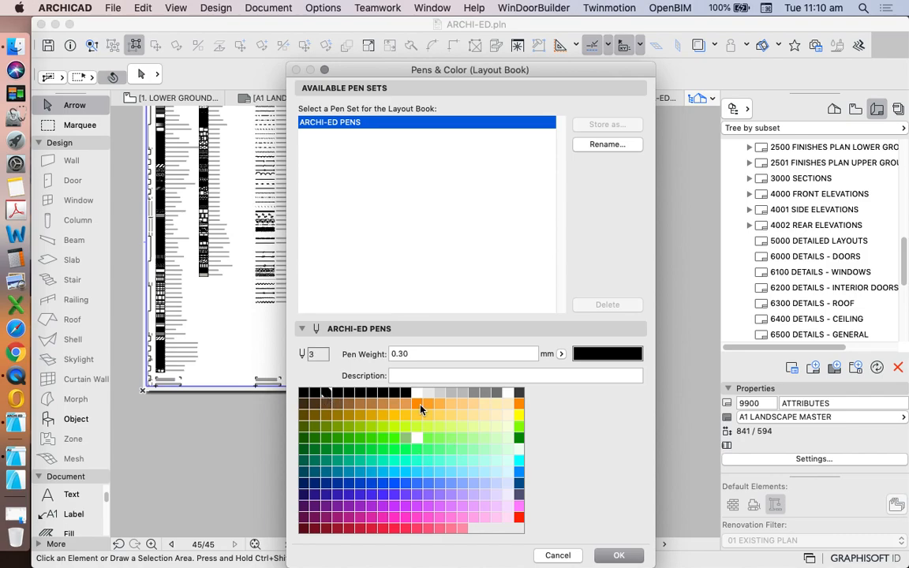
pyautogui.moveTo(451, 398)
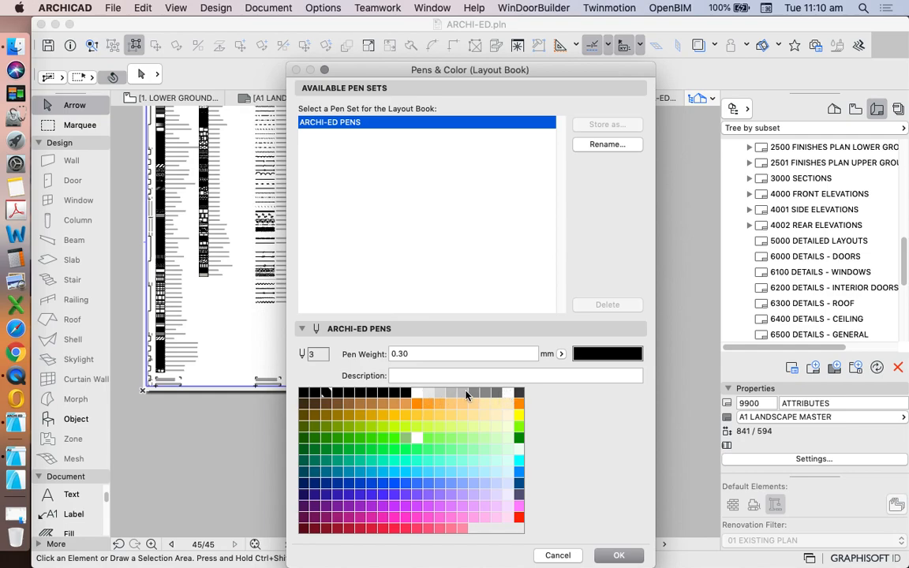
pyautogui.moveTo(497, 398)
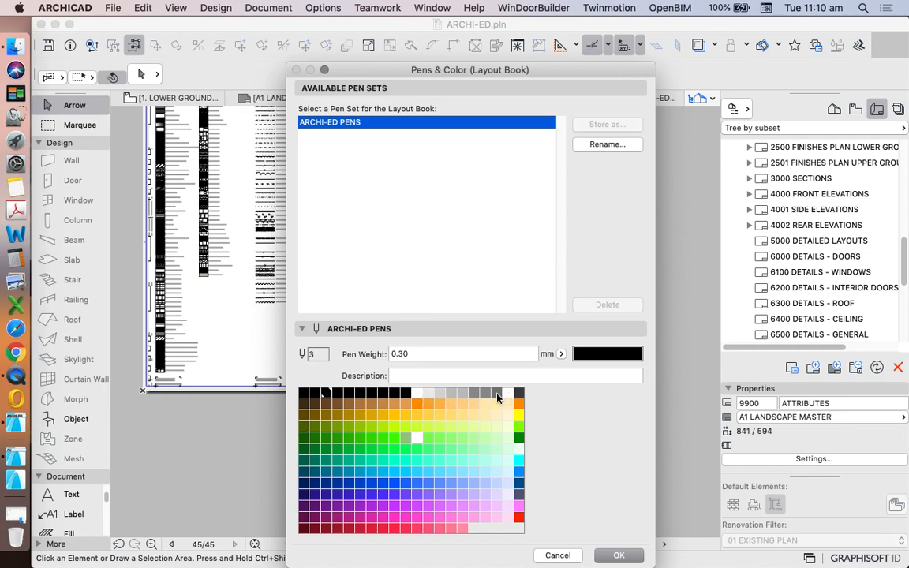
pyautogui.moveTo(461, 461)
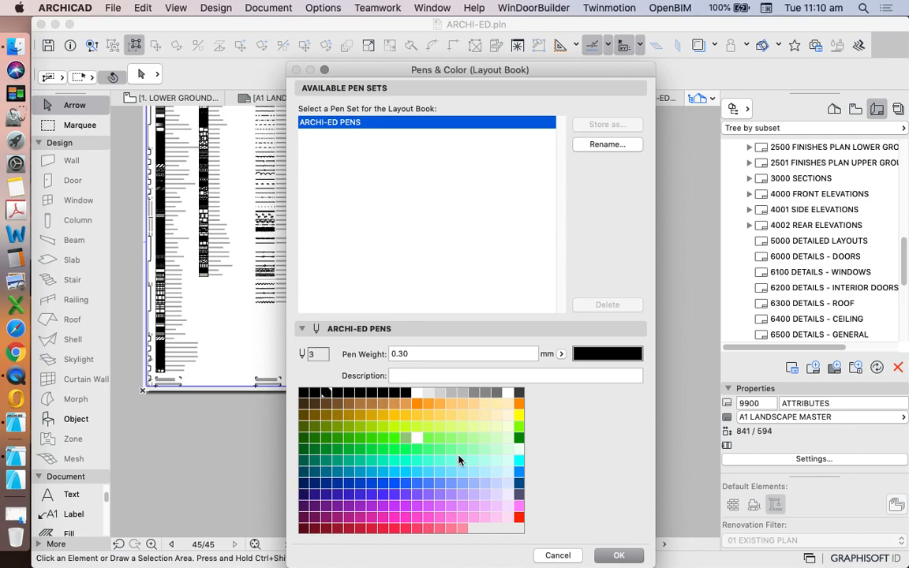
pyautogui.moveTo(463, 455)
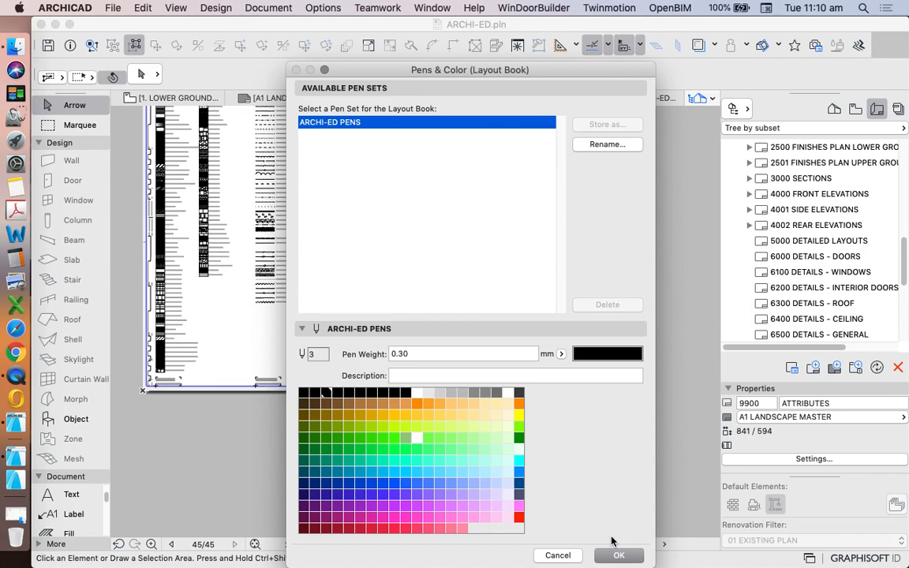
pyautogui.moveTo(594, 556)
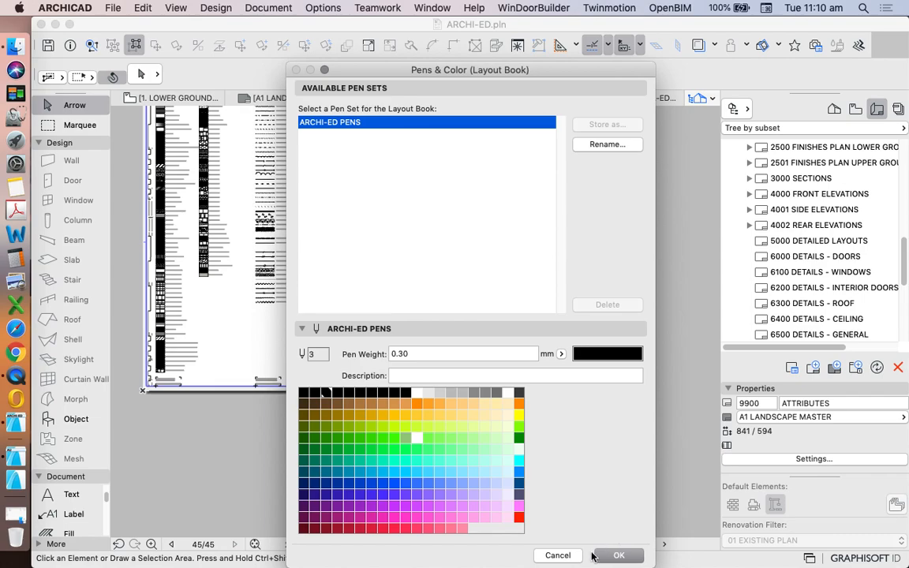
# Confirm the placed drawing uses ARCHI-ED PENS with colours Defined by Pen Set
pyautogui.click(619, 555)
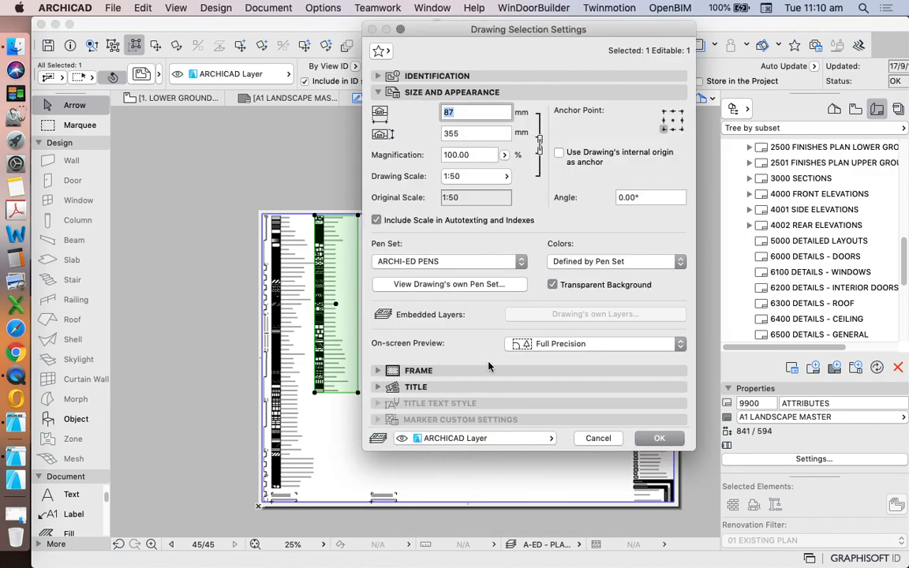
pyautogui.moveTo(490, 293)
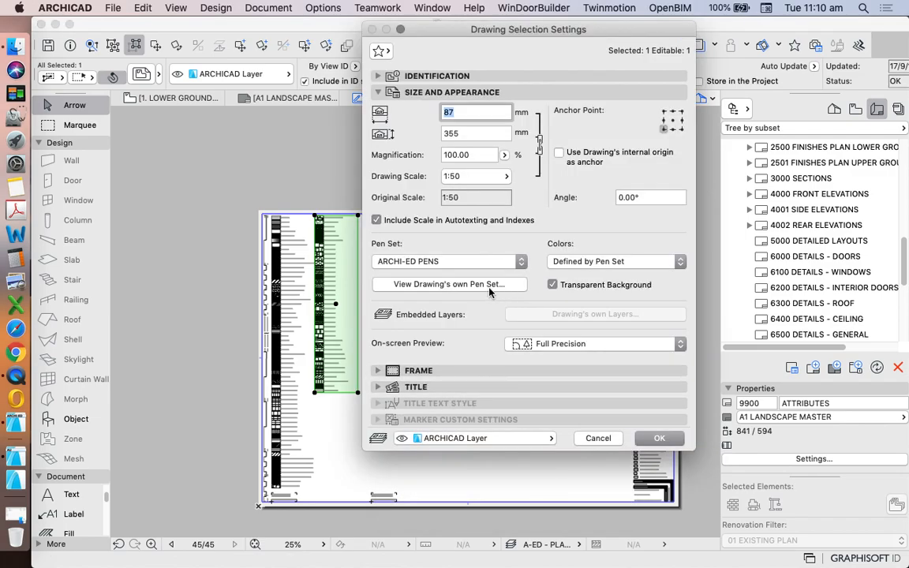
pyautogui.click(616, 262)
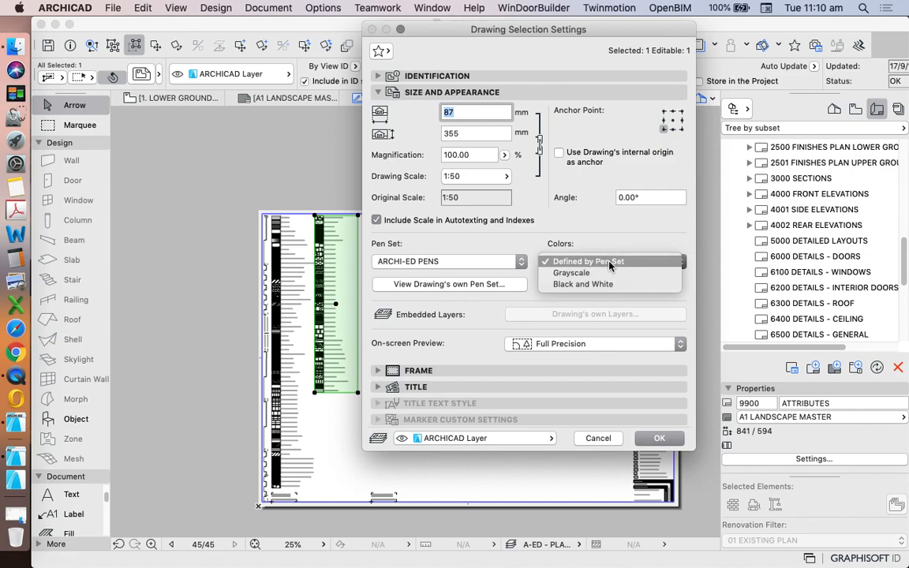
pyautogui.click(587, 262)
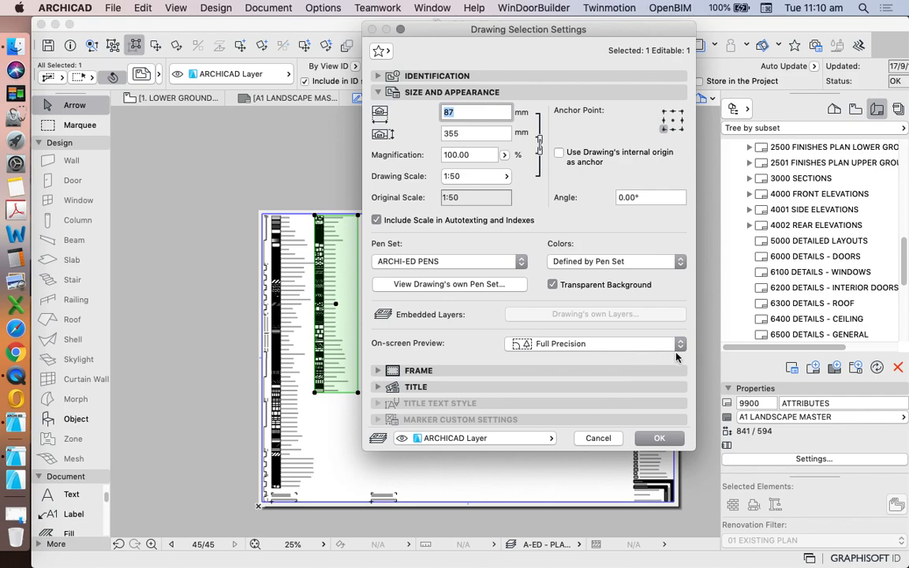
pyautogui.moveTo(675, 441)
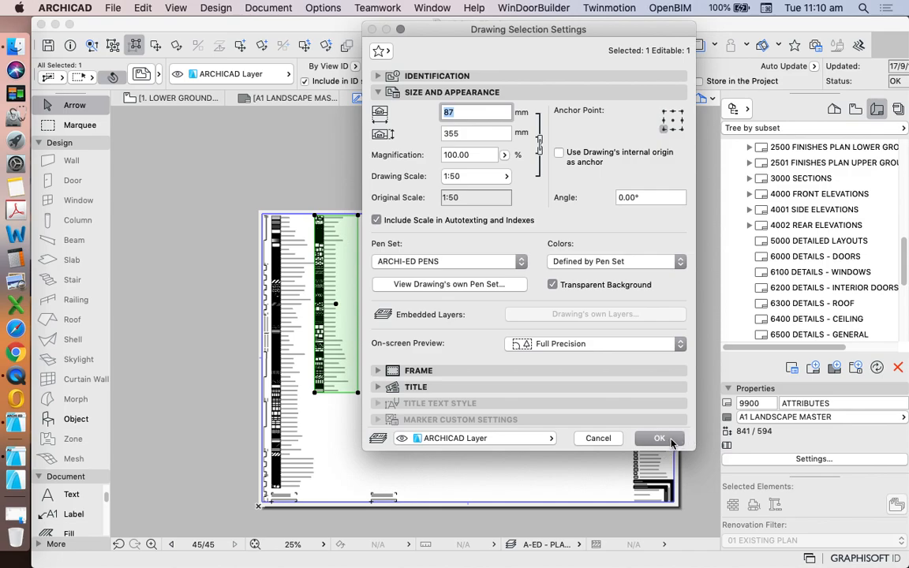
pyautogui.click(660, 439)
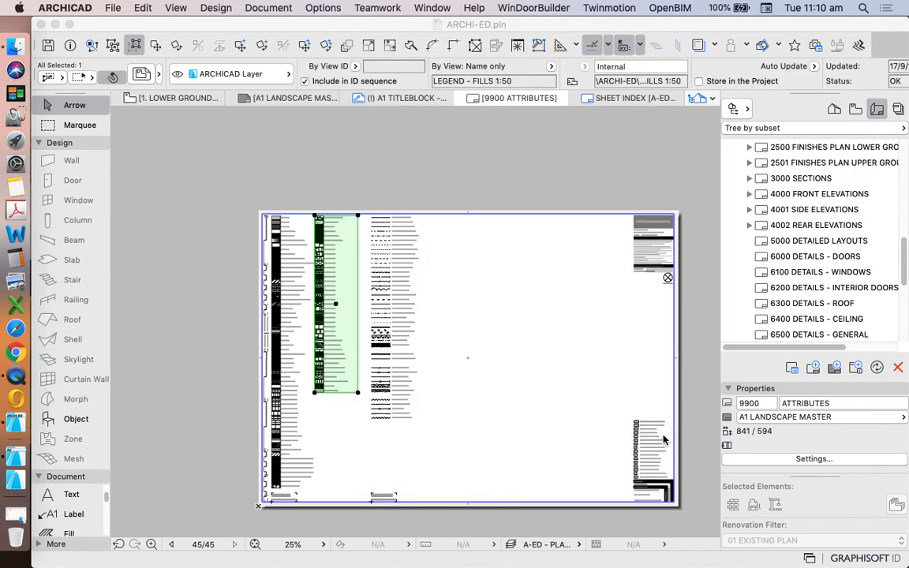
pyautogui.moveTo(455, 177)
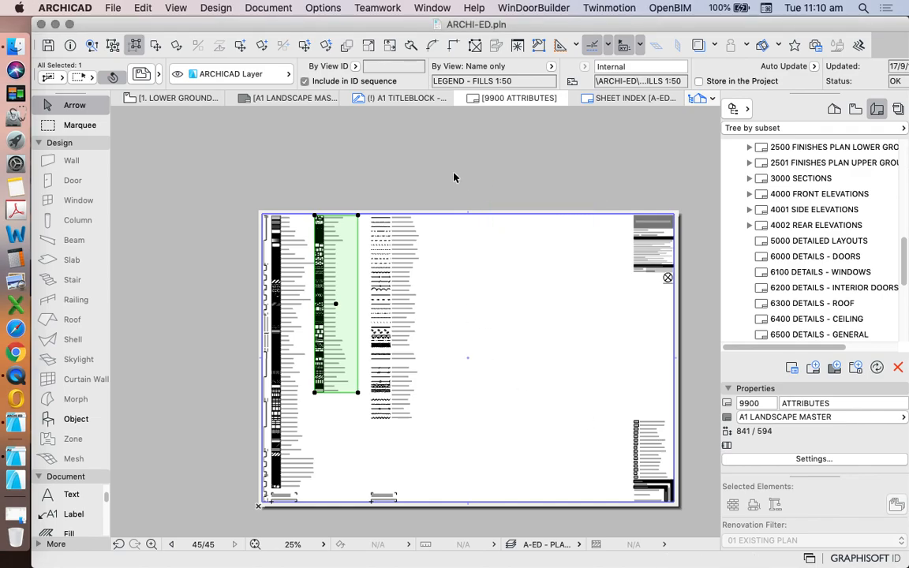
pyautogui.moveTo(565, 166)
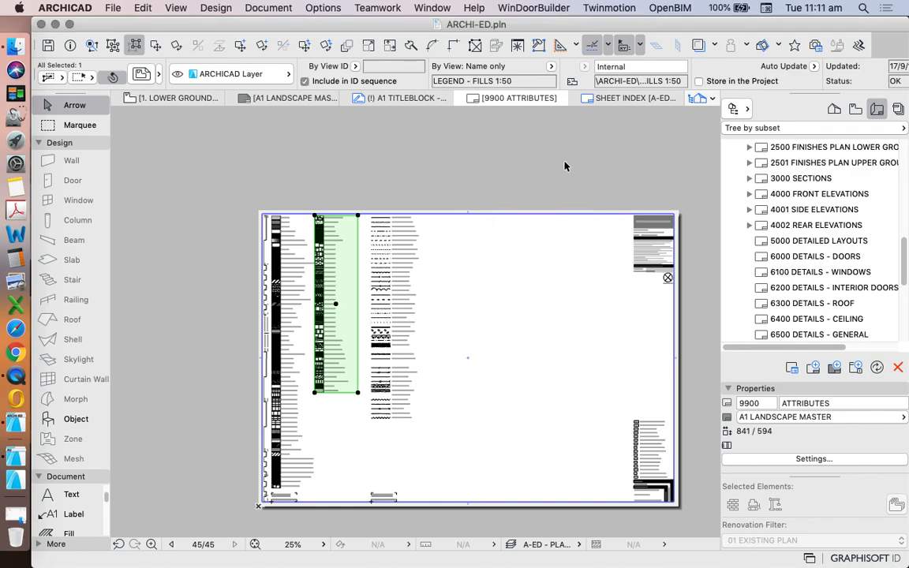
pyautogui.moveTo(529, 206)
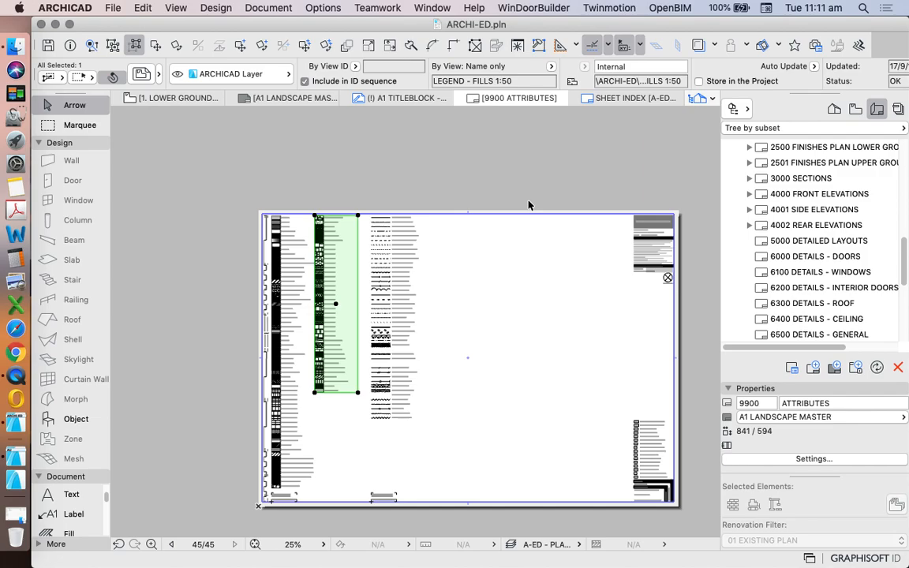
# View the A-ED FLOOR SLAB & TILE composite in the Composites settings, then close it
pyautogui.click(268, 7)
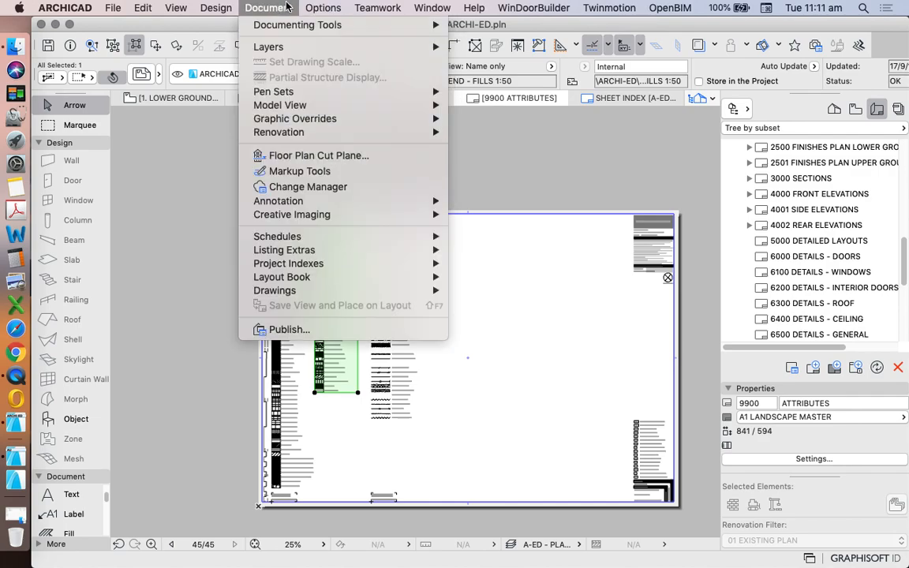
pyautogui.click(322, 8)
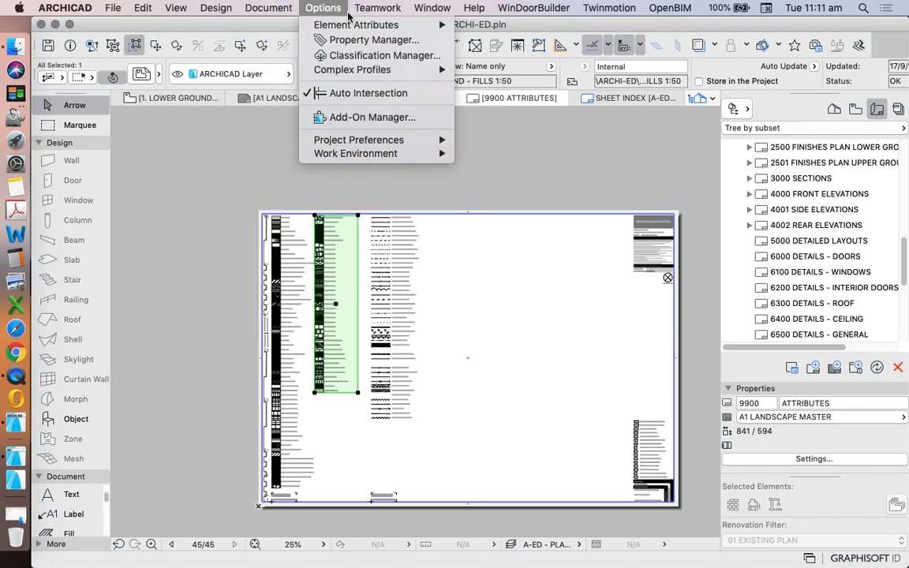
pyautogui.moveTo(356, 25)
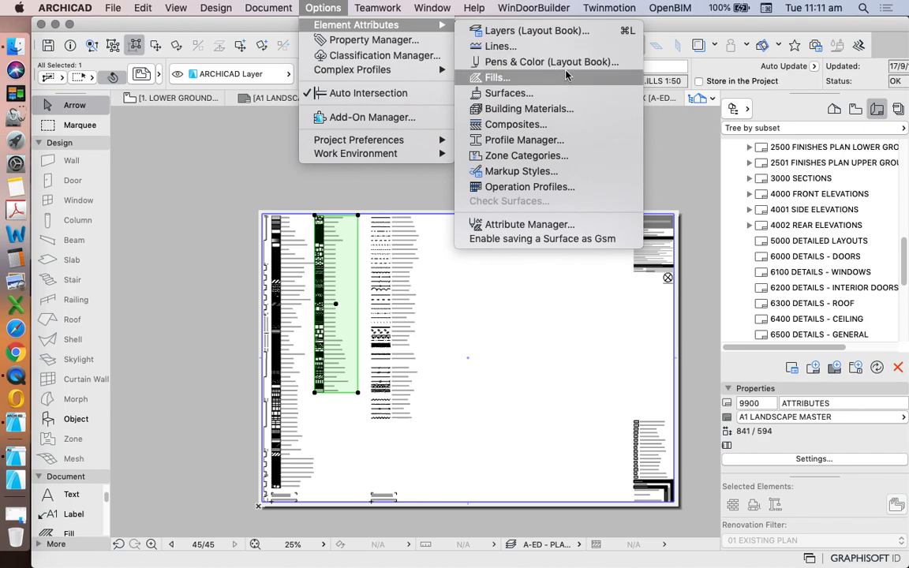
pyautogui.moveTo(518, 109)
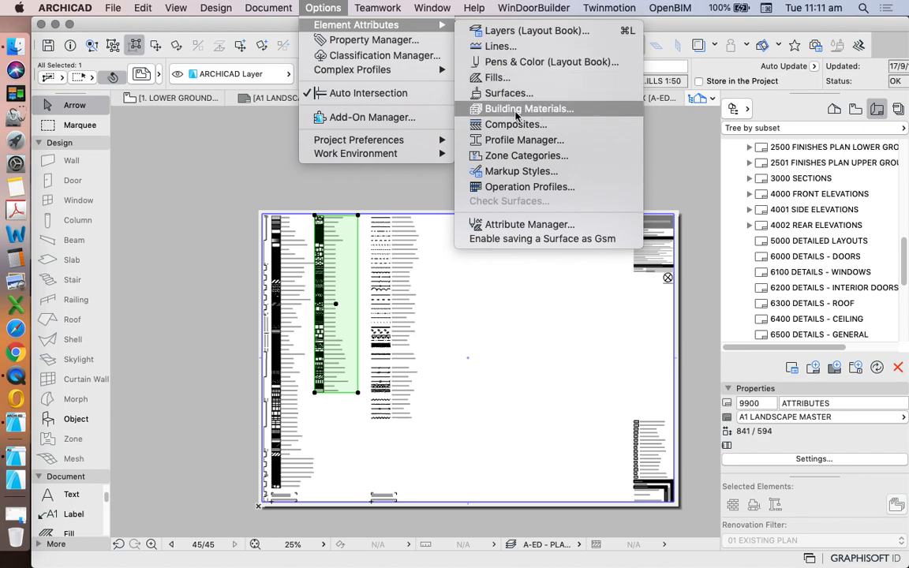
pyautogui.moveTo(515, 124)
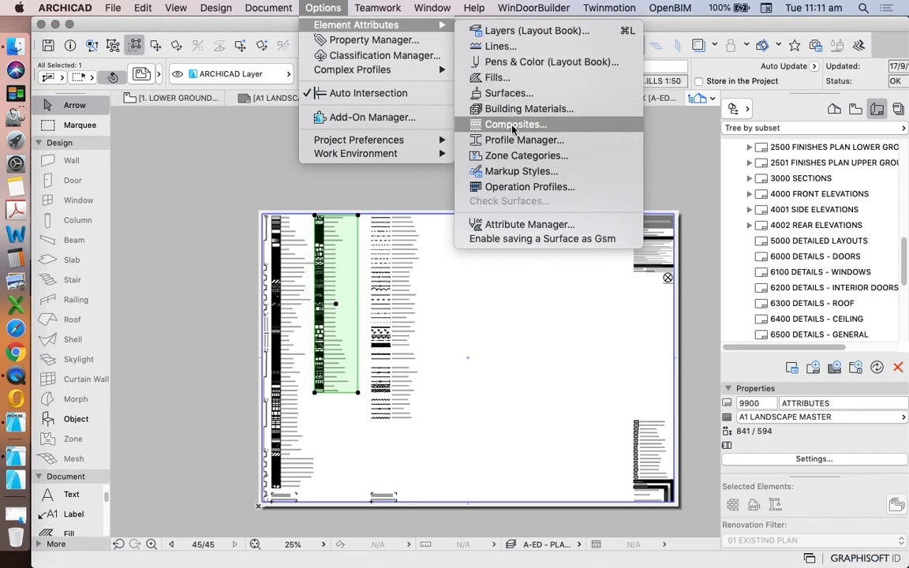
pyautogui.click(515, 123)
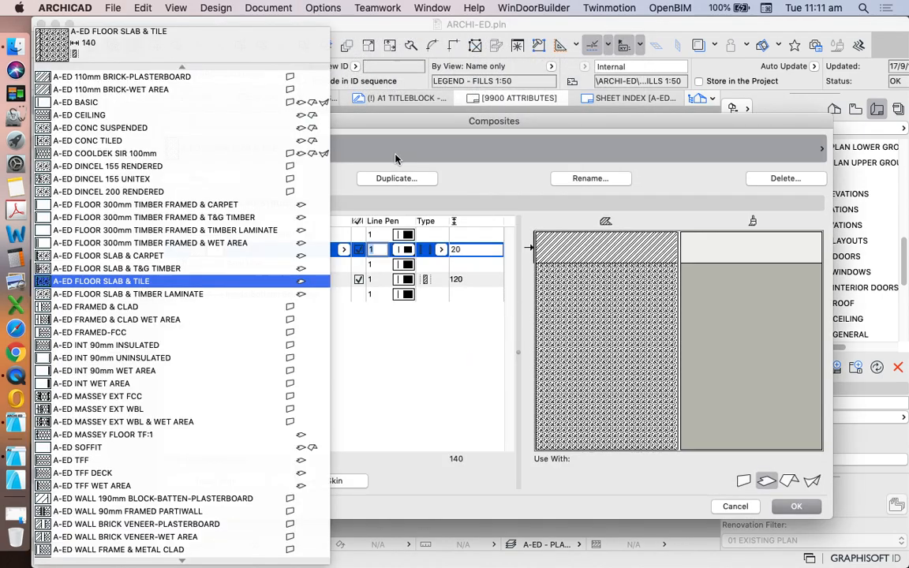
pyautogui.click(92, 335)
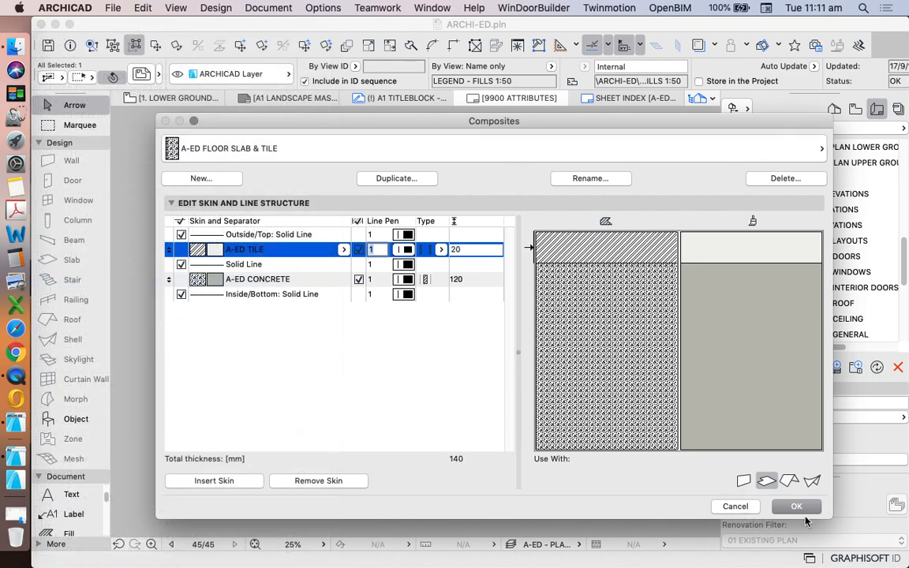
pyautogui.click(322, 8)
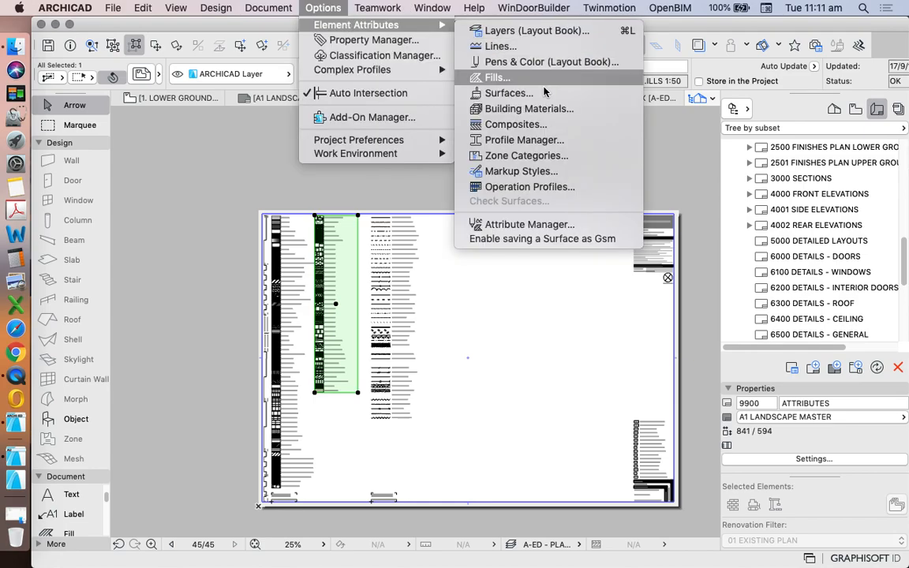
# In Building Materials, select the non-A-ED materials and start deleting Brickwork Faced
pyautogui.click(528, 107)
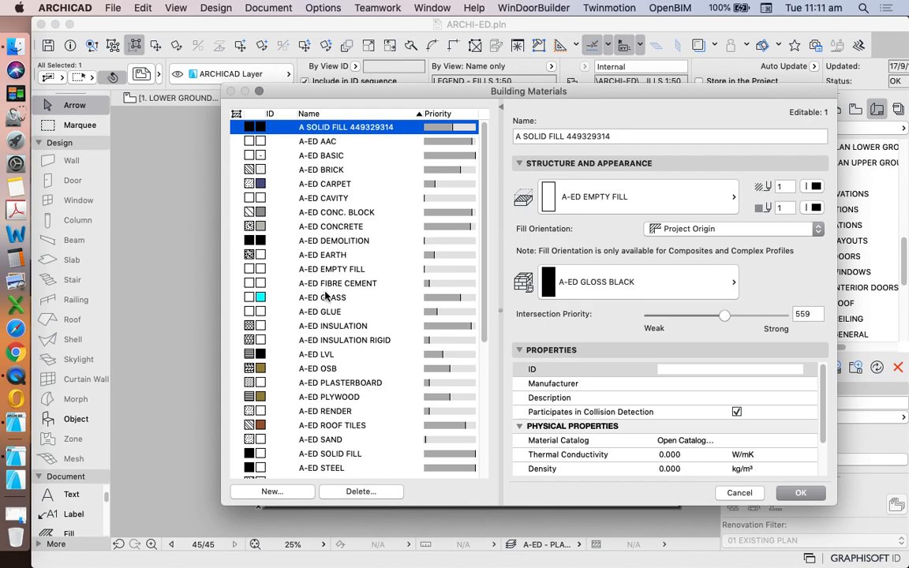
pyautogui.scroll(-3)
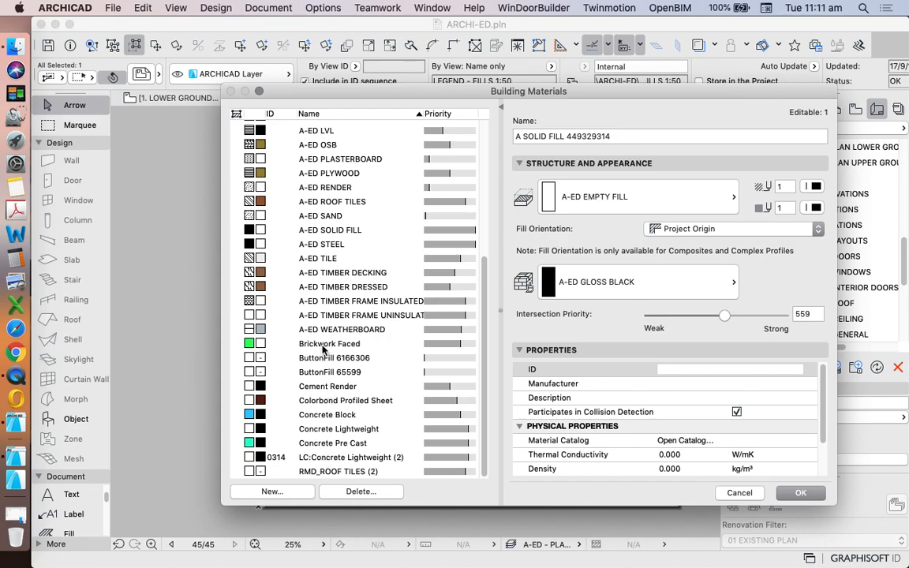
pyautogui.click(328, 344)
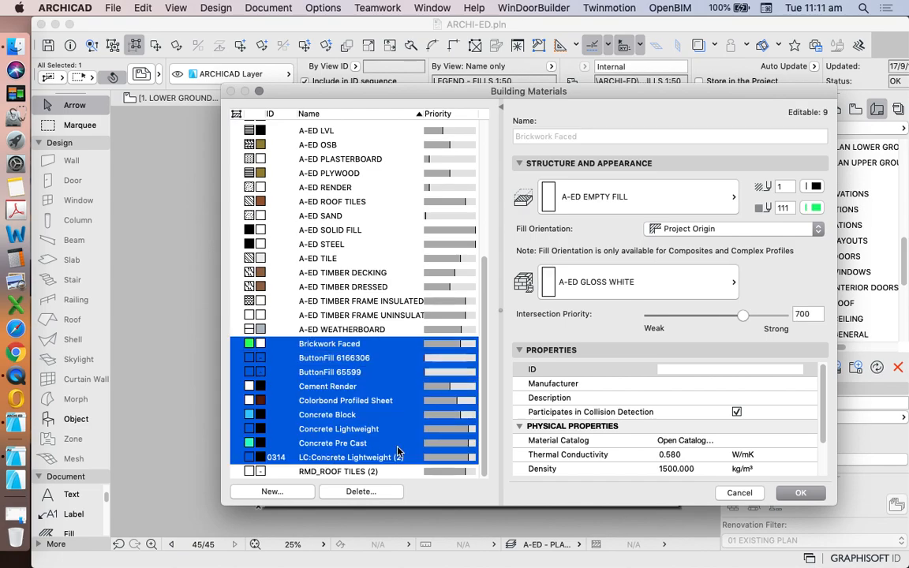
pyautogui.click(360, 491)
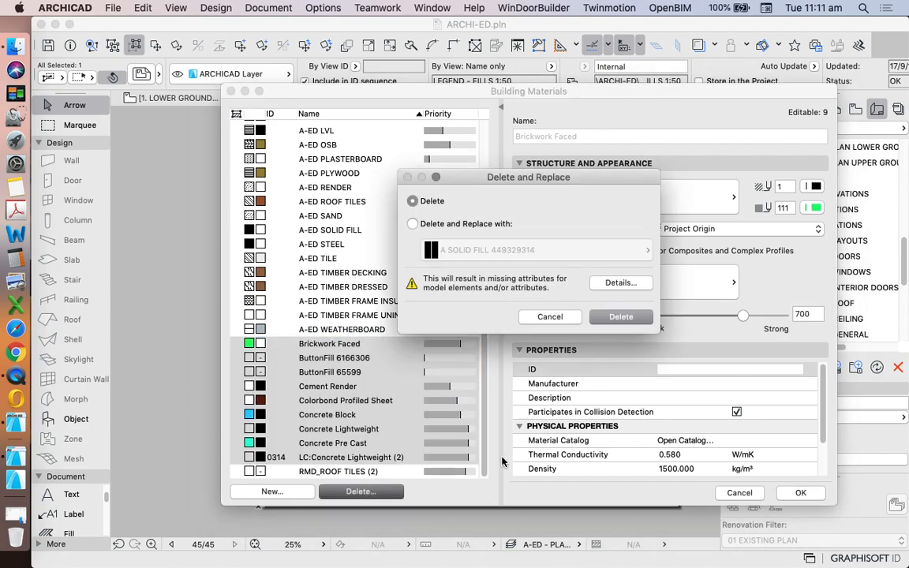
pyautogui.moveTo(524, 249)
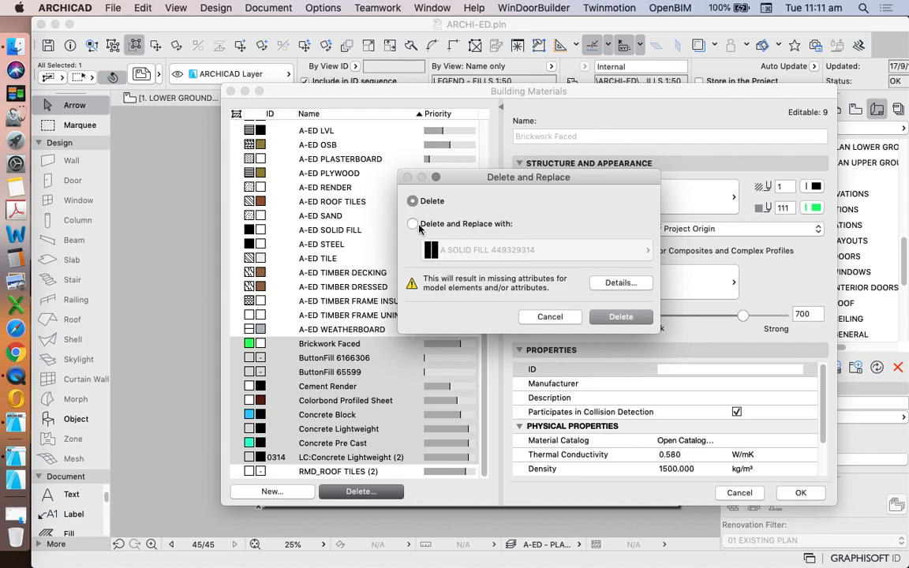
# Replace Brickwork Faced, trying A-ED GLUE, CONC. BLOCK and CARPET, settling on A-ED EMPTY FILL
pyautogui.click(412, 225)
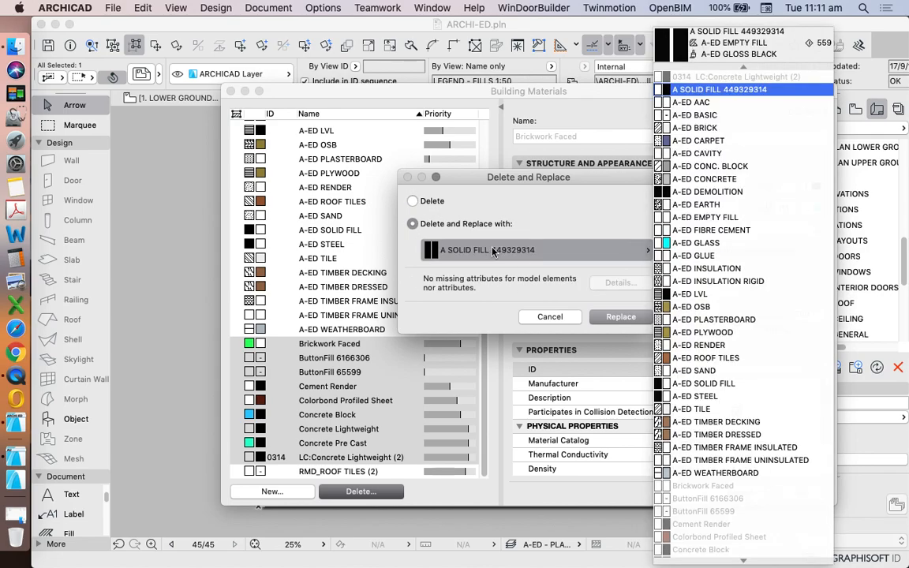
pyautogui.click(693, 256)
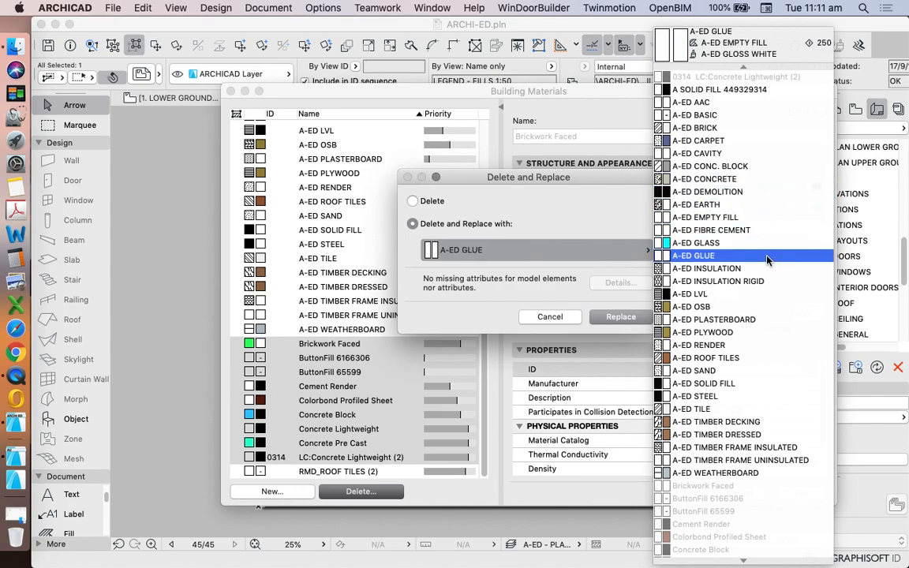
pyautogui.click(711, 166)
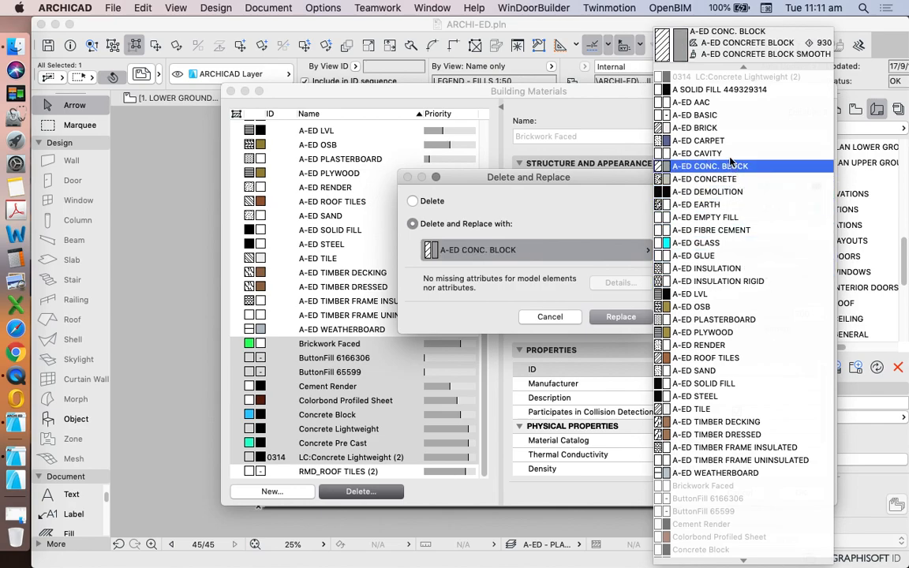
pyautogui.click(697, 140)
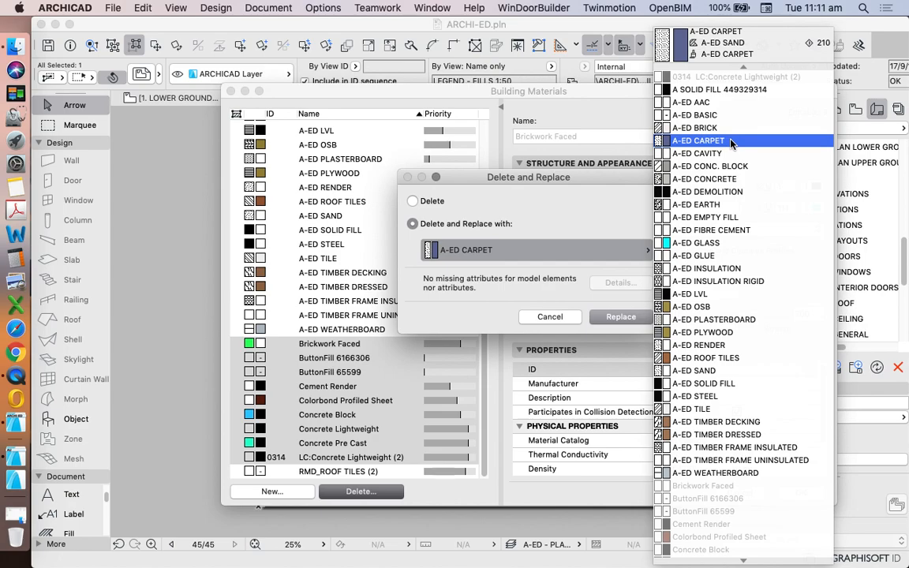
pyautogui.click(704, 218)
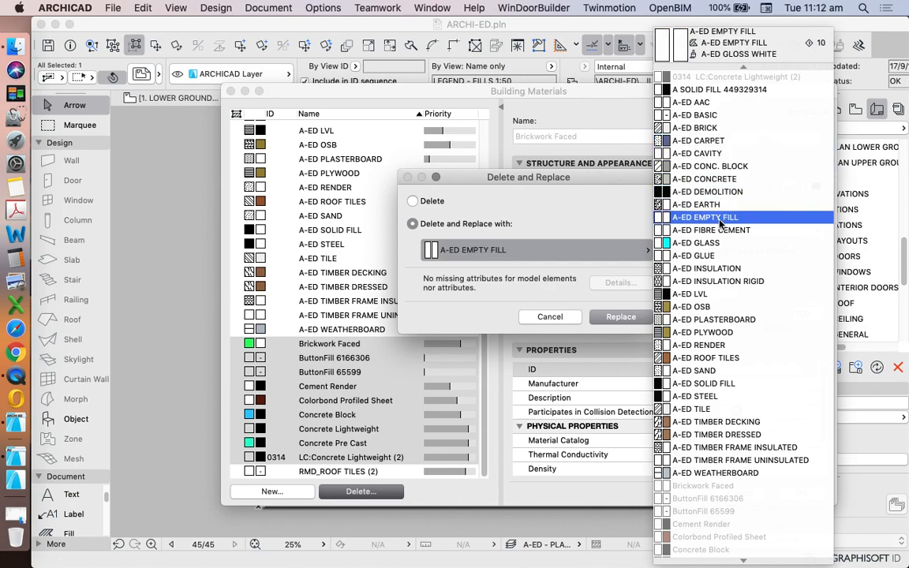
pyautogui.click(704, 218)
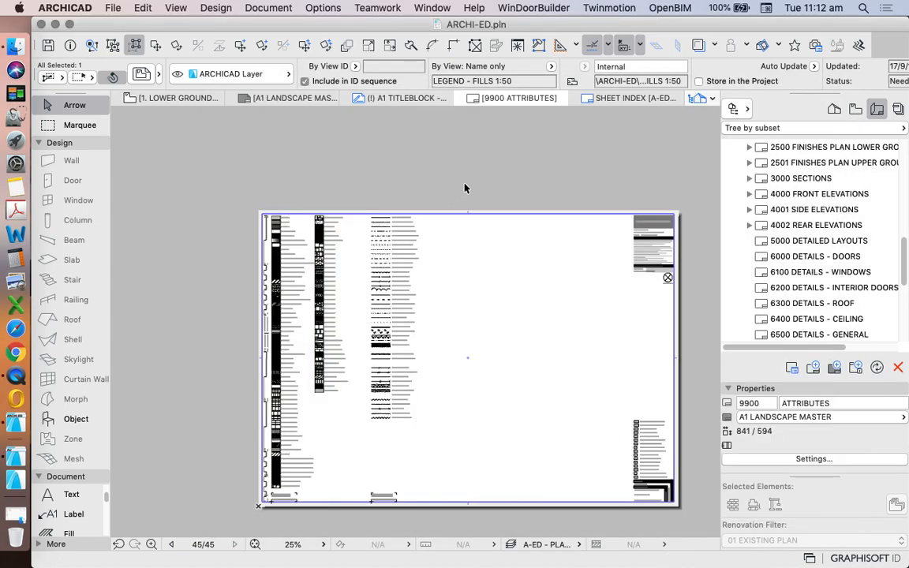
# Browse the template surfaces from A-ED LEATHER BROWN through the MATT colours to A-ED MATT BROWN
pyautogui.click(322, 6)
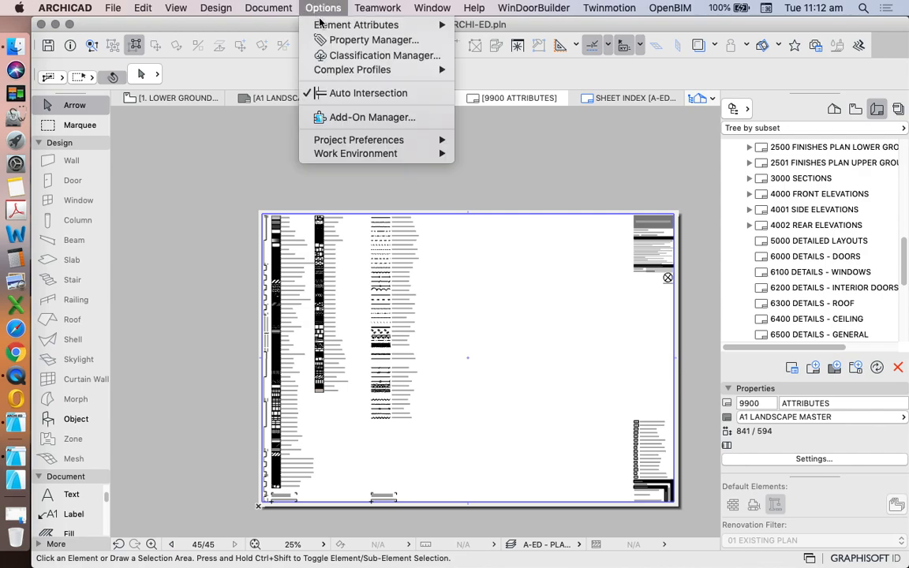
pyautogui.moveTo(356, 25)
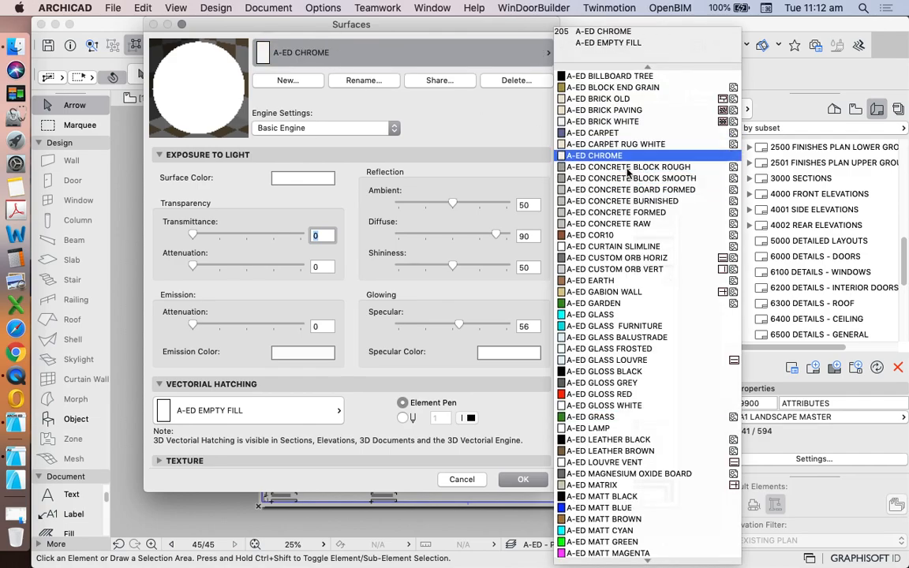
pyautogui.click(615, 148)
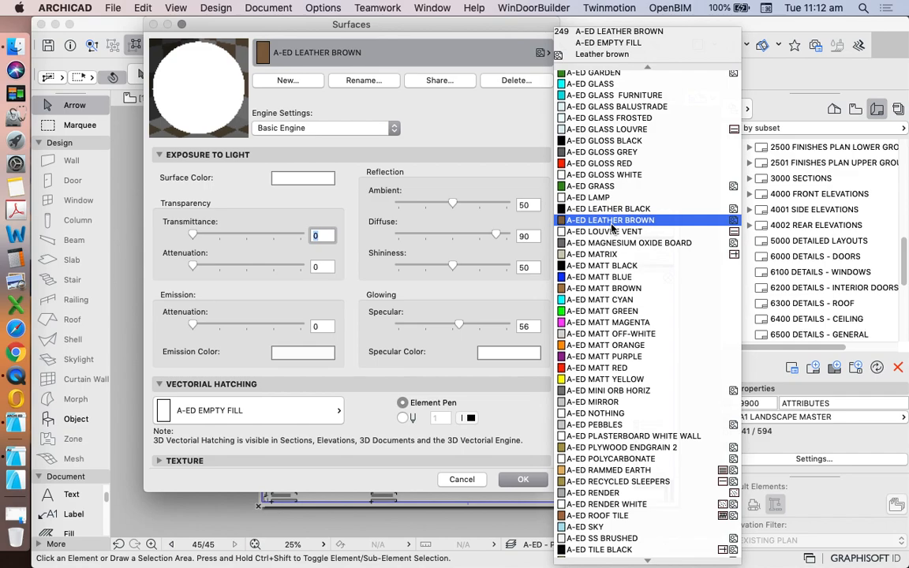
pyautogui.click(624, 292)
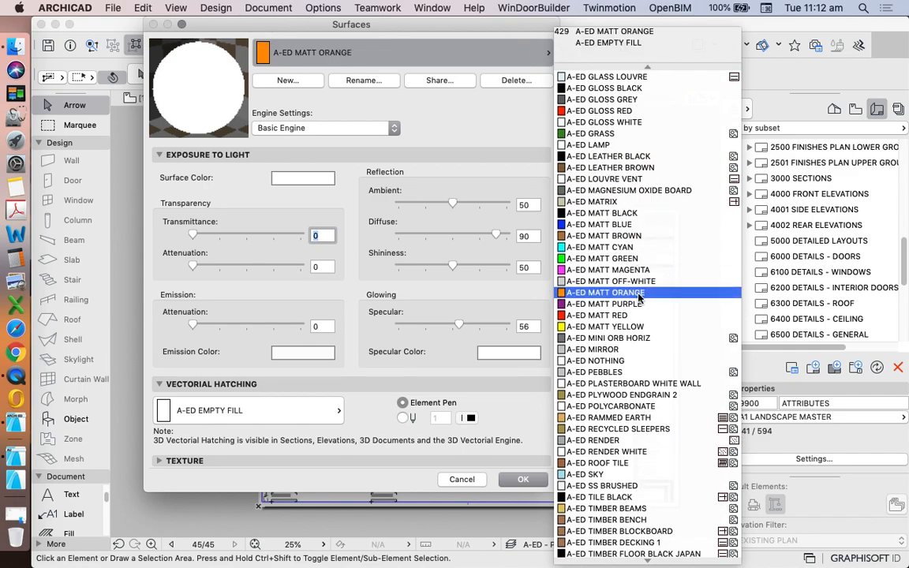
pyautogui.click(600, 315)
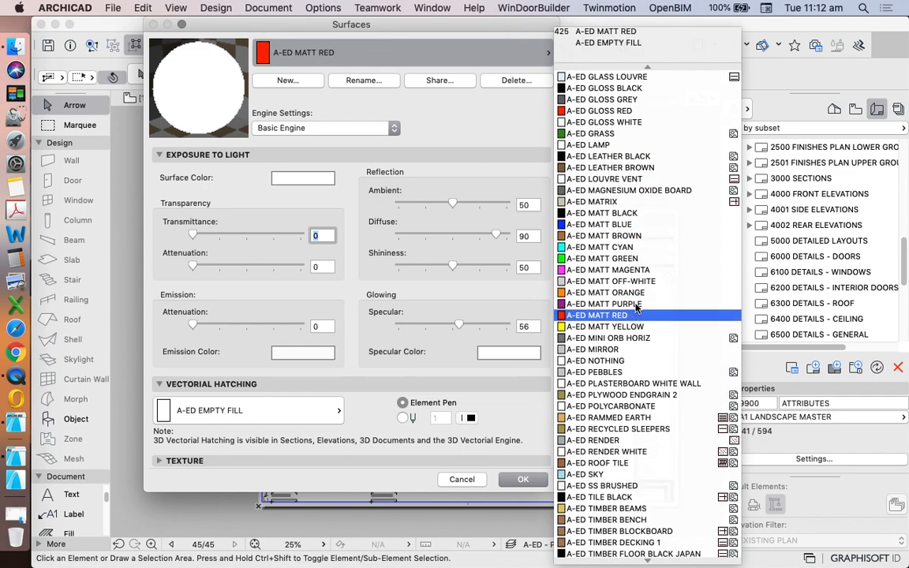
pyautogui.click(610, 281)
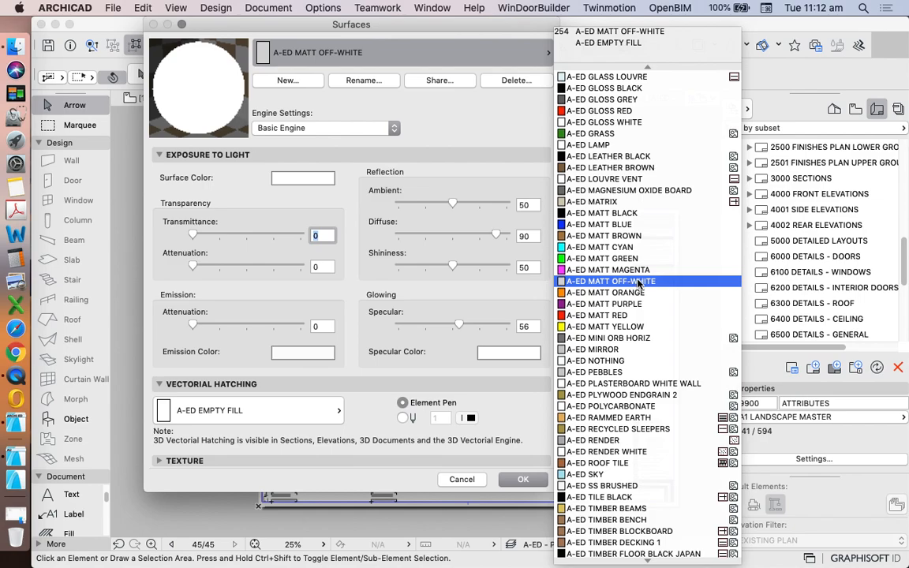
pyautogui.click(608, 268)
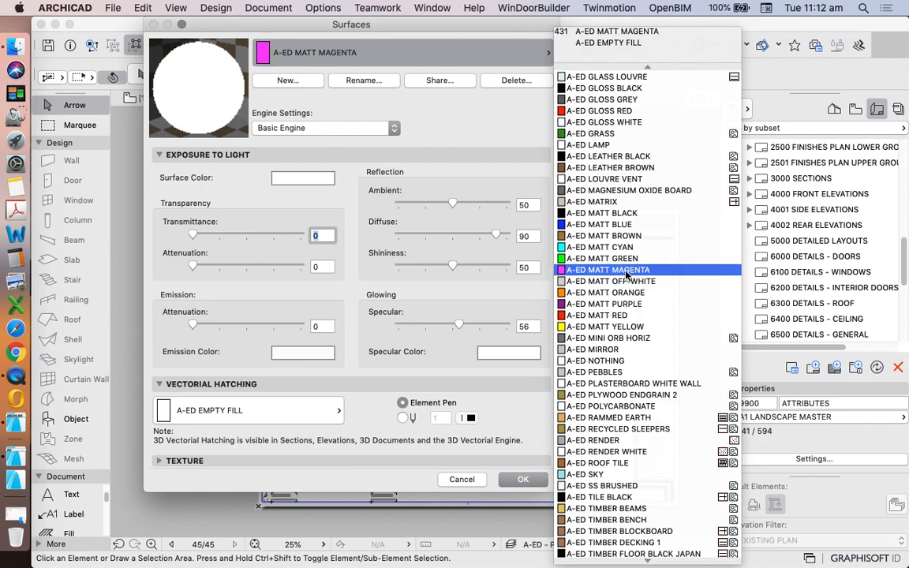
pyautogui.click(600, 247)
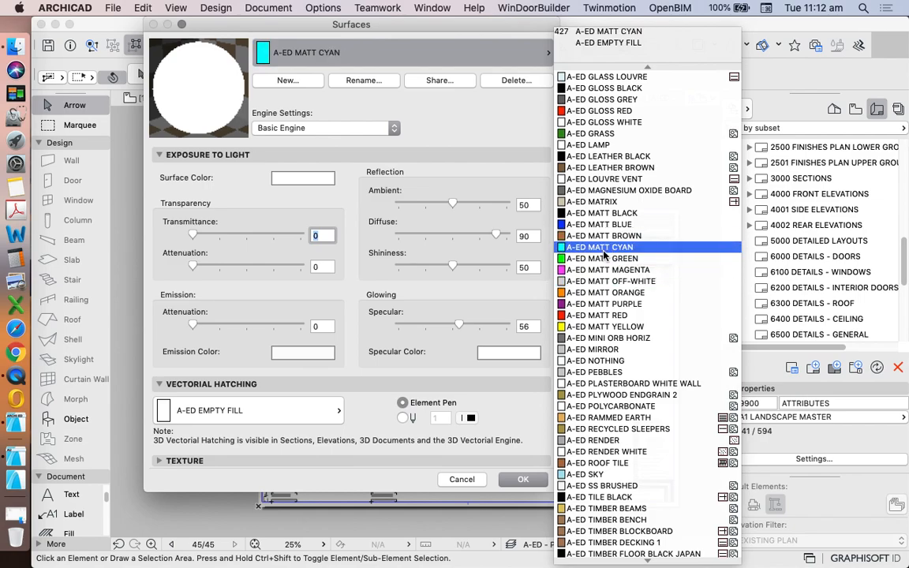
pyautogui.click(603, 235)
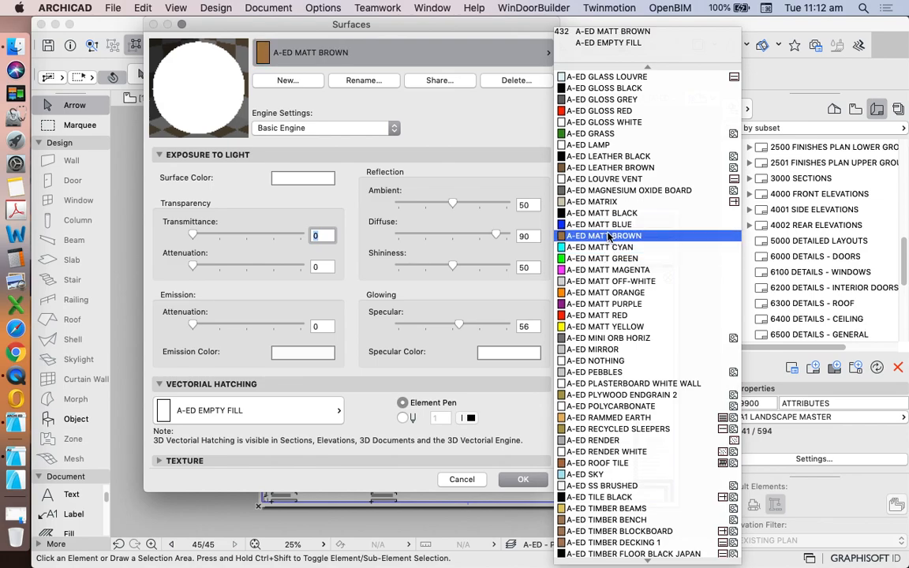
pyautogui.click(603, 235)
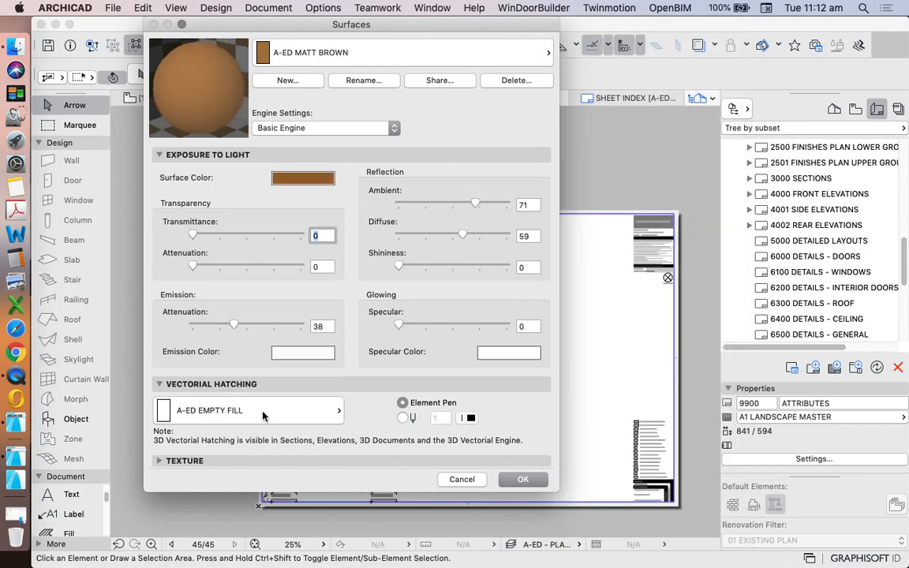
# Select A-ED CUSTOM ORB HORIZ and expand its striped bitmap texture details
pyautogui.click(547, 52)
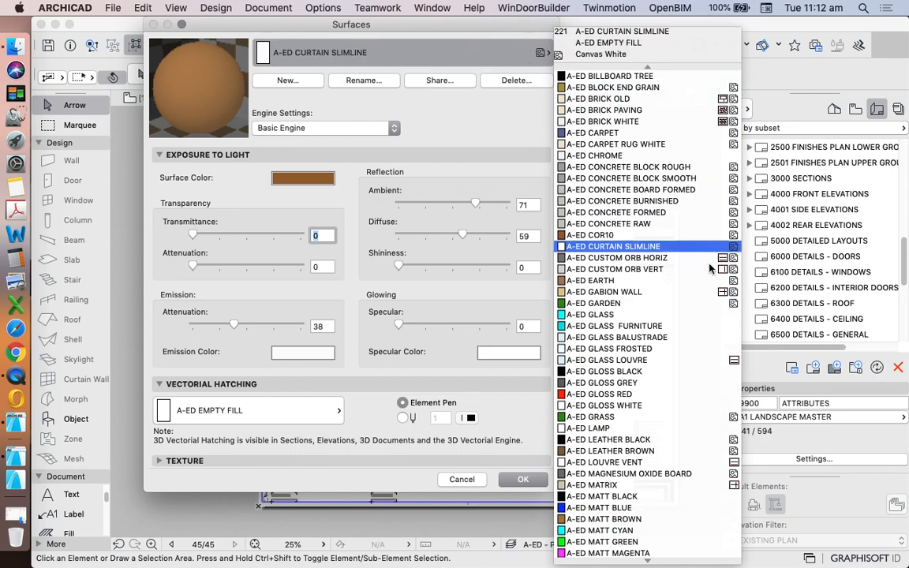
pyautogui.click(616, 258)
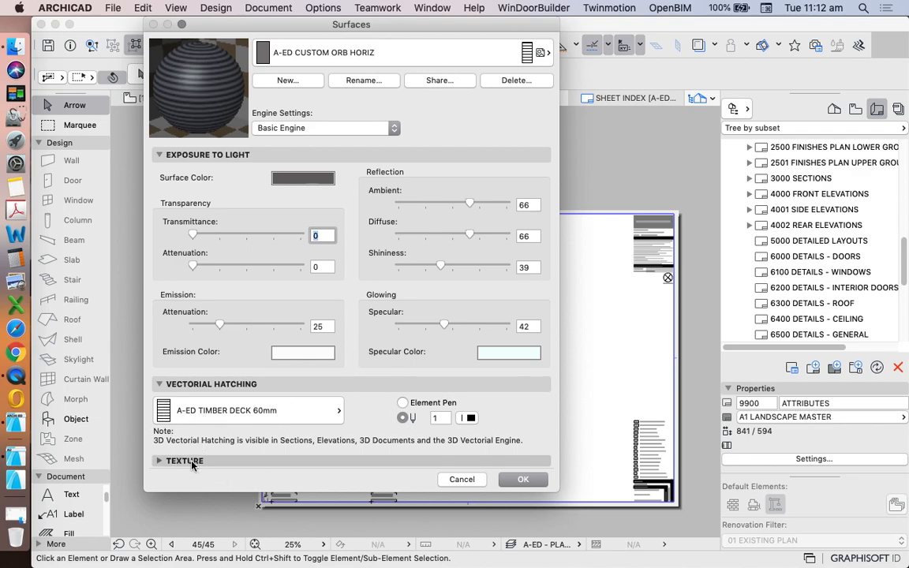
pyautogui.click(185, 461)
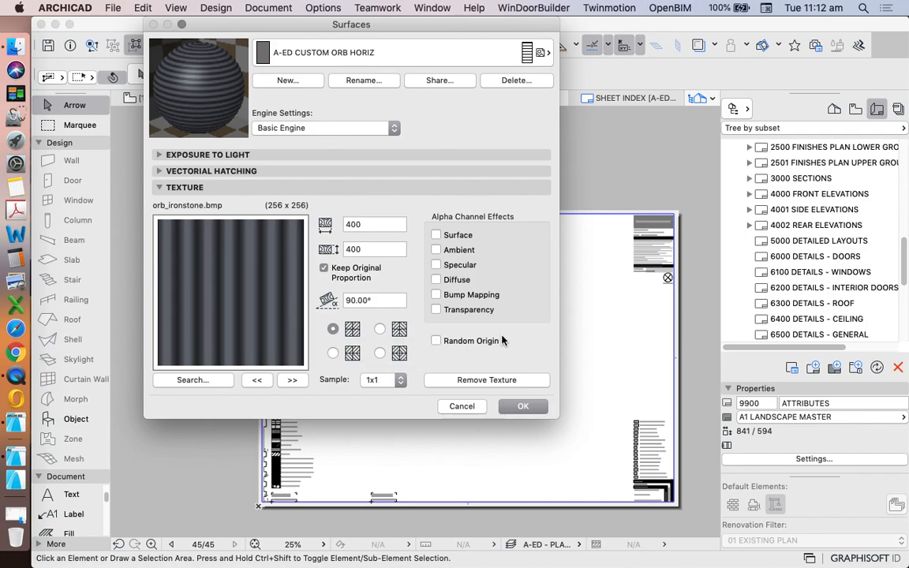
pyautogui.moveTo(527, 352)
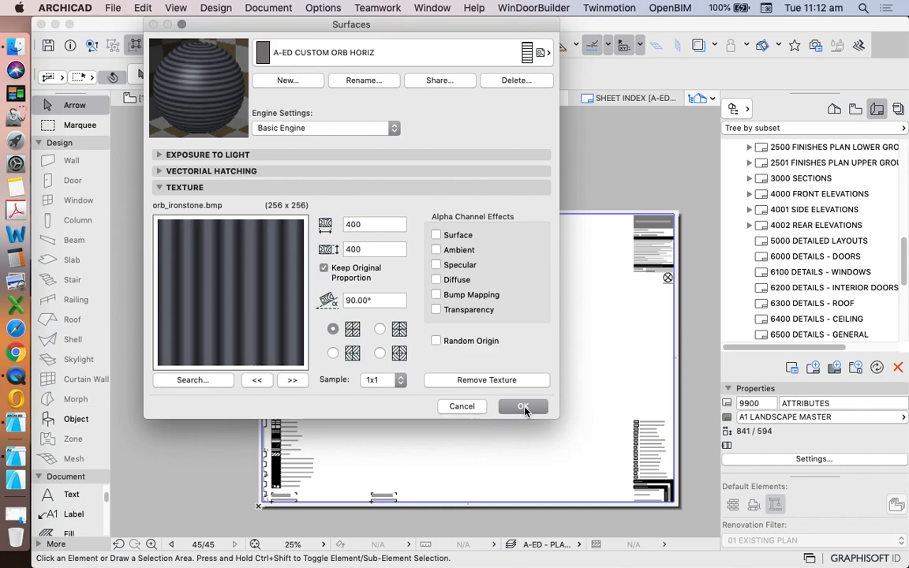
# Confirm the Surfaces settings and reopen the Element Attributes commands
pyautogui.click(522, 406)
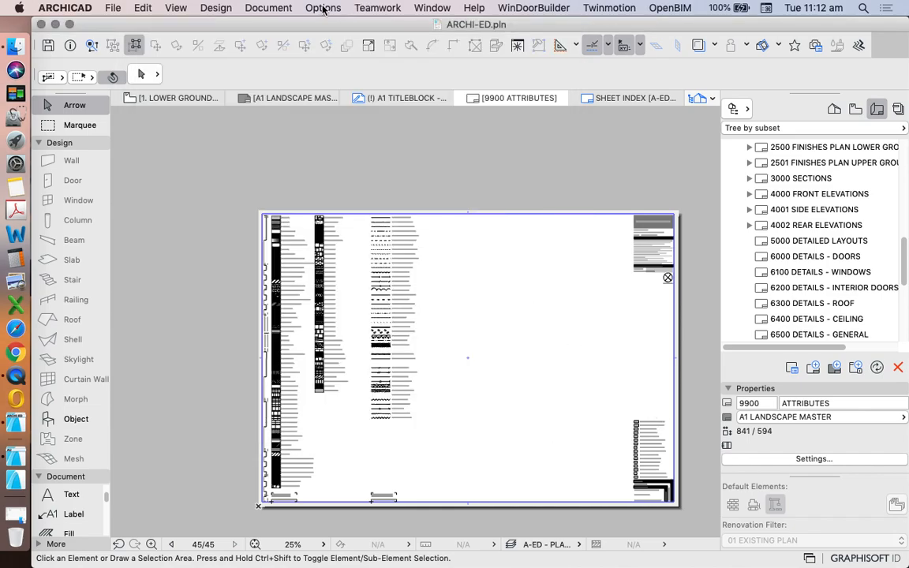
pyautogui.click(322, 8)
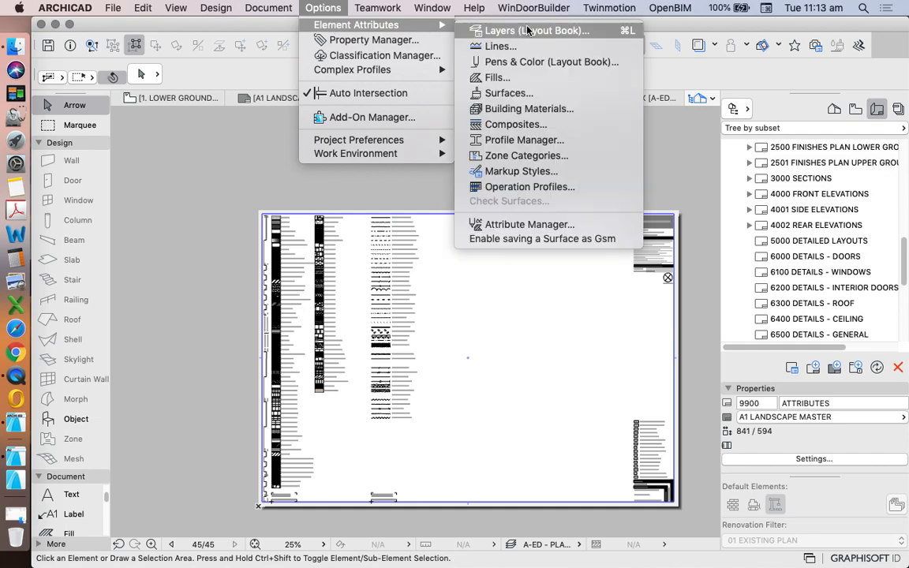
pyautogui.moveTo(551, 62)
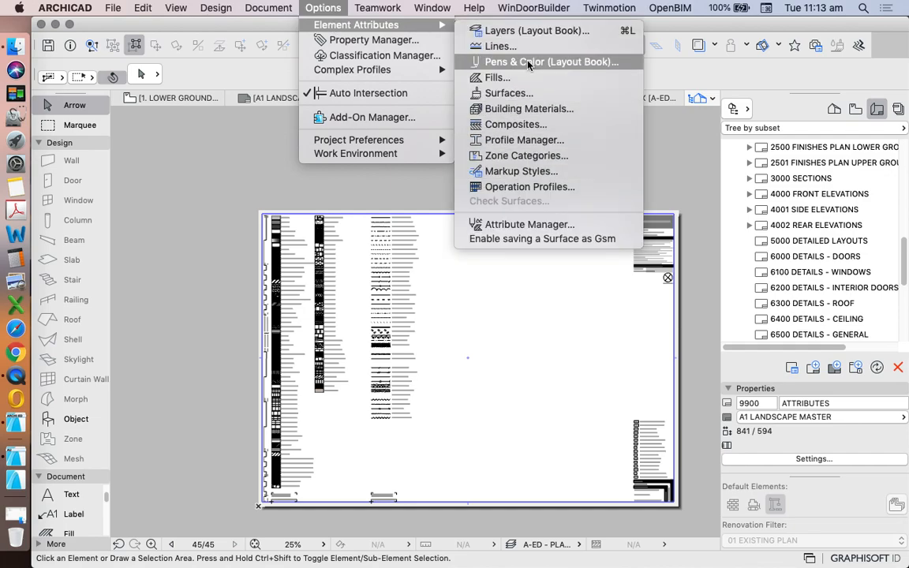
pyautogui.moveTo(527, 156)
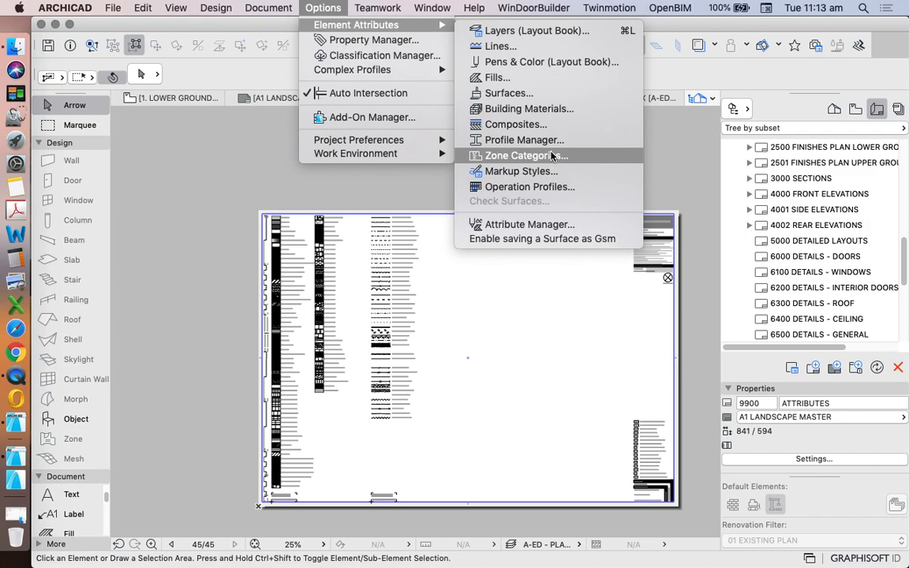
pyautogui.moveTo(524, 138)
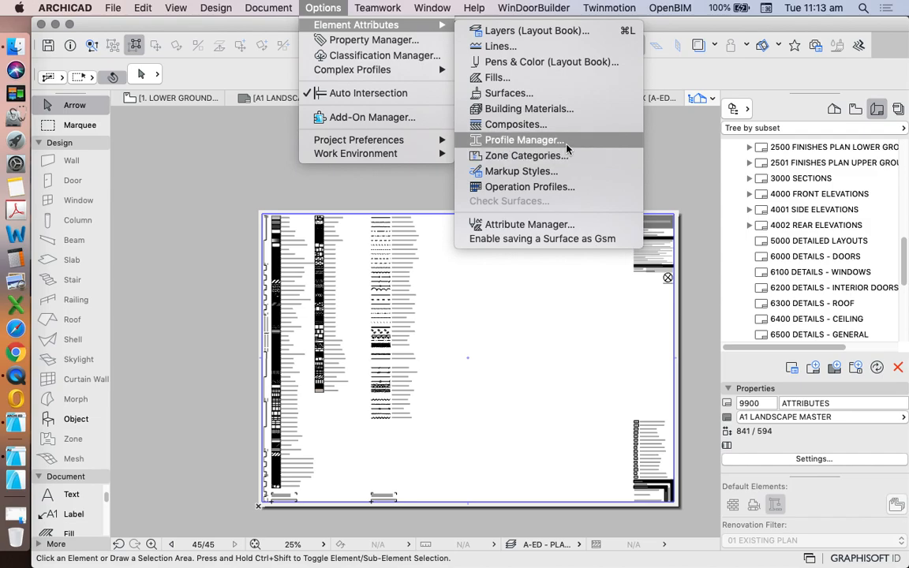